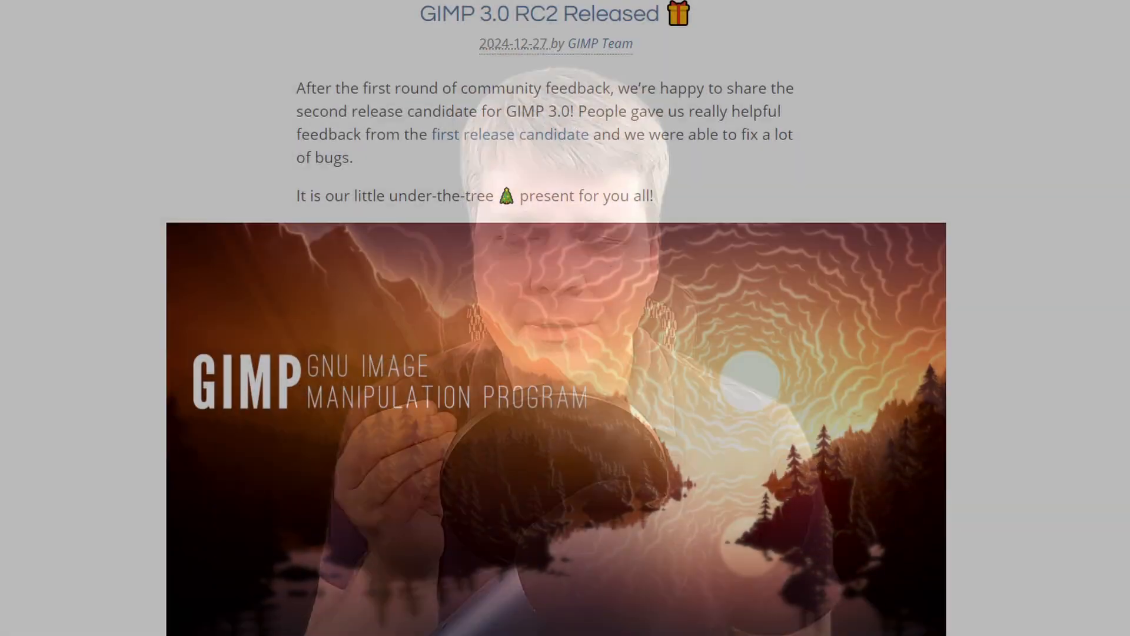
- Scroll past the GIMP 3.0 RC2 post and down the Siril downloads page
scroll(down, 3)
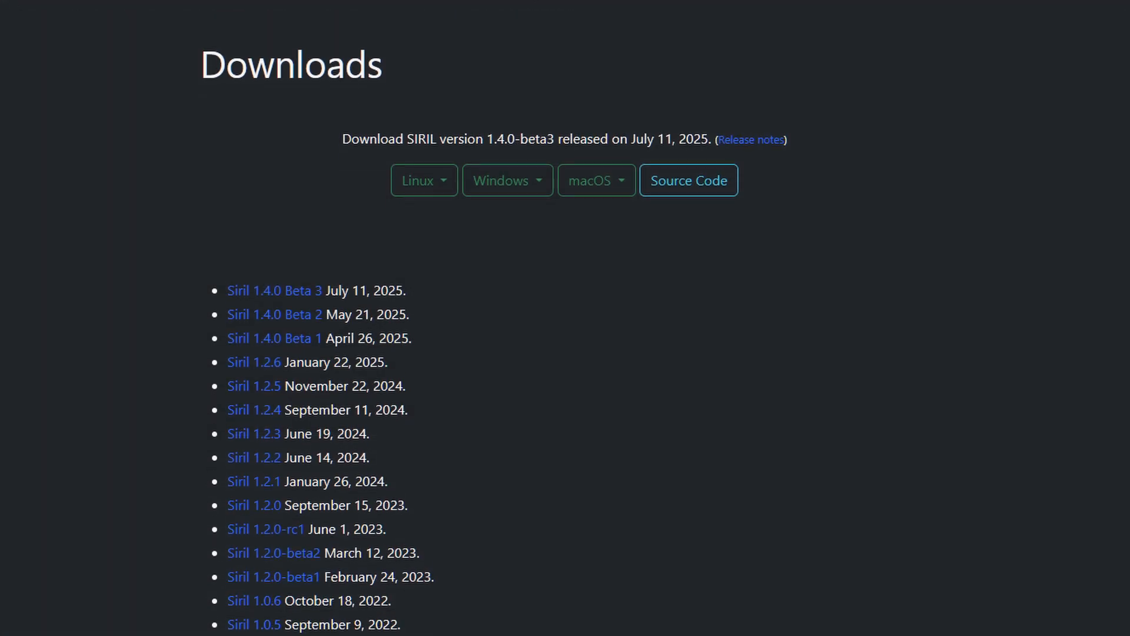
scroll(down, 3)
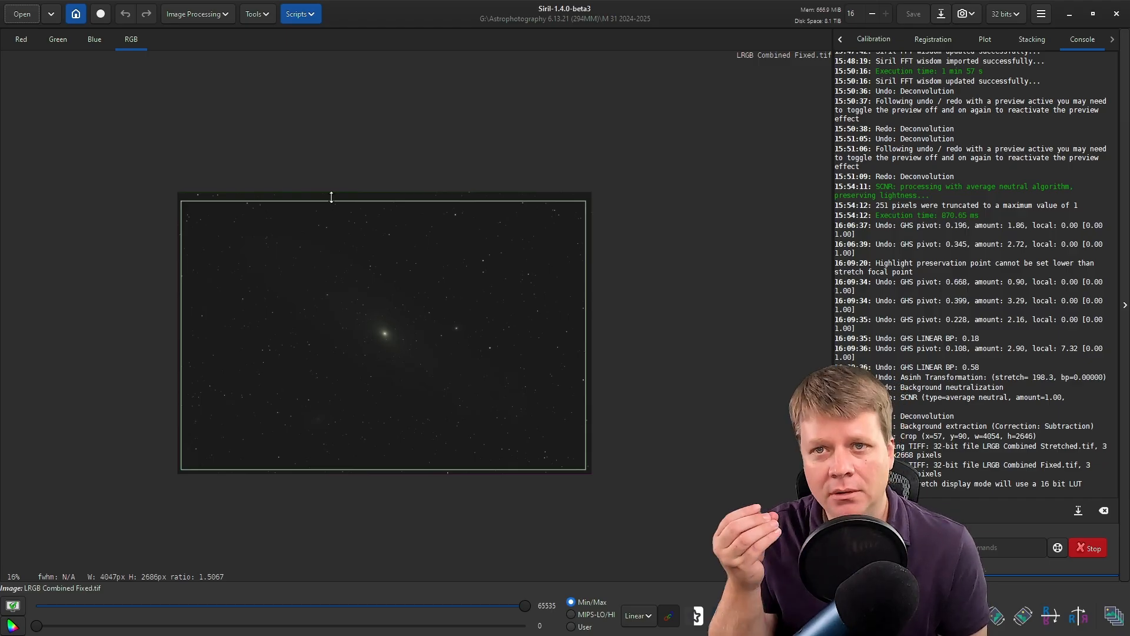
mouse_move(612, 241)
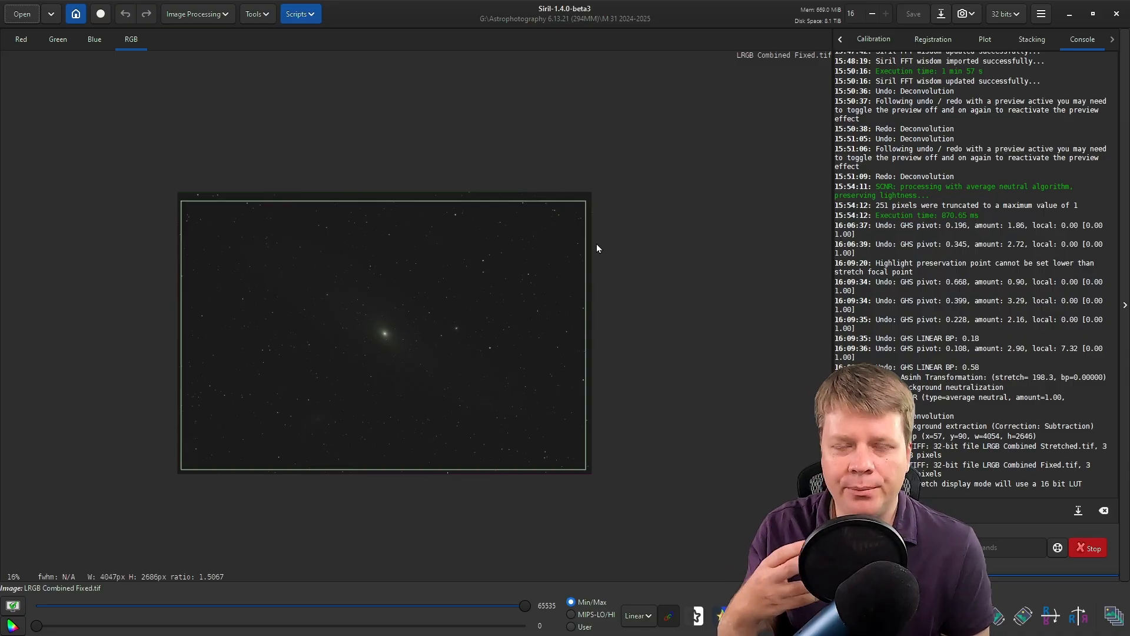
mouse_move(580, 149)
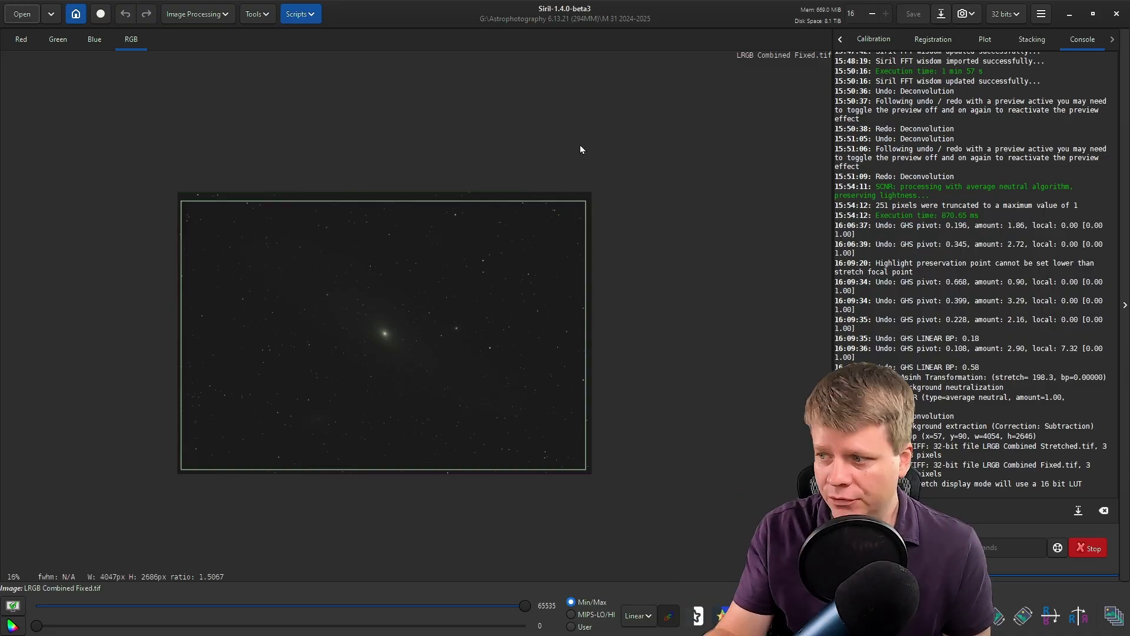
- Load LRGB Combined Fixed.tif and switch the display mode from Linear to AutoStretch
click(22, 13)
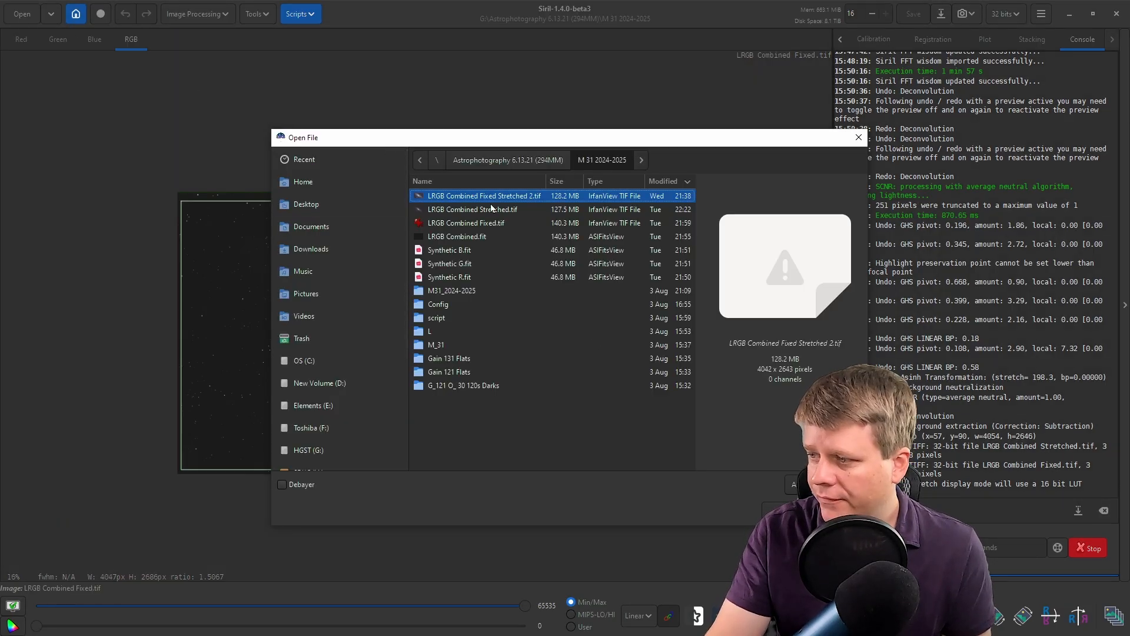
click(465, 223)
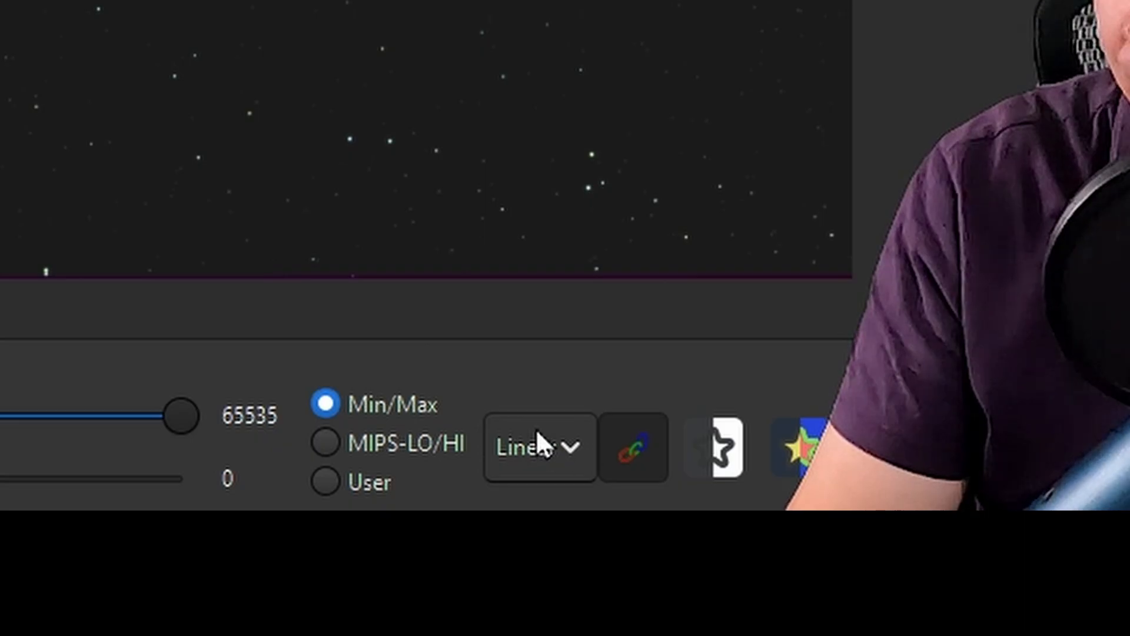
click(536, 447)
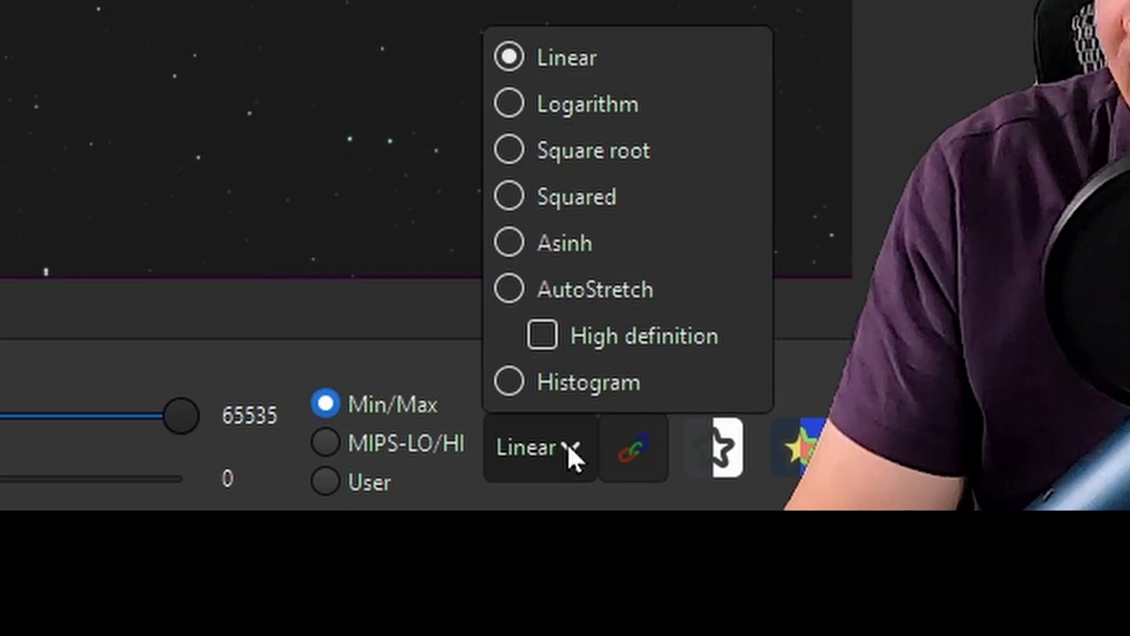
mouse_move(621, 290)
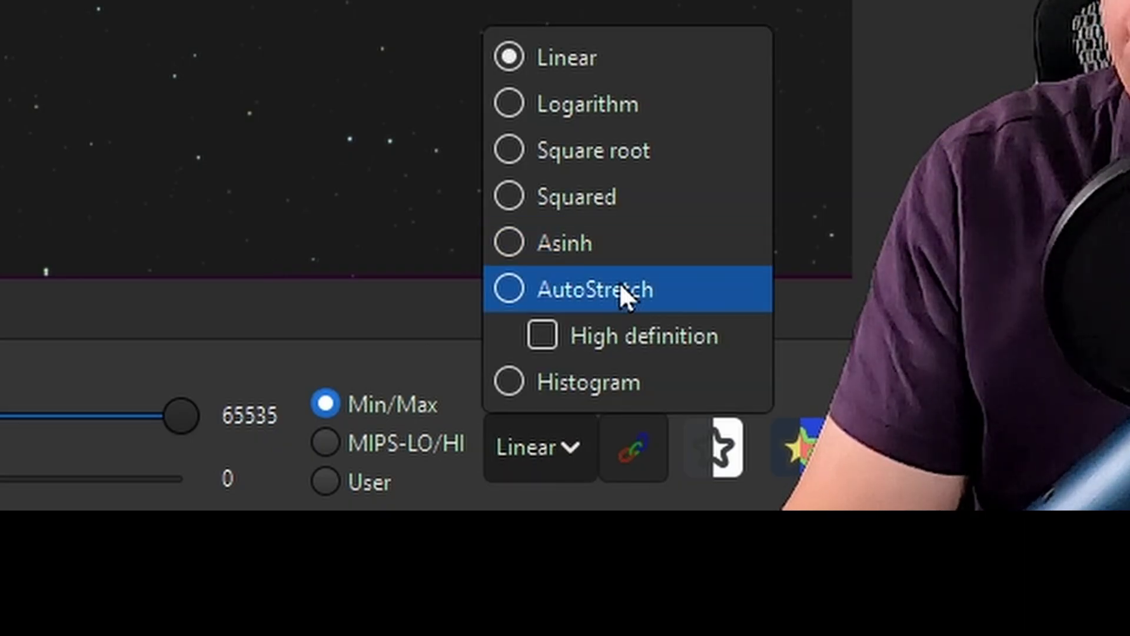
click(593, 290)
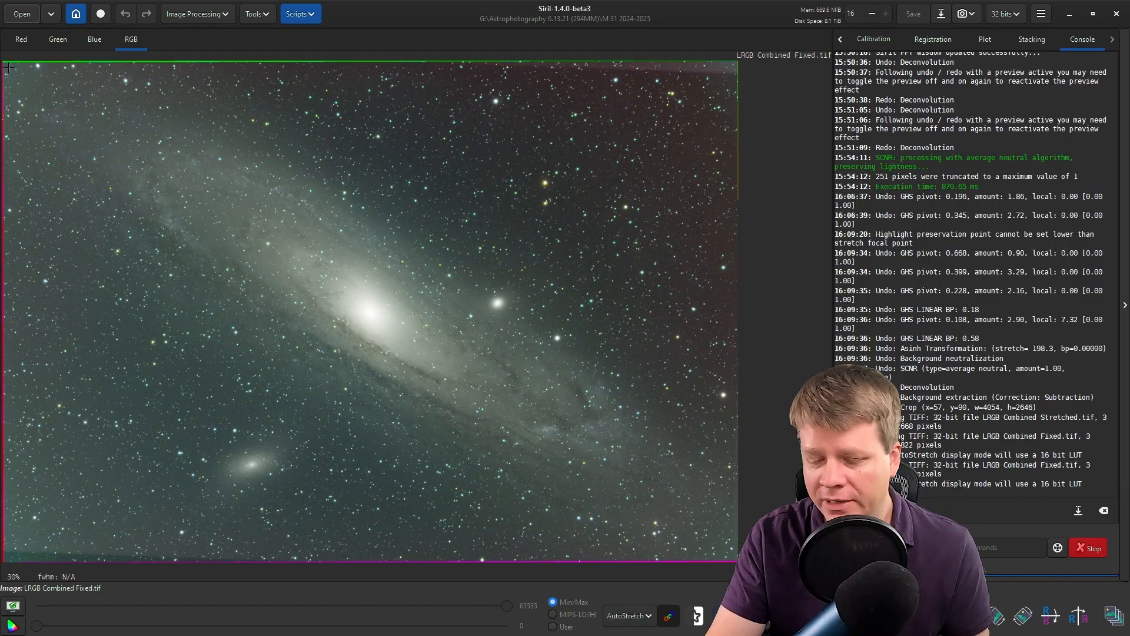
mouse_move(301, 65)
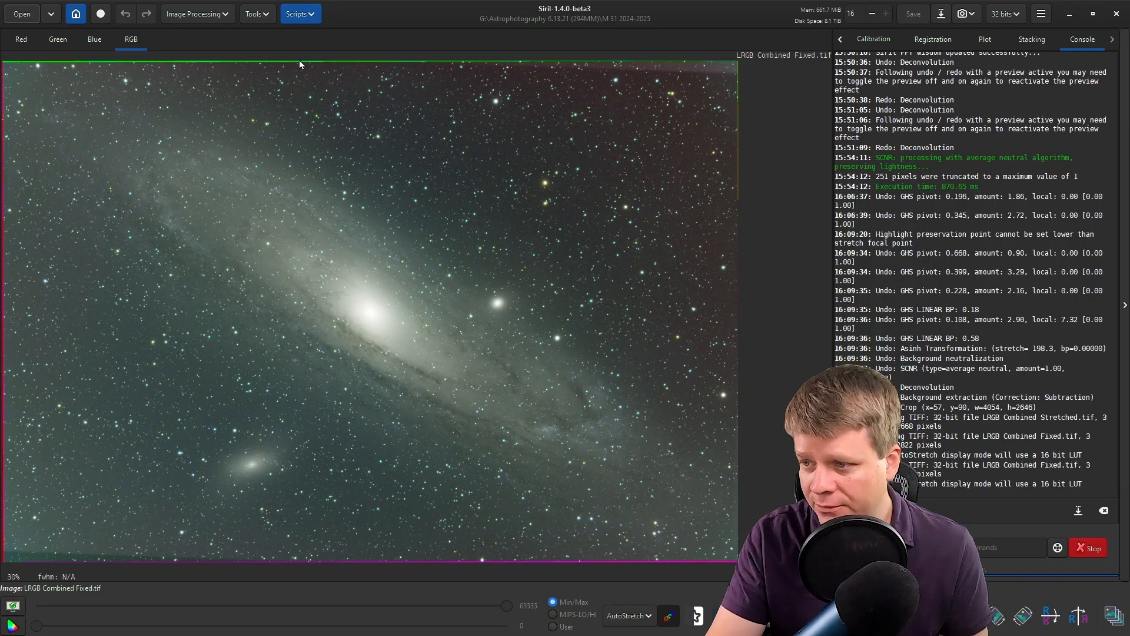
mouse_move(728, 85)
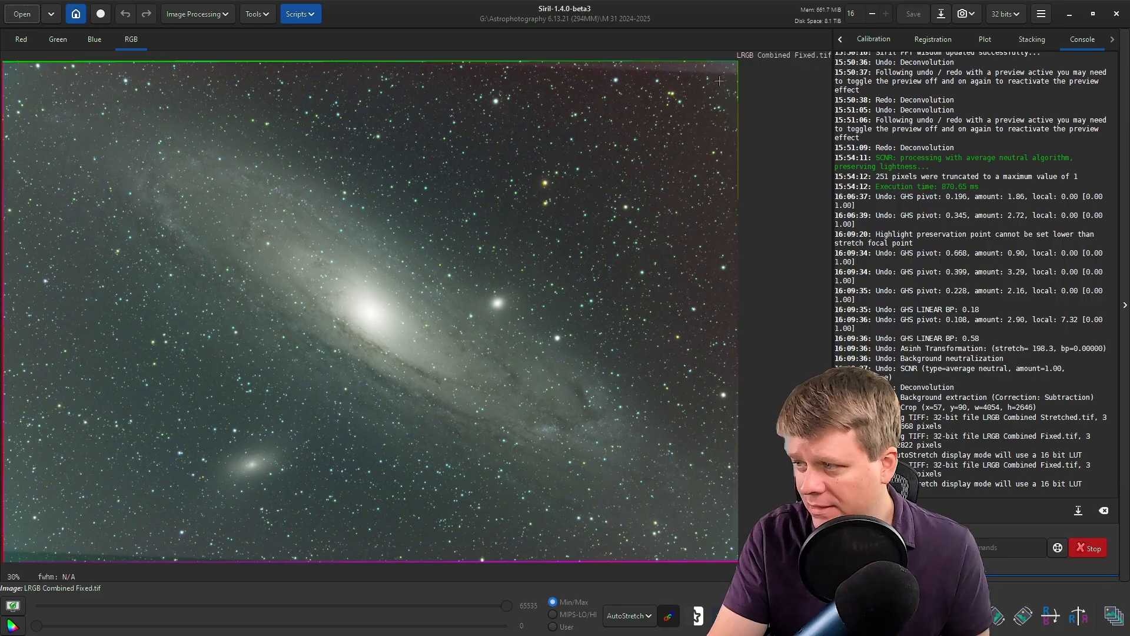
scroll(up, 3)
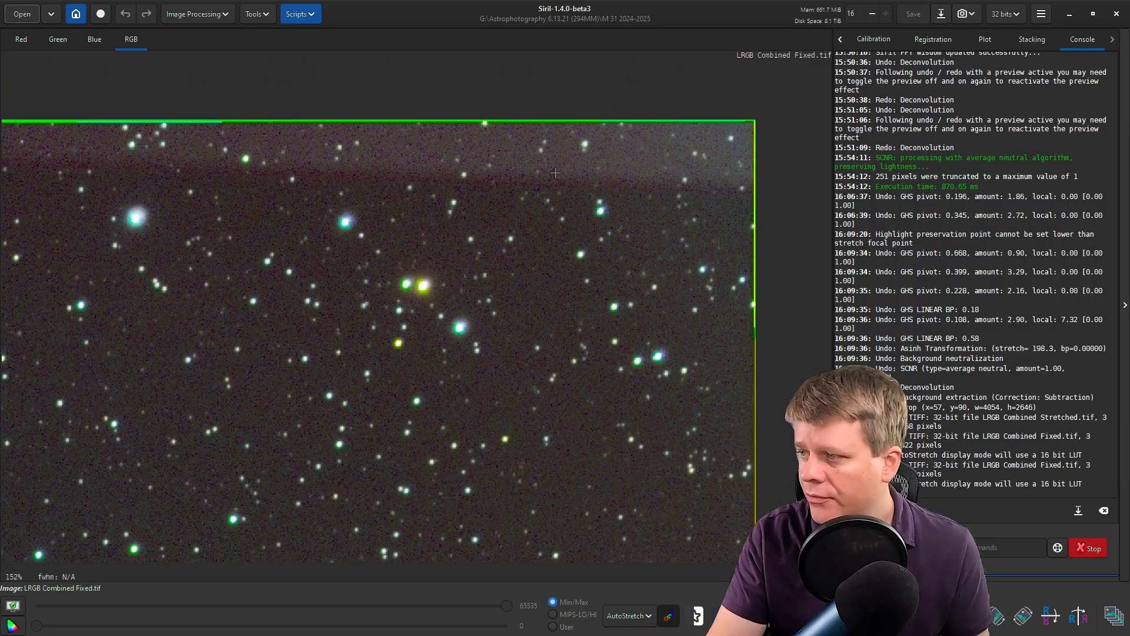
scroll(down, 3)
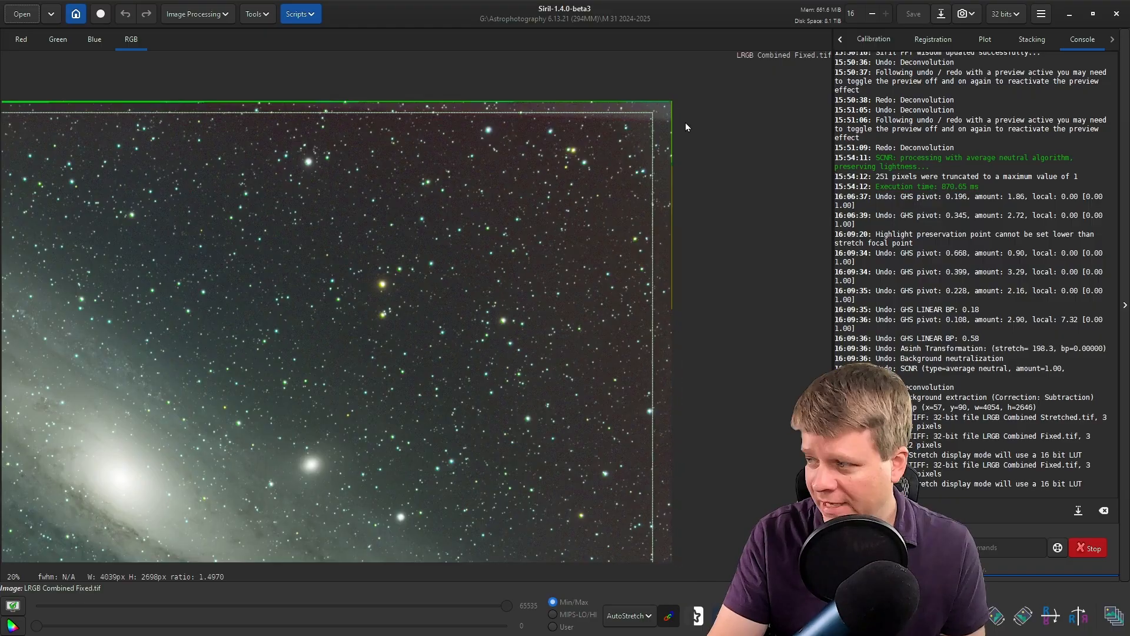
scroll(up, 3)
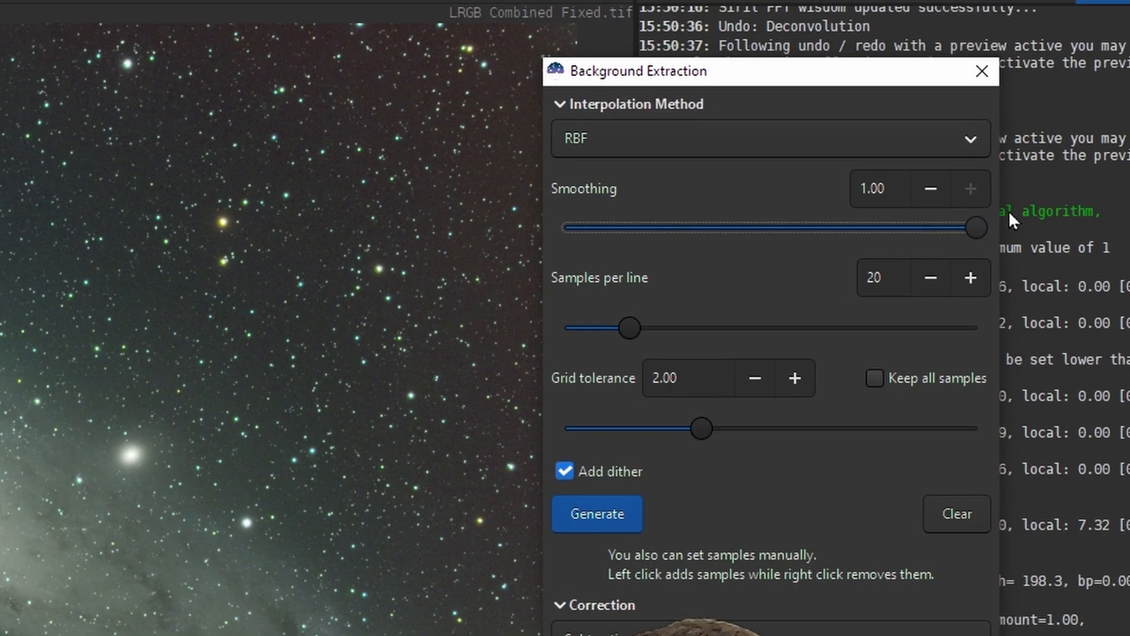
- Toggle dithering off and back on, then apply the RBF background correction to the image
click(564, 471)
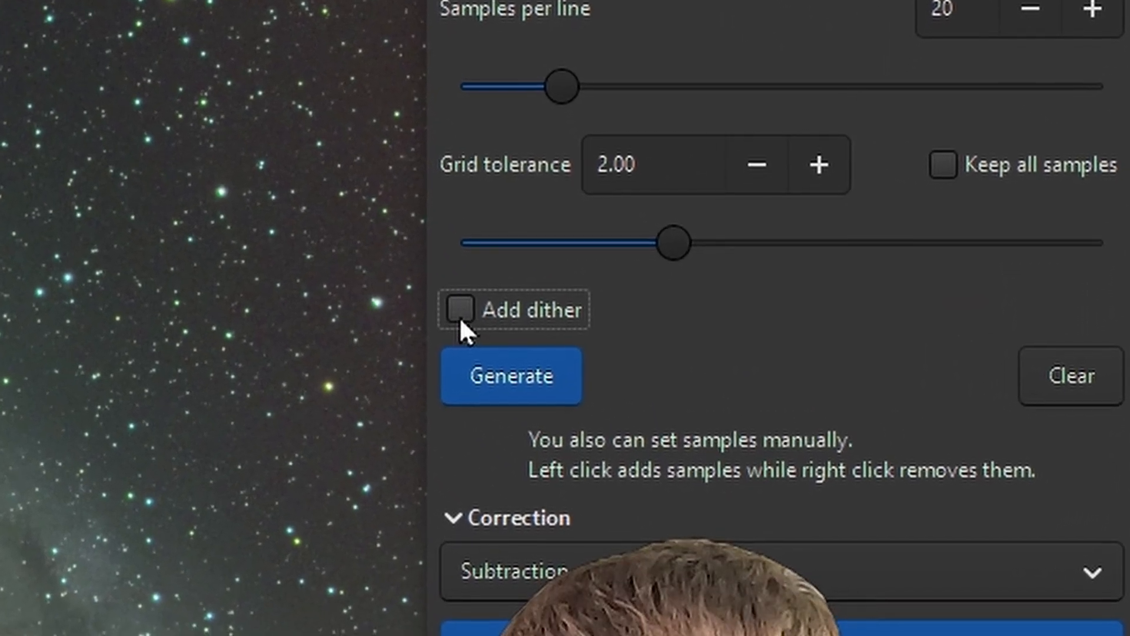
click(460, 309)
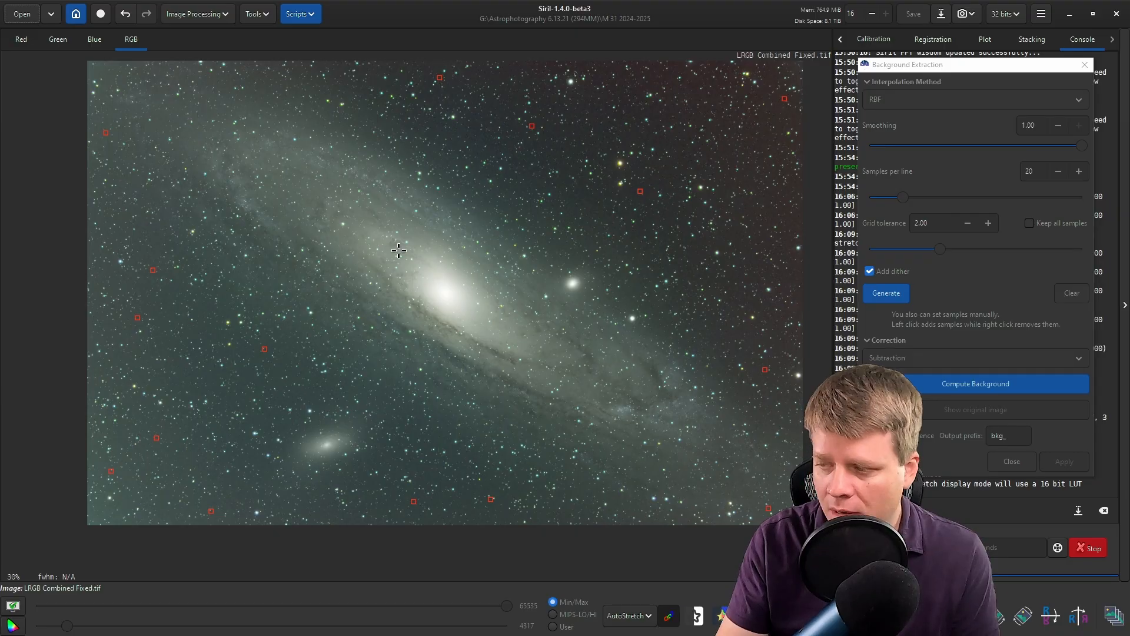
mouse_move(815, 335)
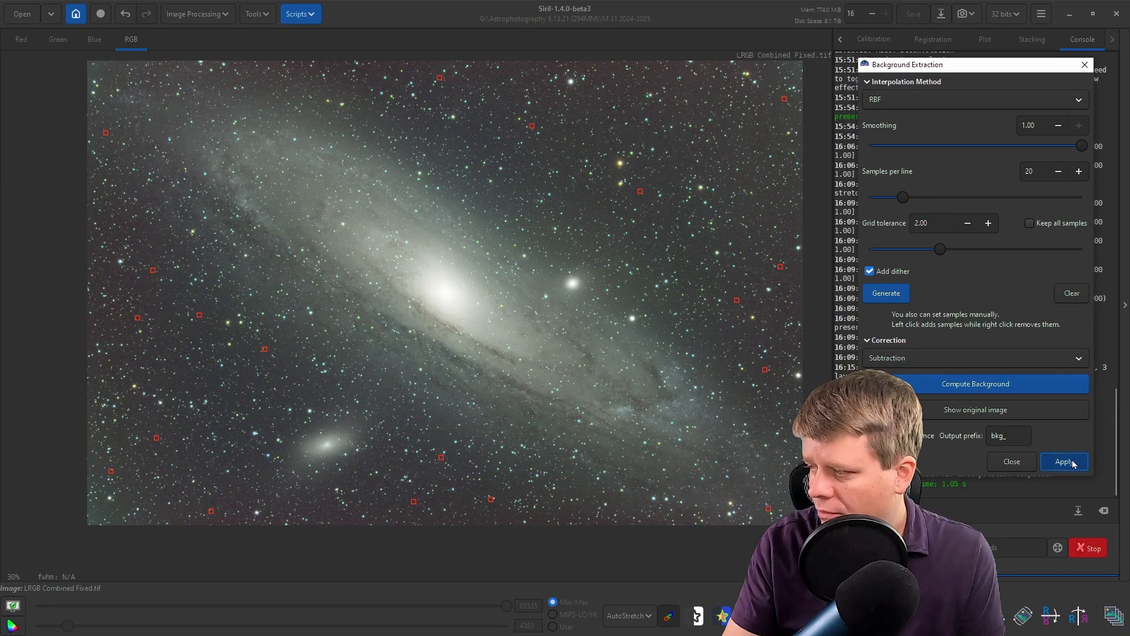
click(1064, 461)
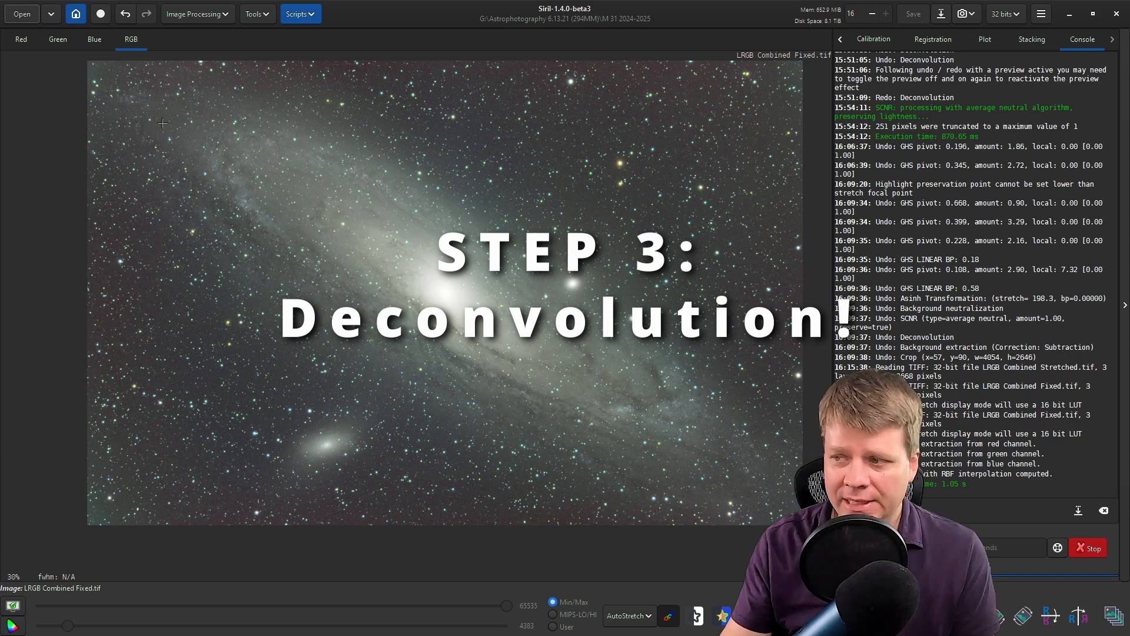
- Bring up the Deconvolution settings from the Image Processing filters
click(193, 13)
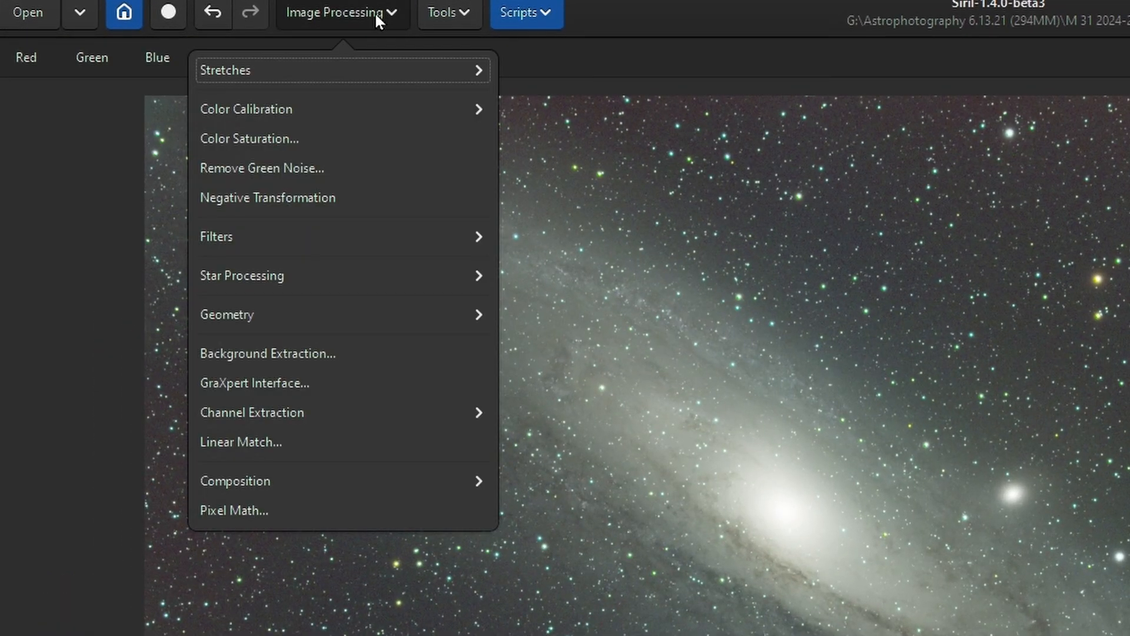
mouse_move(370, 343)
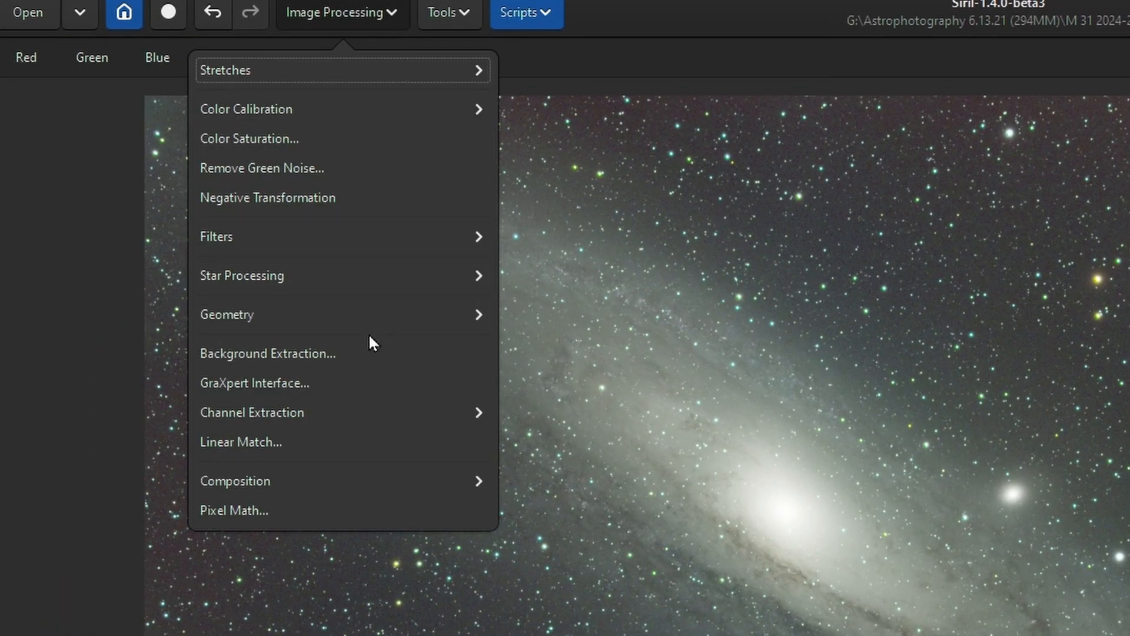
click(215, 237)
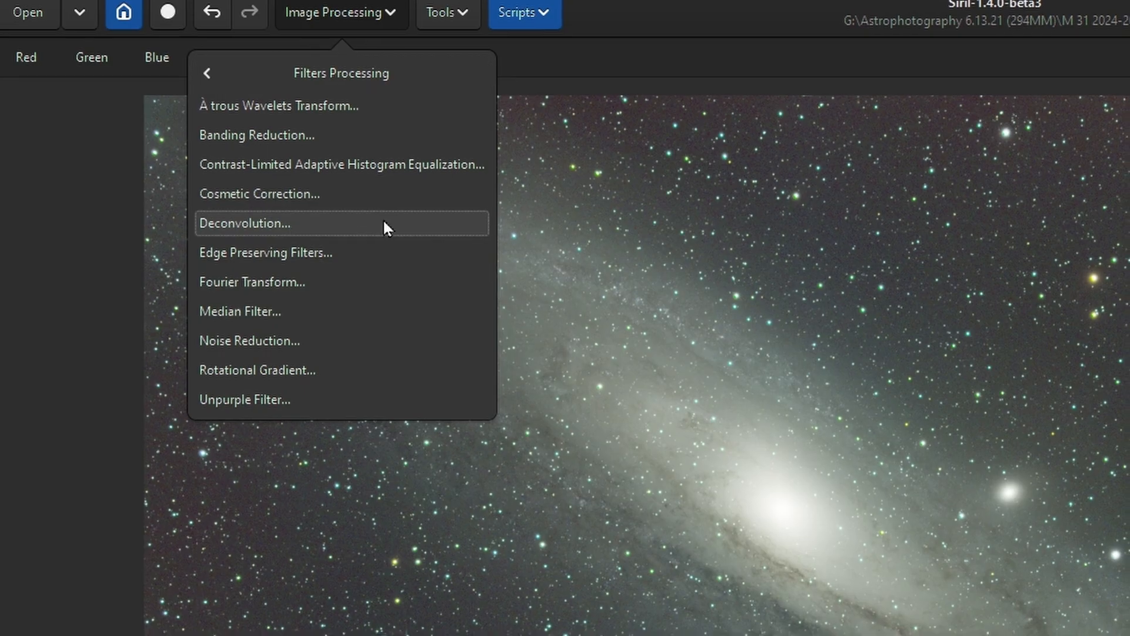
click(246, 222)
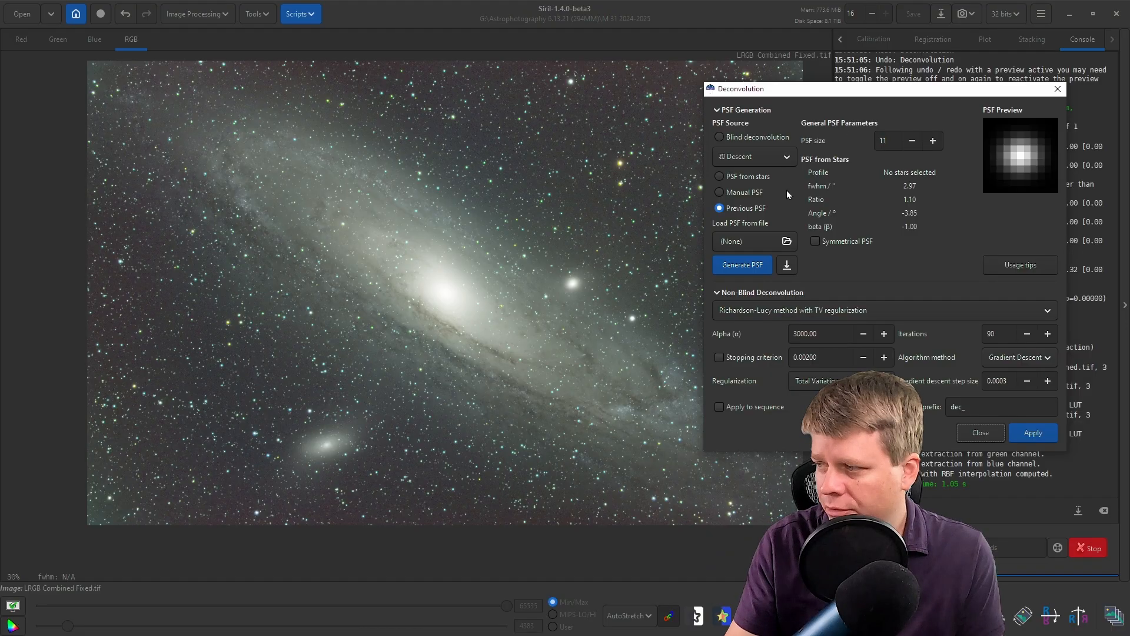
mouse_move(750, 178)
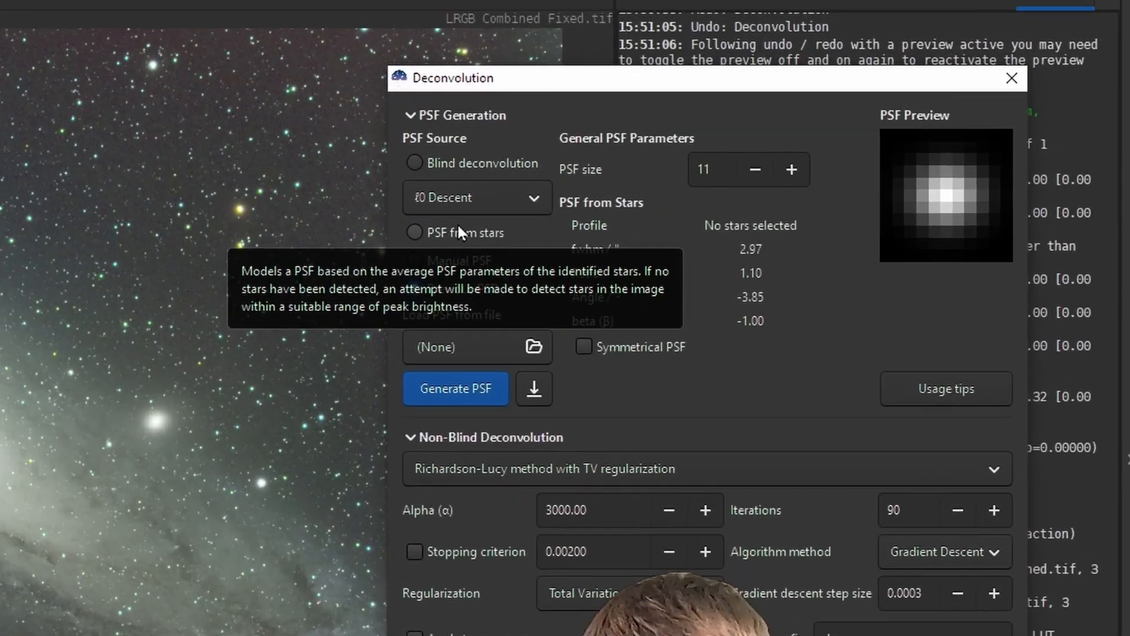
- Estimate the PSF from the image's stars and set the iteration count to 80
click(414, 232)
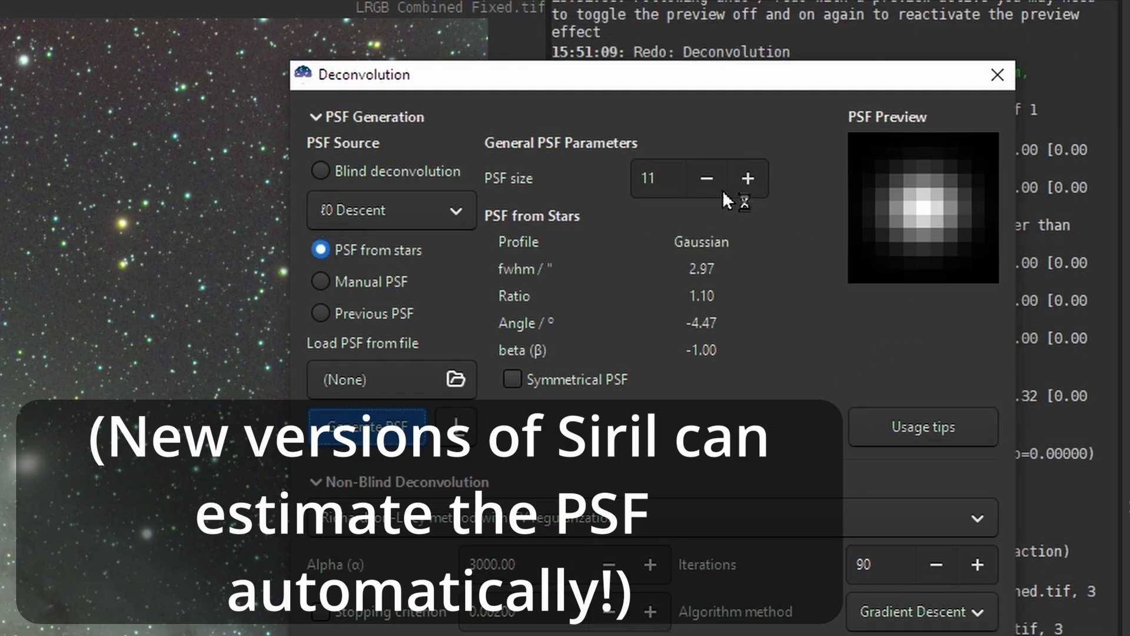
click(319, 313)
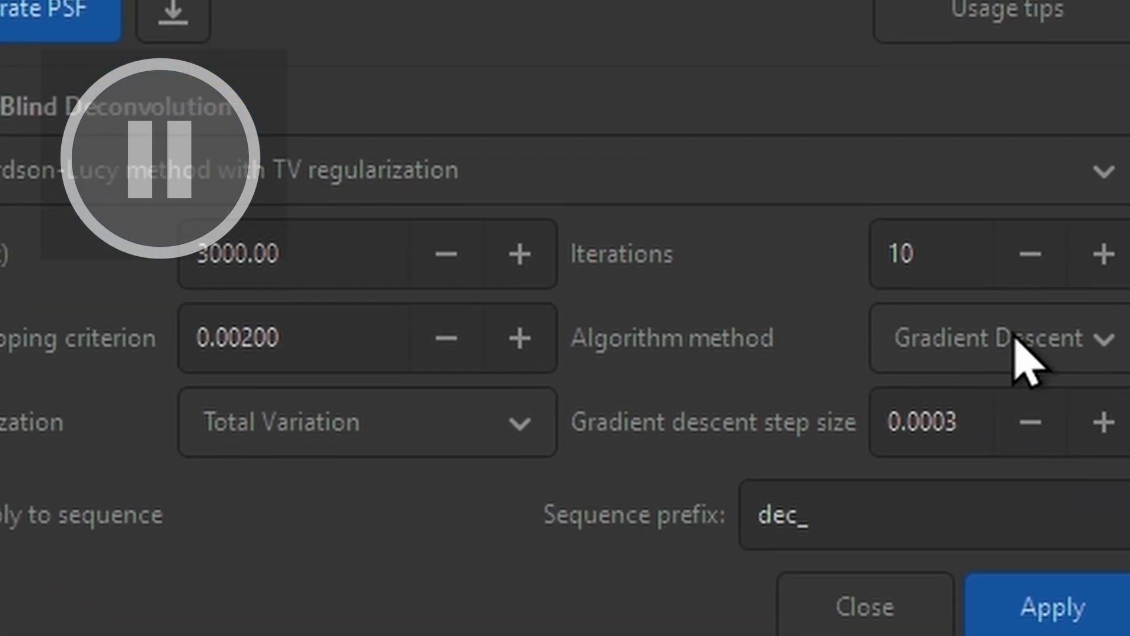
mouse_move(965, 354)
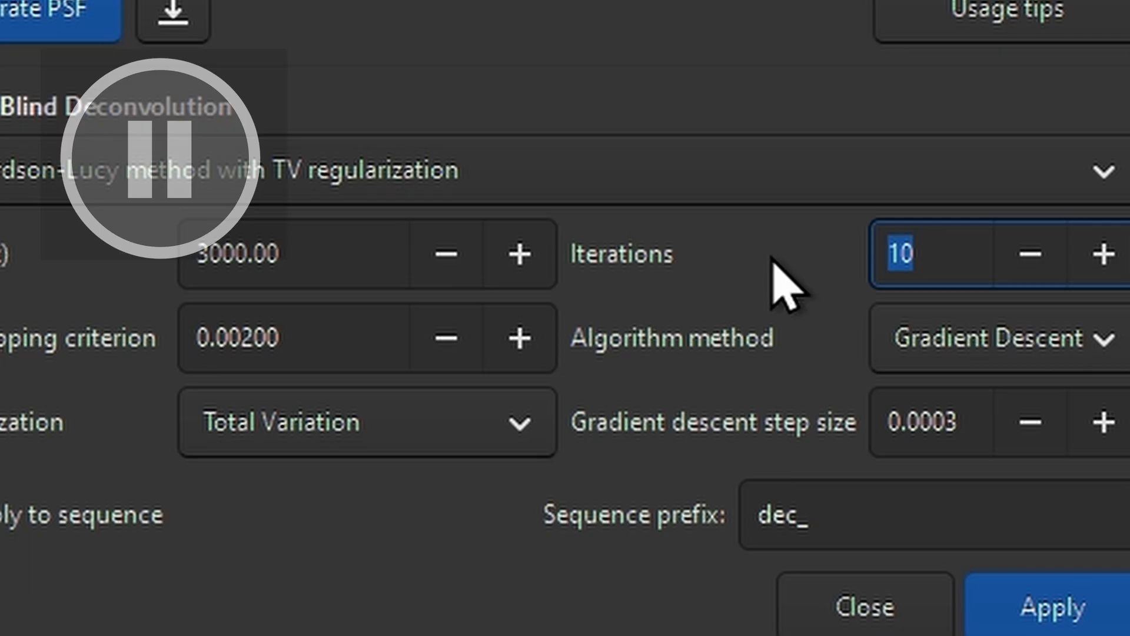
click(995, 339)
text(80)
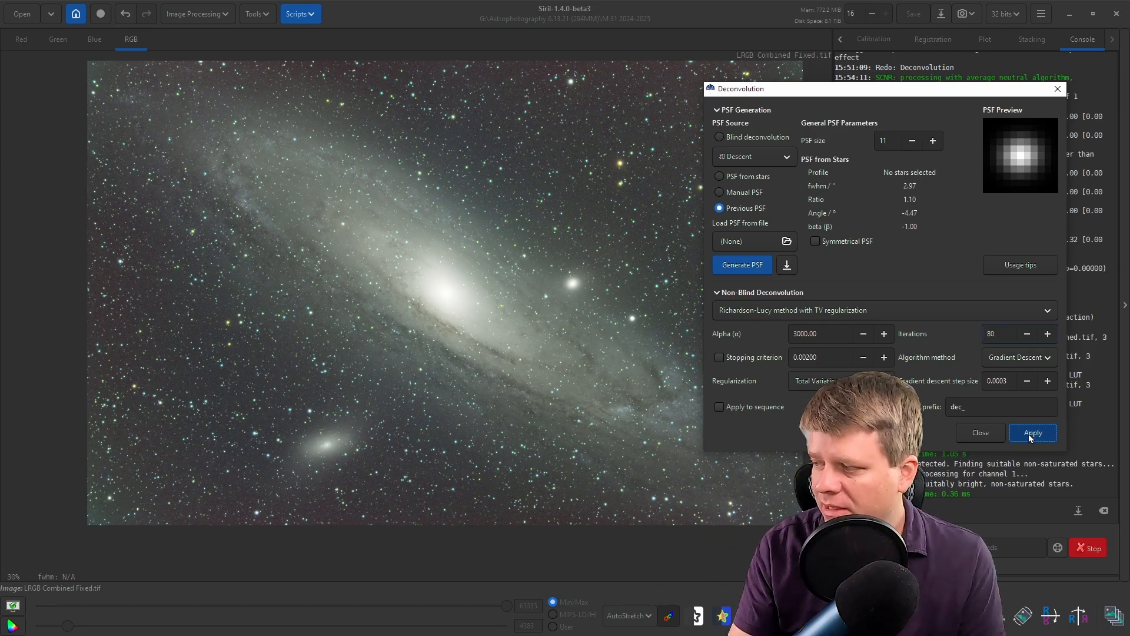
- Run the deconvolution and restrict processing to the selected region of interest
click(1032, 432)
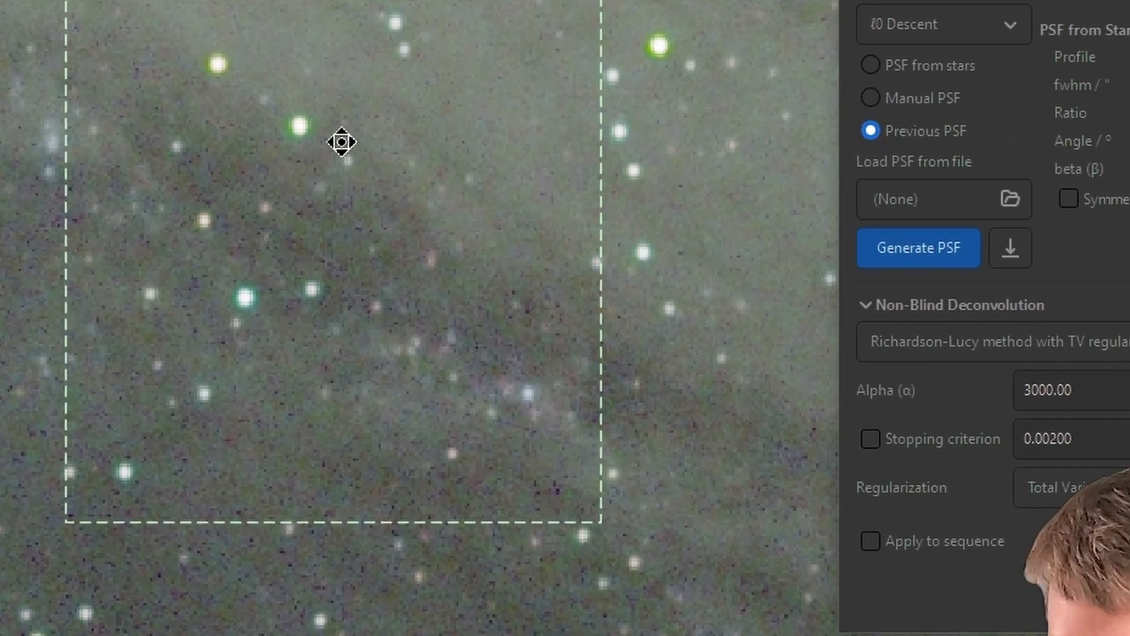
right_click(343, 141)
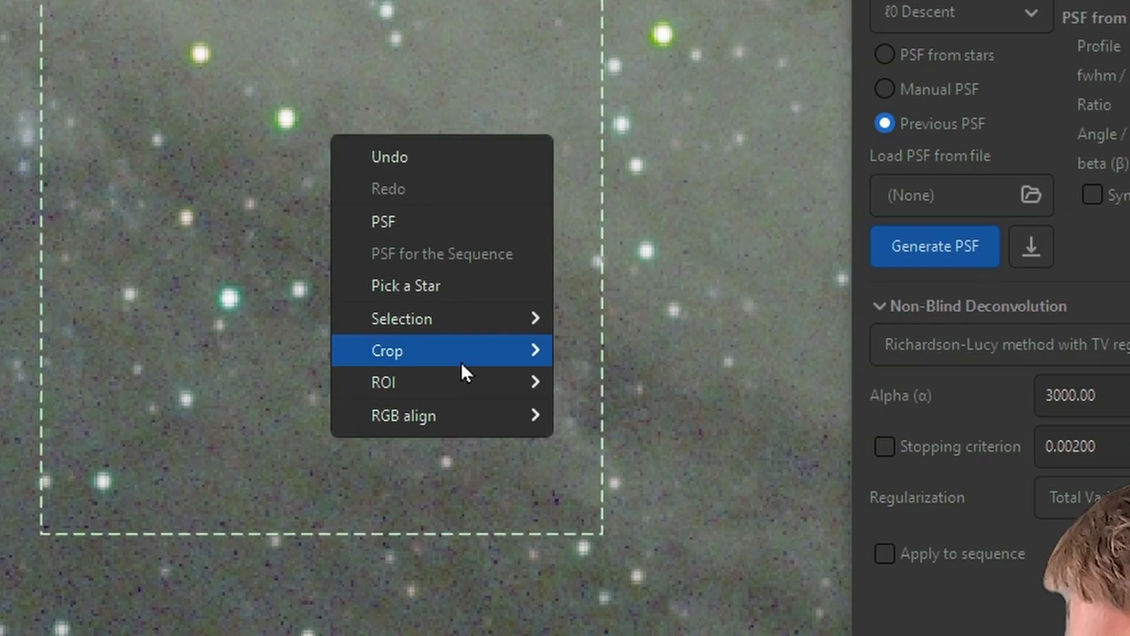
mouse_move(383, 382)
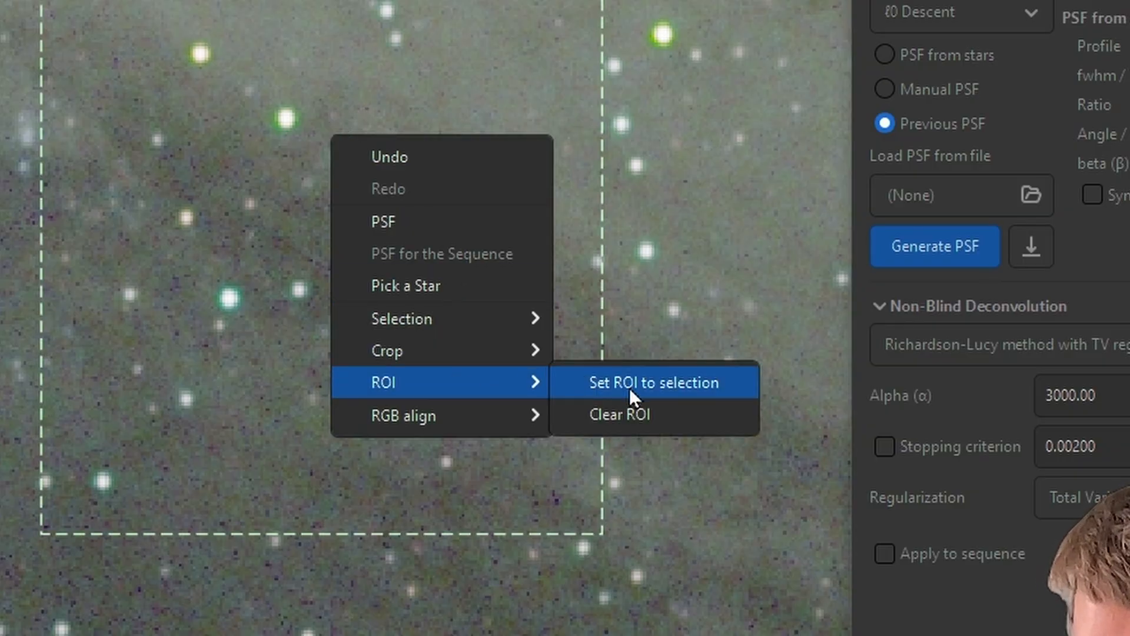
click(654, 382)
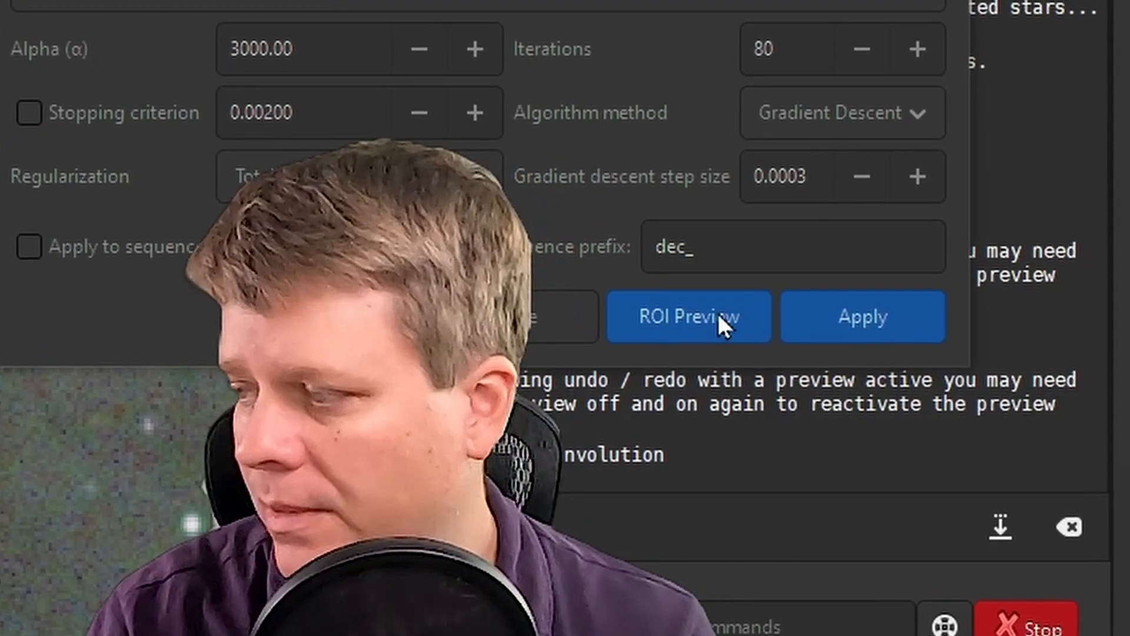
mouse_move(727, 364)
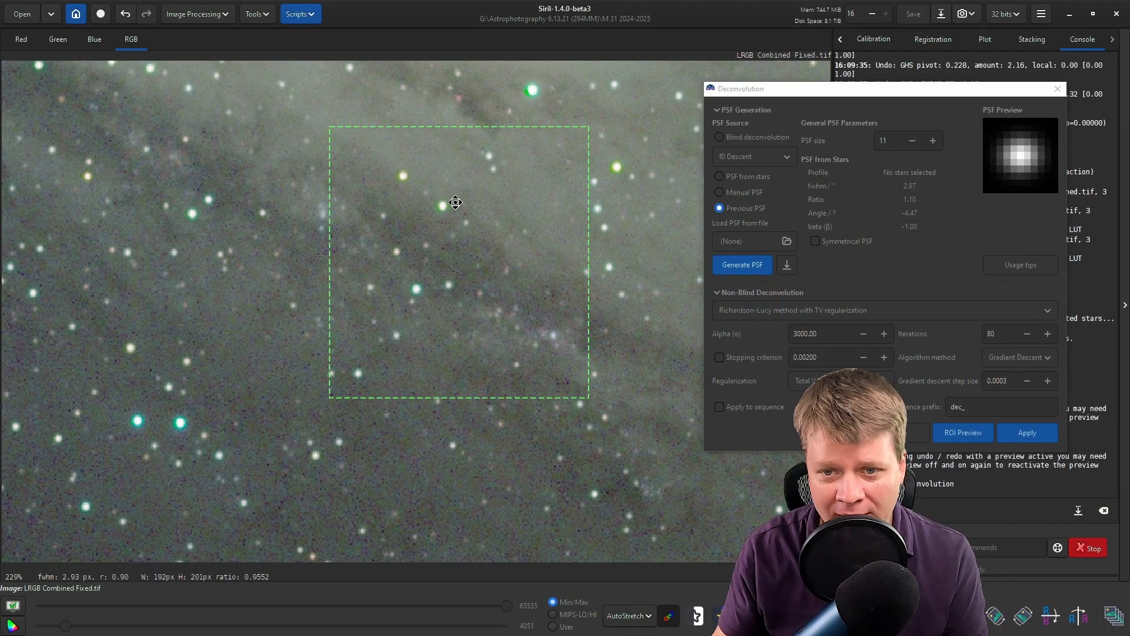
- Clear the region of interest to show the full Andromeda image again
right_click(488, 183)
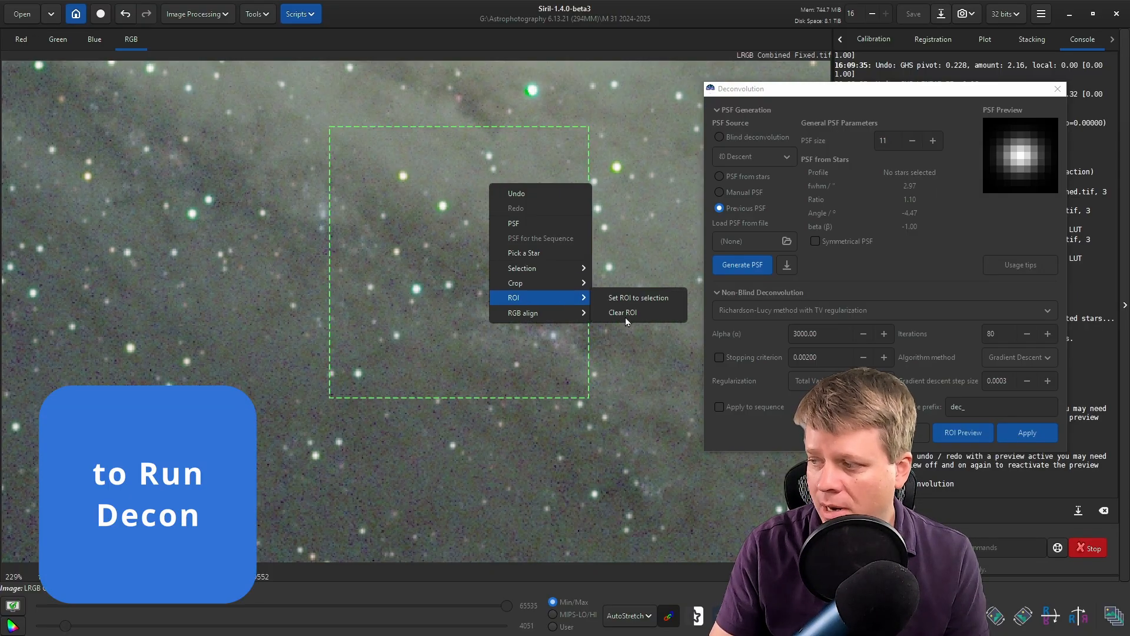
click(637, 298)
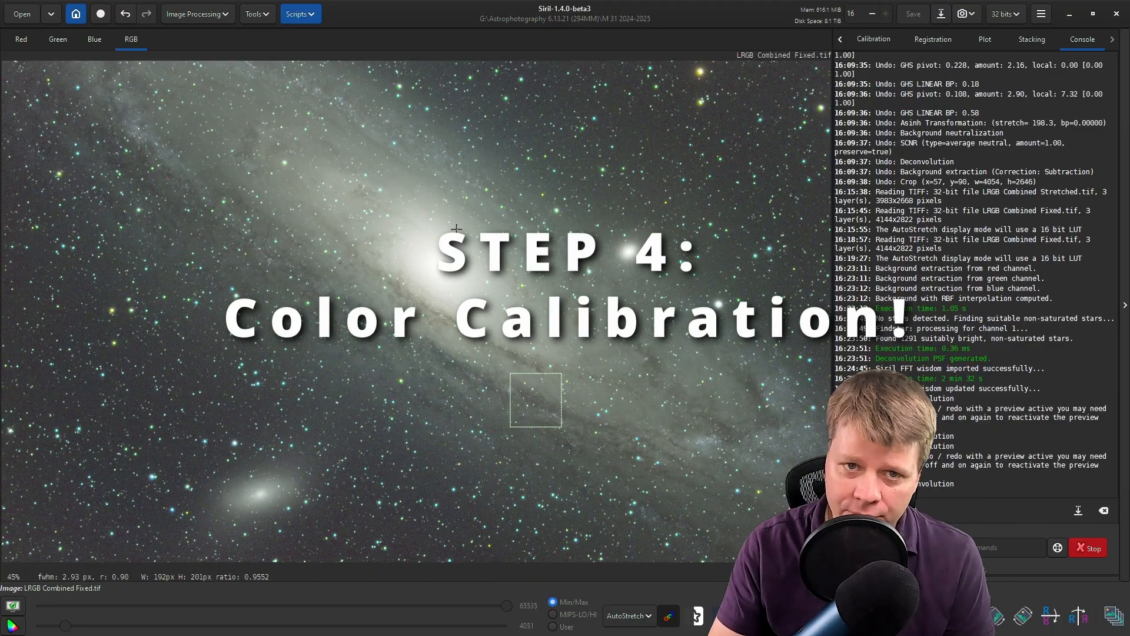
- Apply Remove Green Noise with Average Neutral and Preserve lightness, then close its dialog
scroll(up, 3)
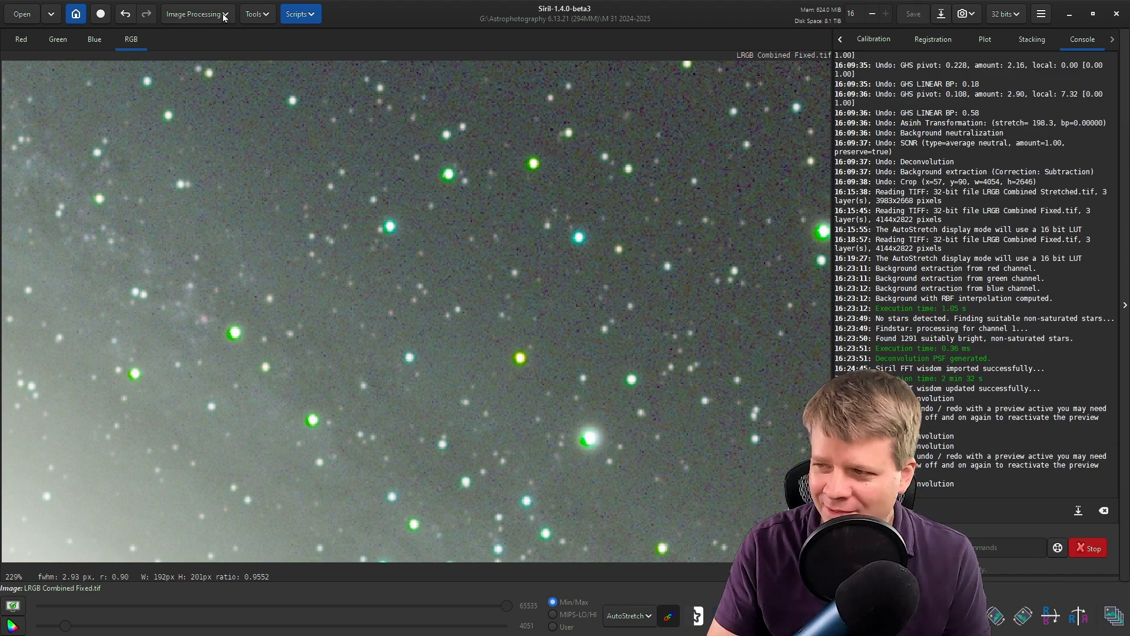
click(194, 14)
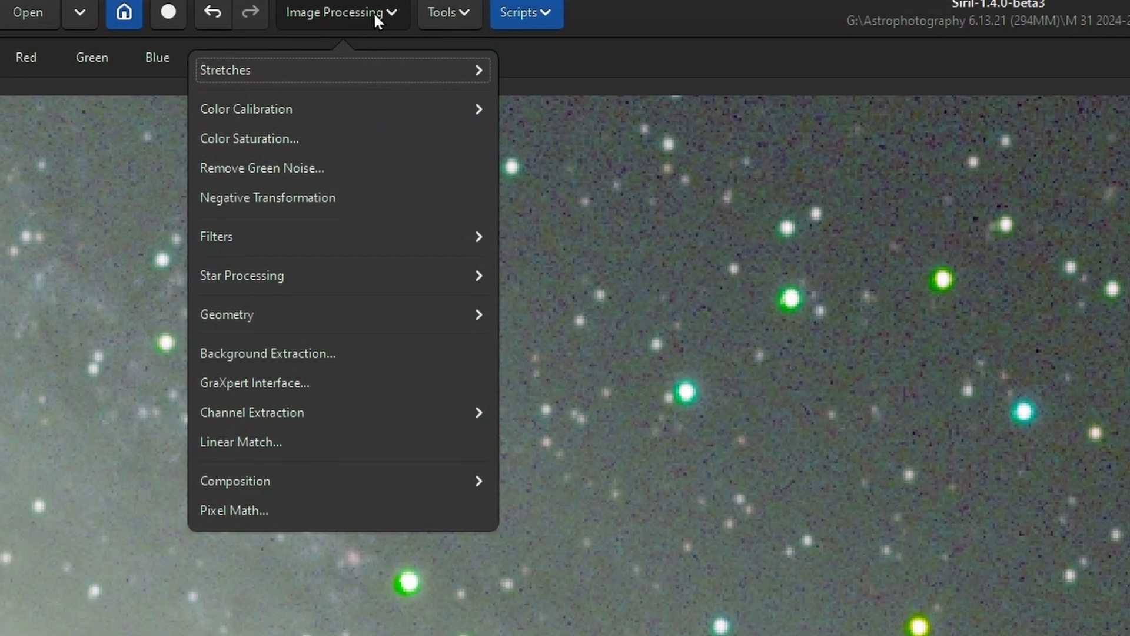
mouse_move(369, 173)
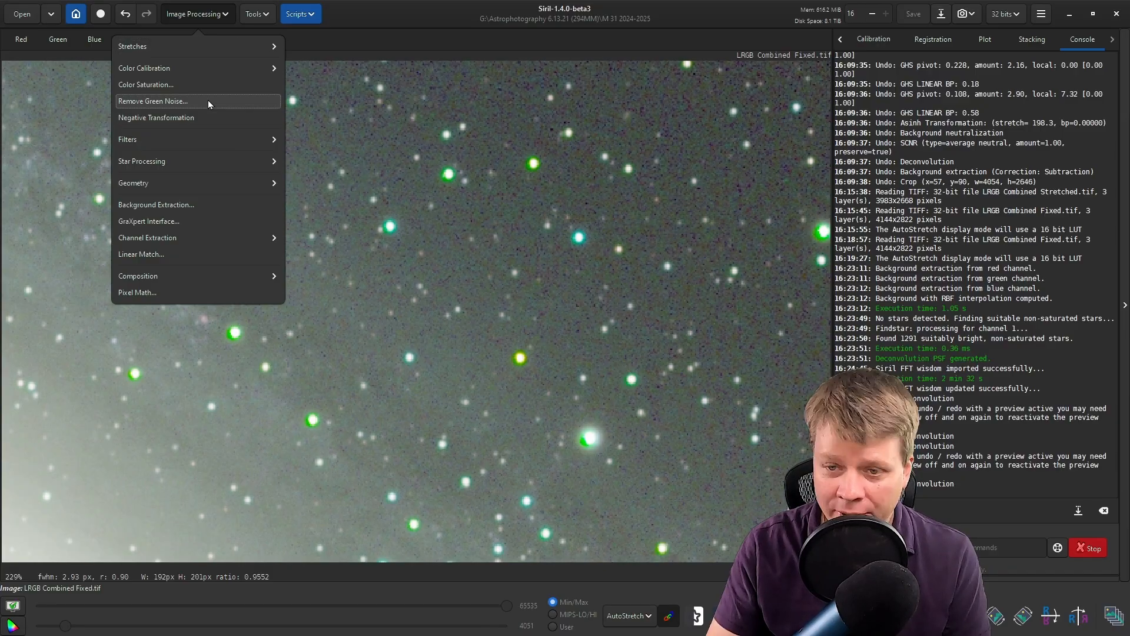
click(153, 102)
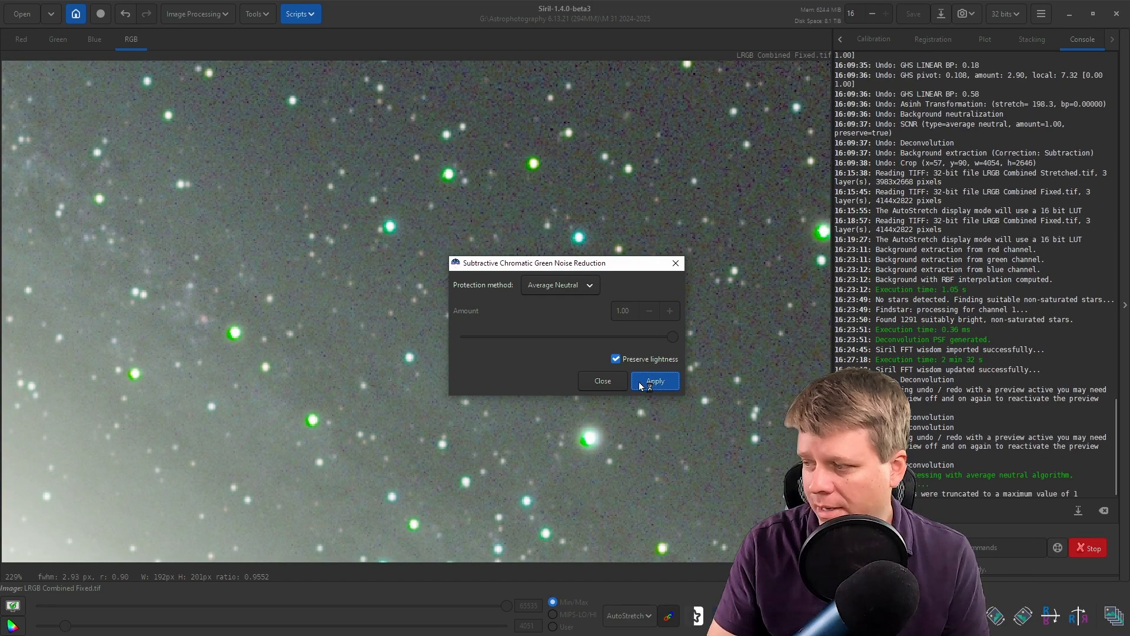
click(655, 381)
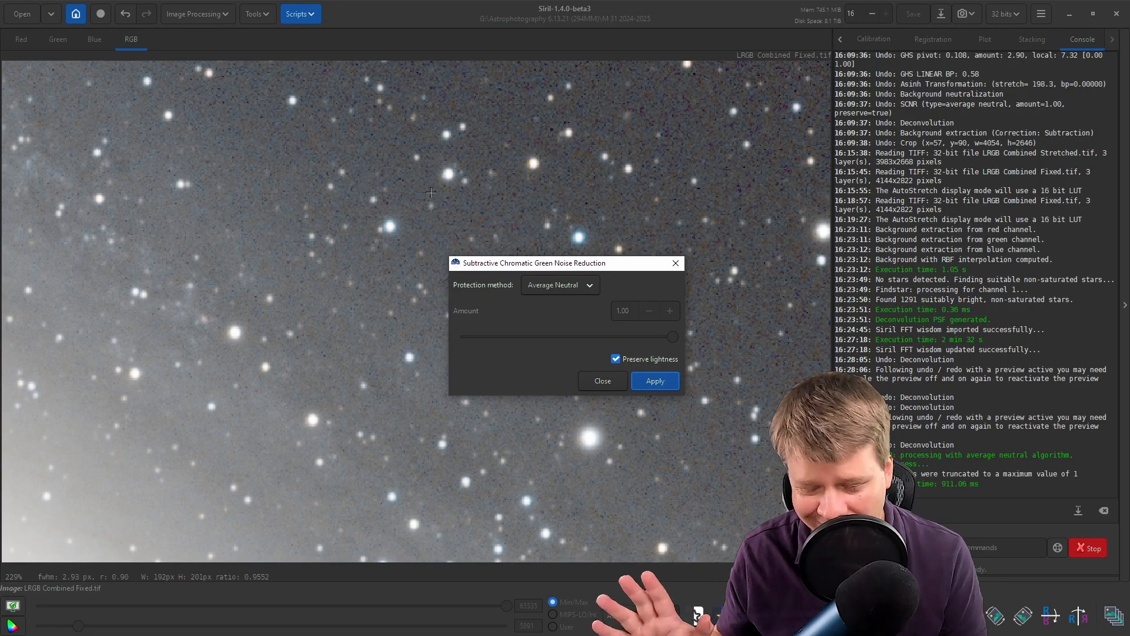
click(602, 381)
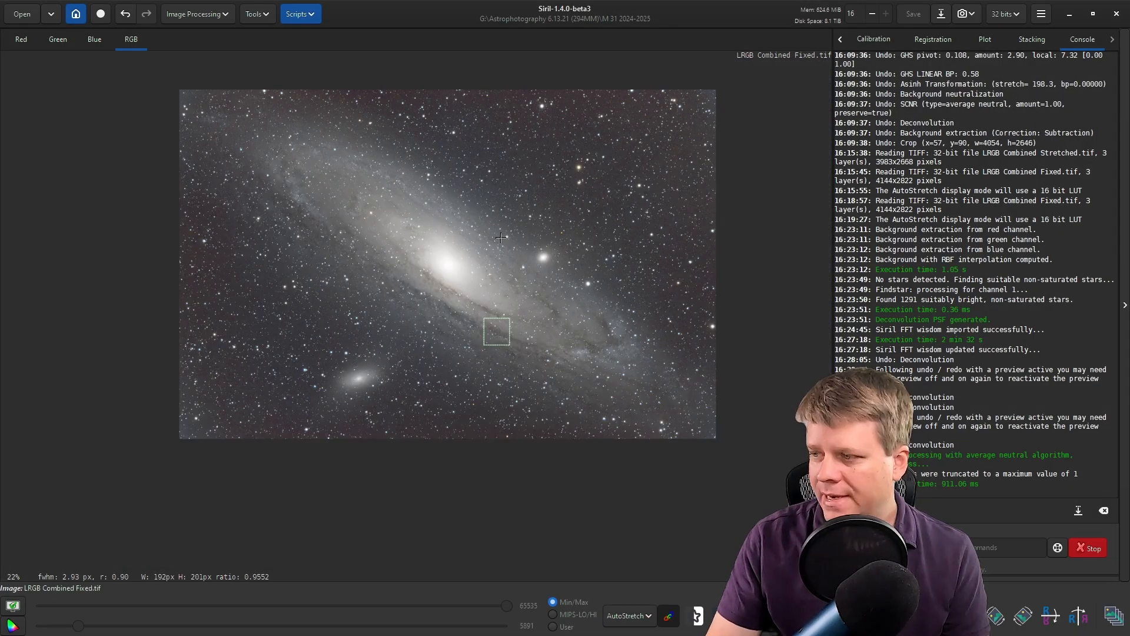
- Run Color Calibration on the image with a background reference area and close its dialog
scroll(up, 3)
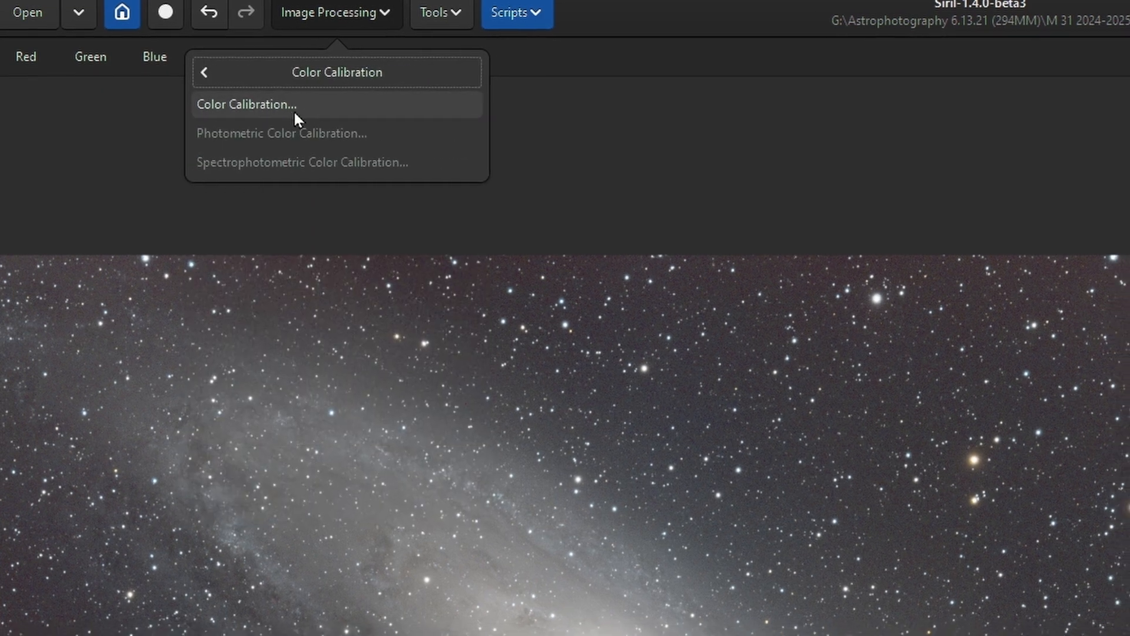
click(246, 104)
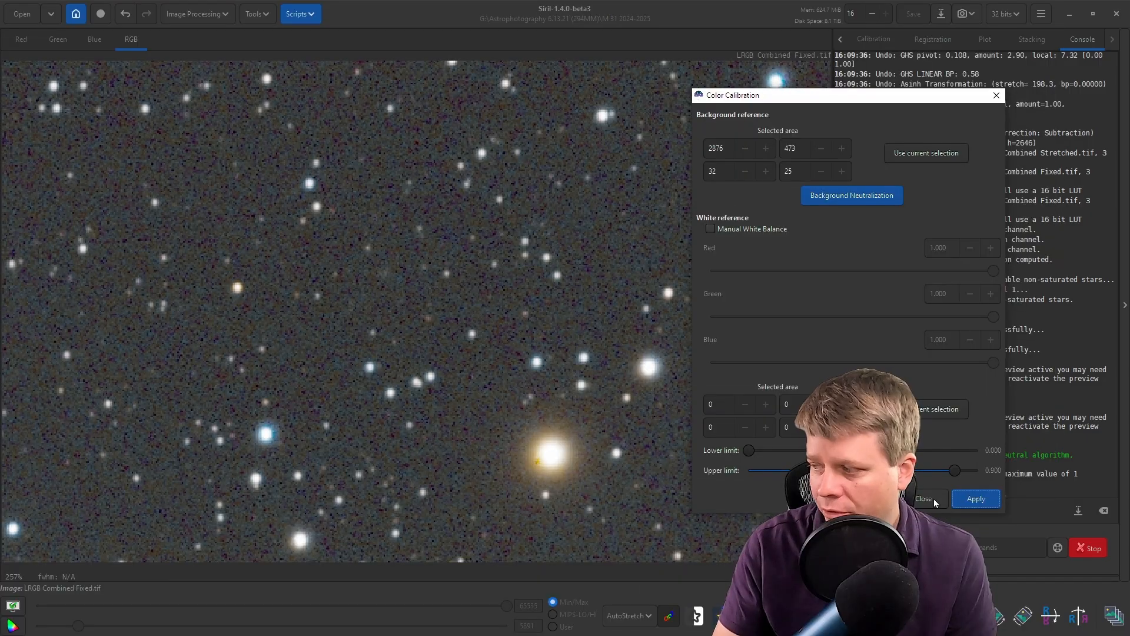
click(975, 498)
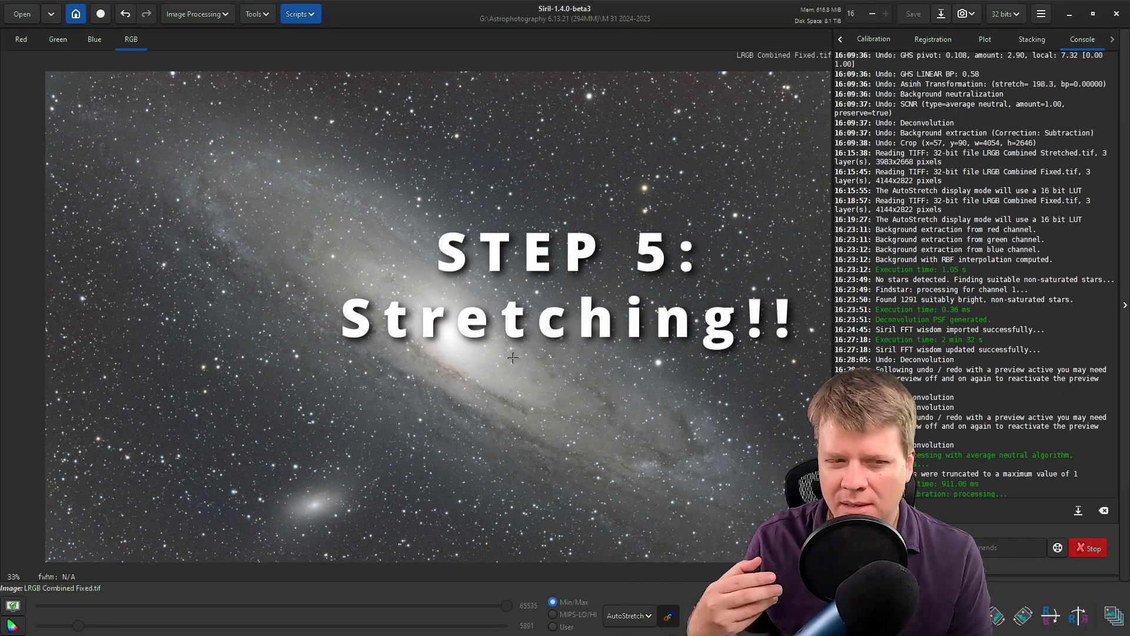
mouse_move(493, 447)
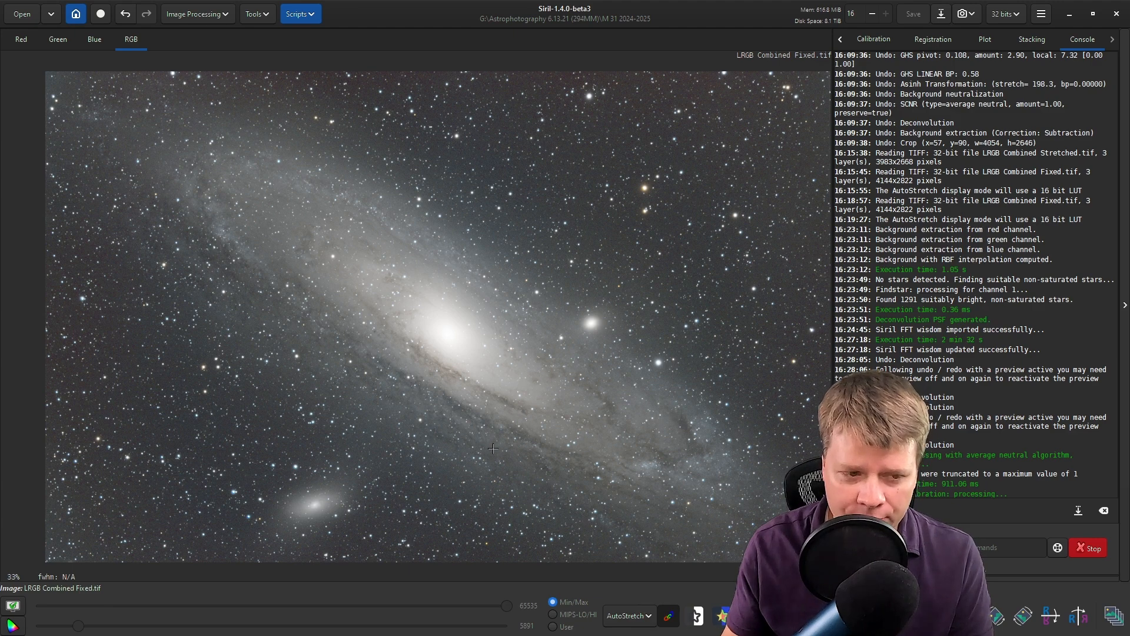
- Switch the display mode to Linear so the image shows unstretched
click(627, 616)
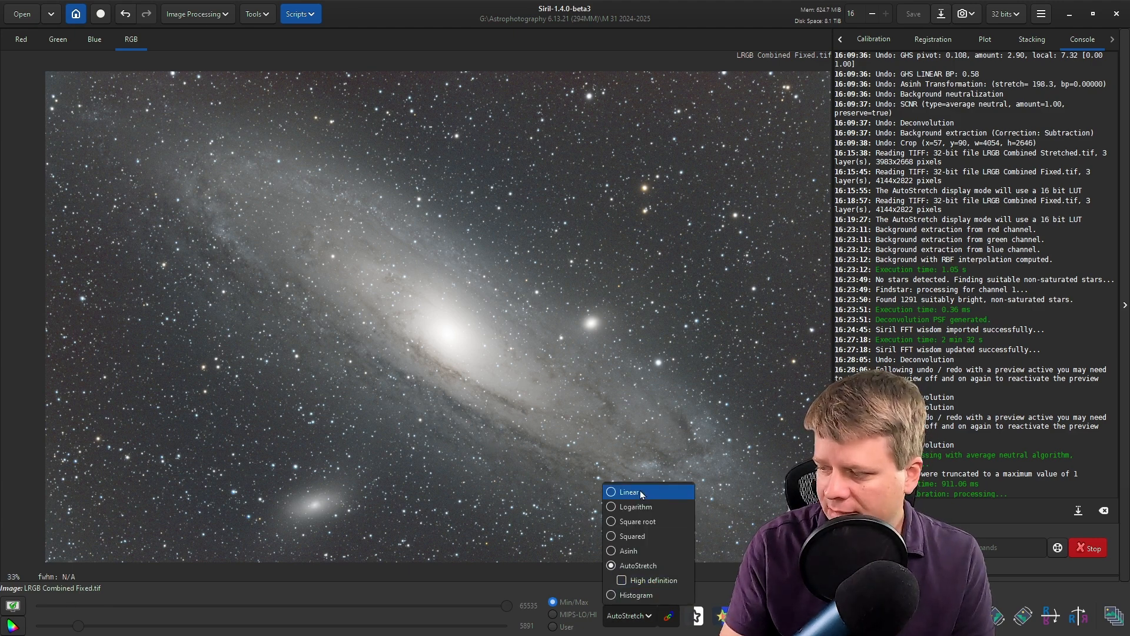
click(628, 492)
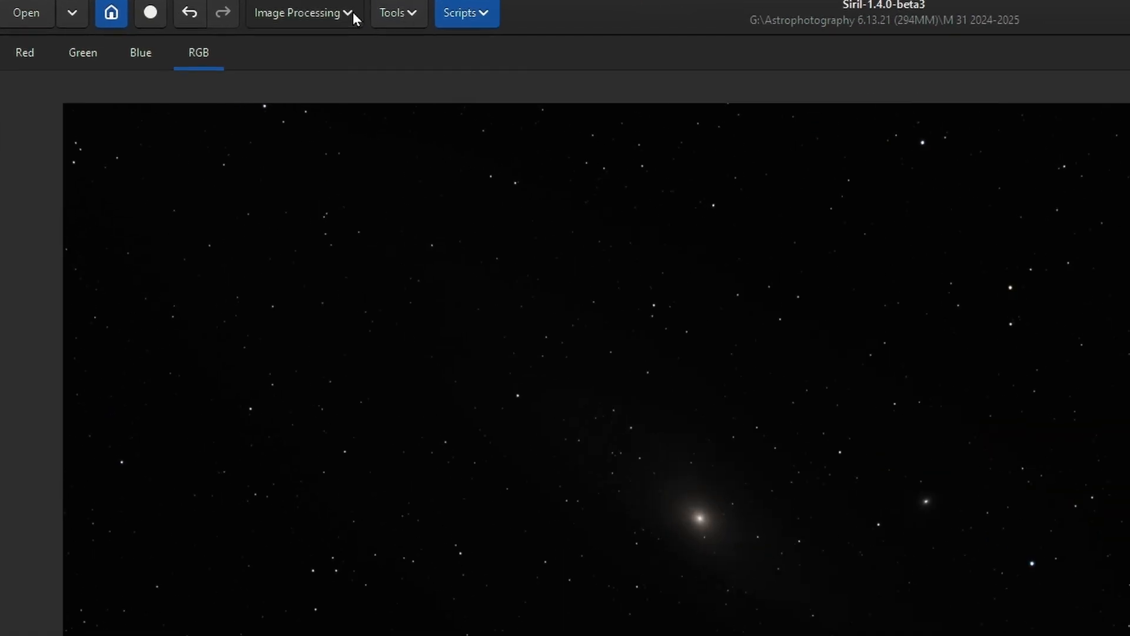
click(303, 12)
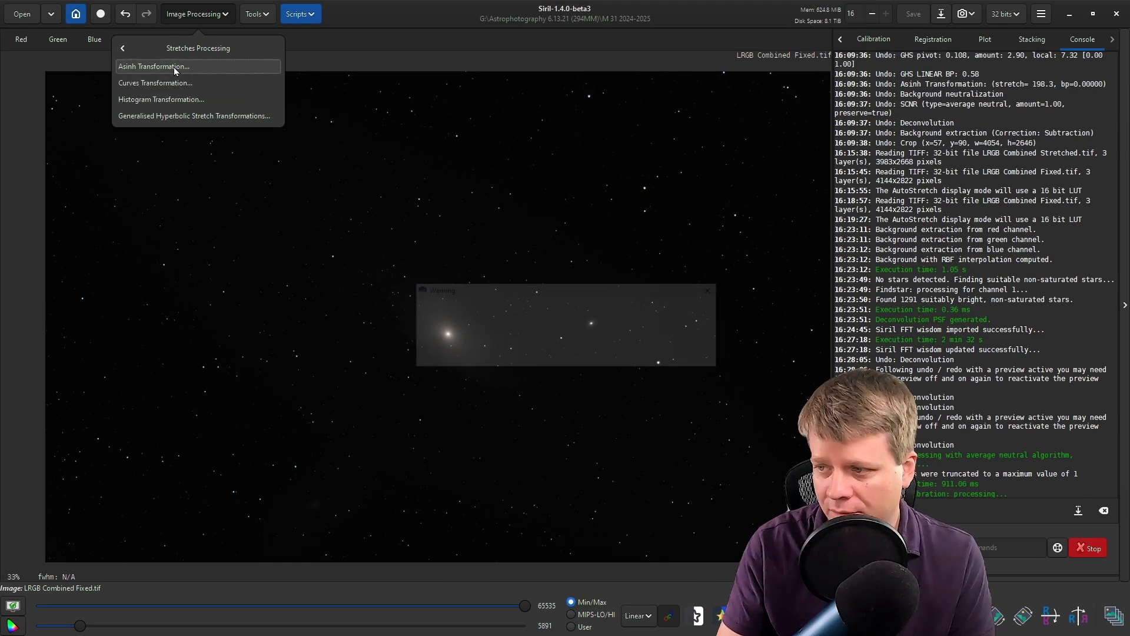
- Apply an Asinh Transformation with the stretch factor raised to about 310
click(153, 66)
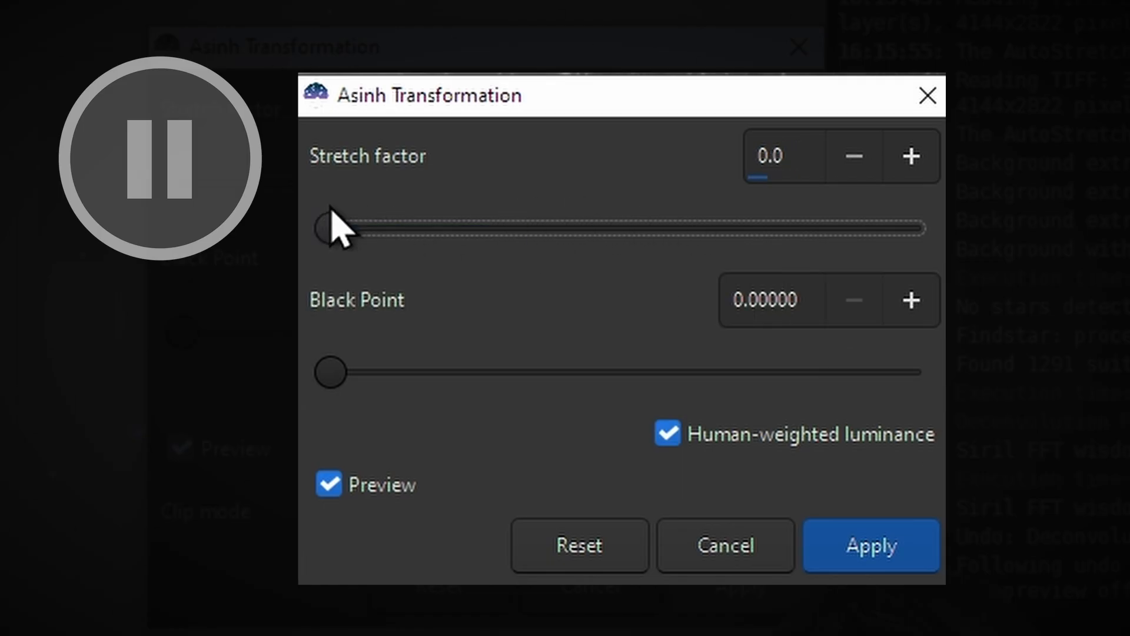
drag(327, 227, 447, 227)
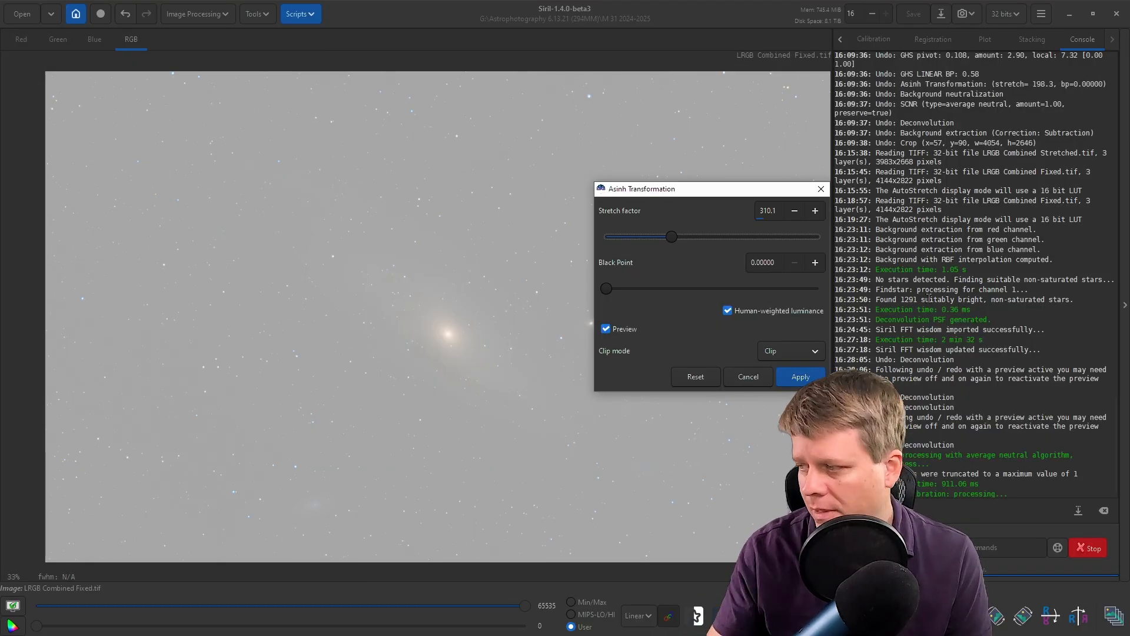
click(748, 377)
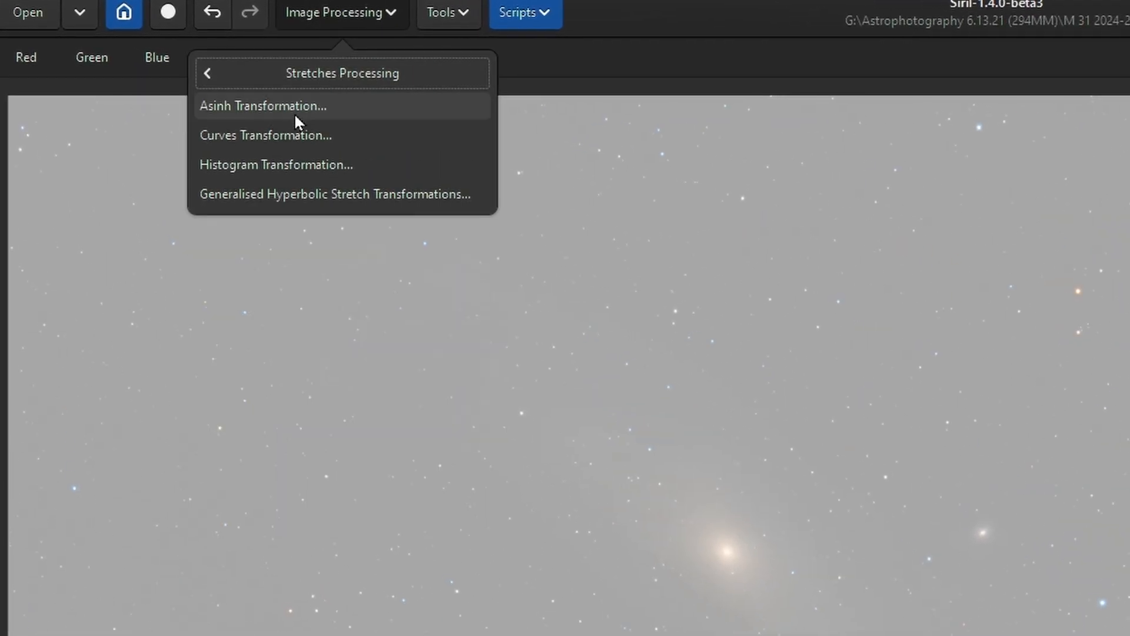
- Apply a Histogram Transformation with the shadows level raised to about 0.64
click(276, 165)
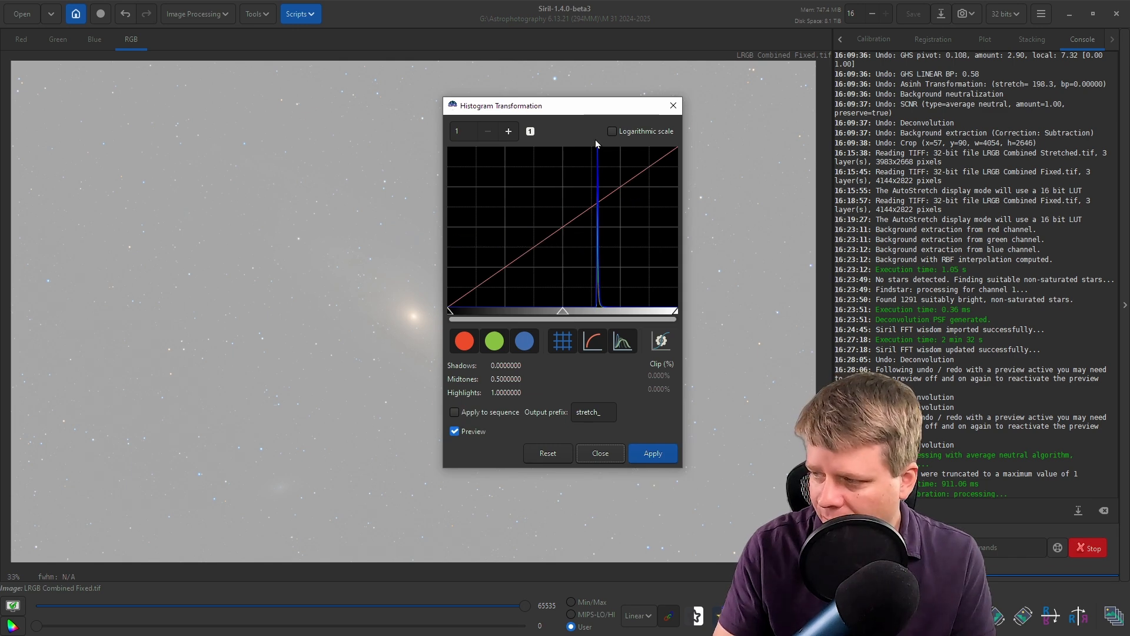
mouse_move(608, 308)
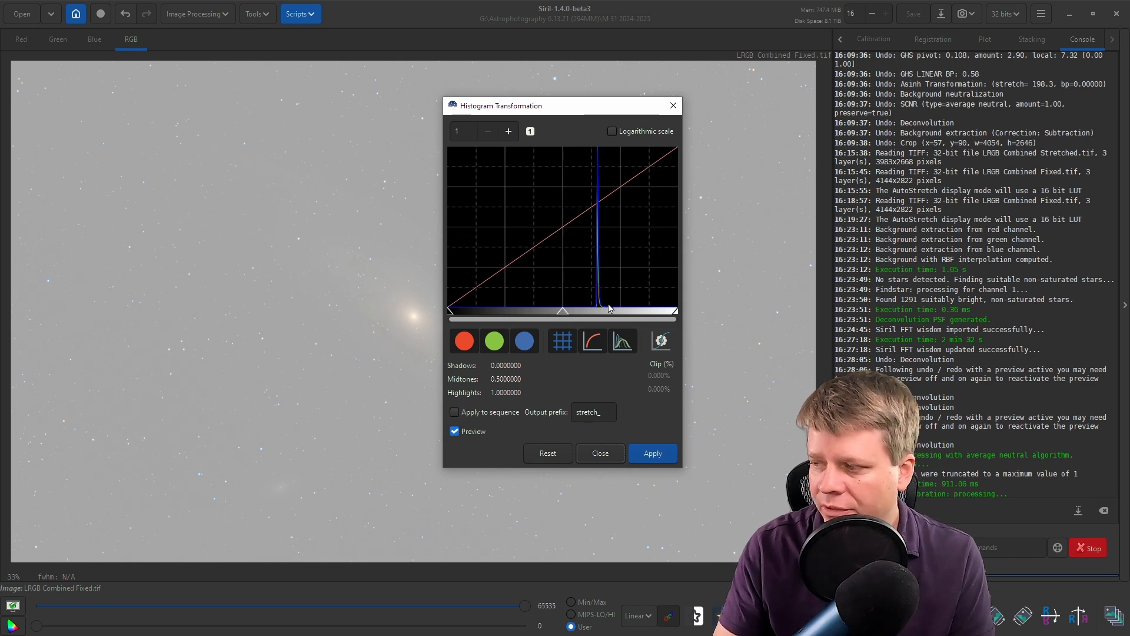
mouse_move(450, 316)
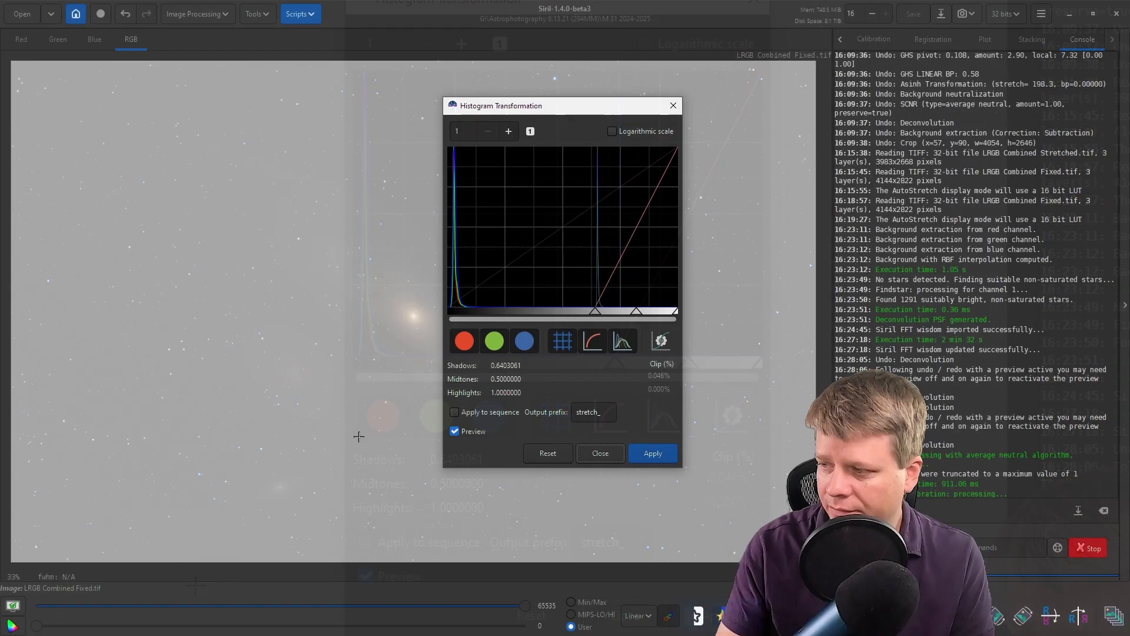
click(651, 452)
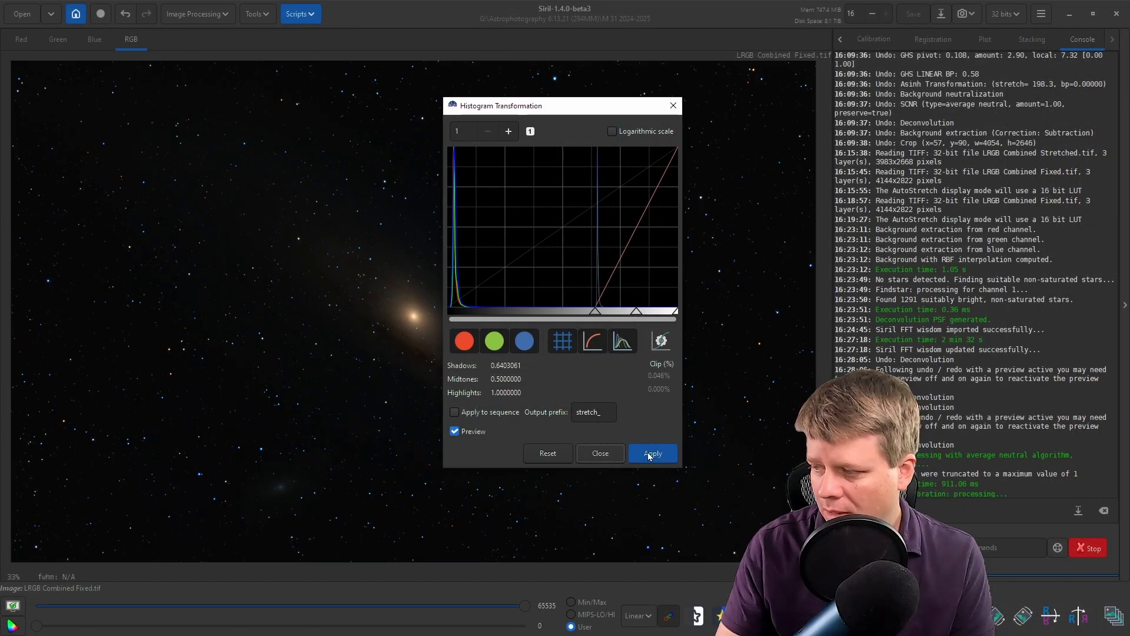
click(651, 452)
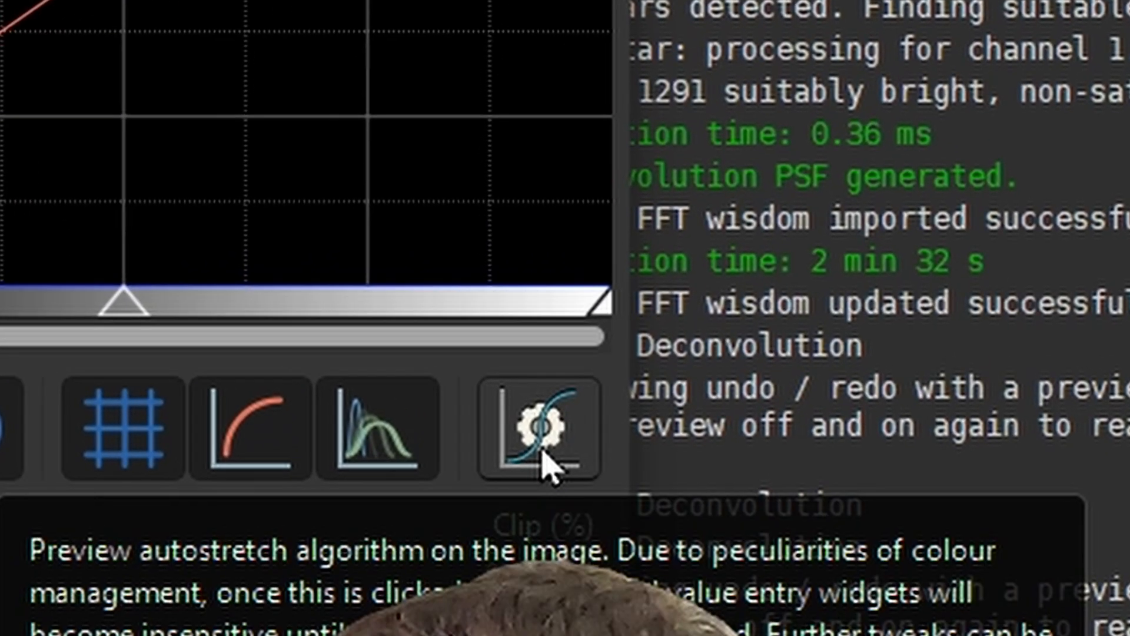
- Apply the histogram autostretch and a midtones tweak near 0.597, then close the dialog
click(537, 429)
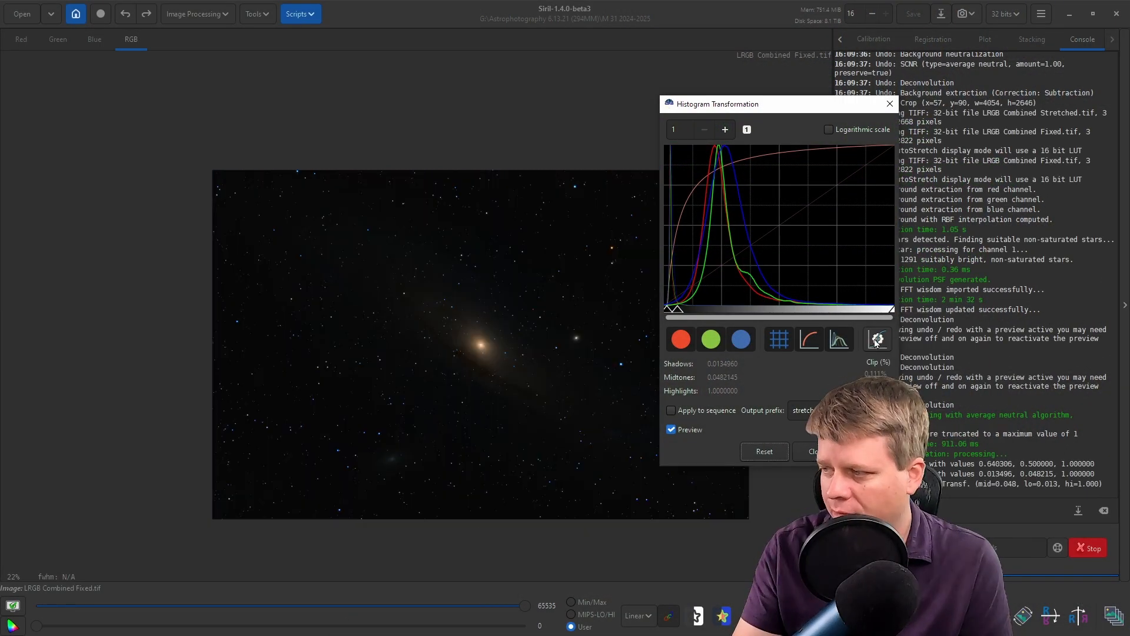
click(876, 339)
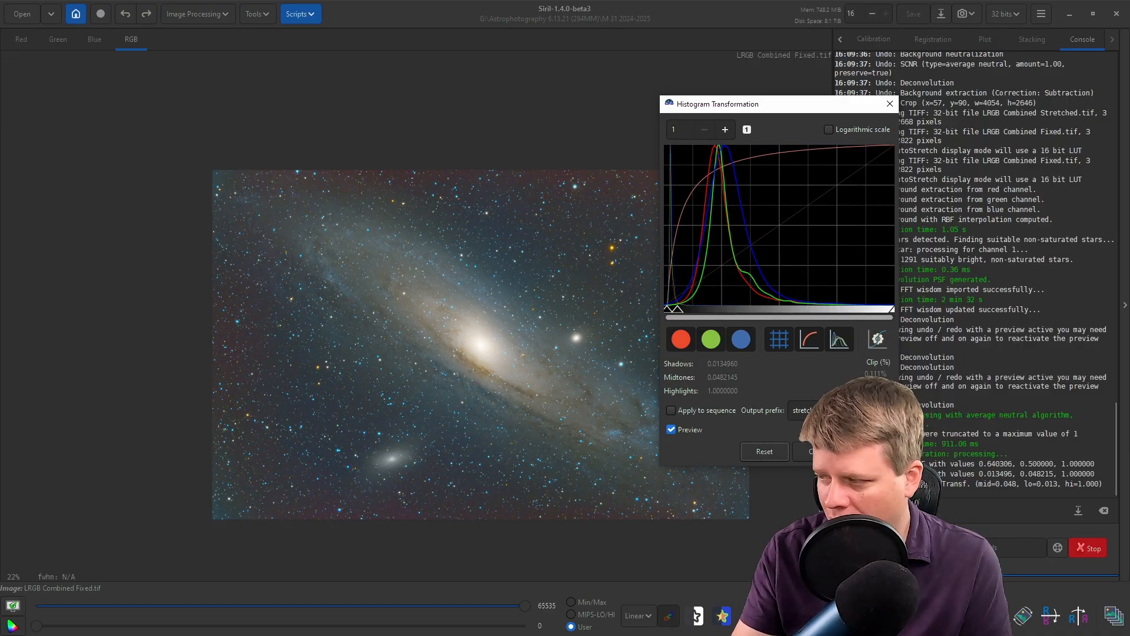
click(763, 451)
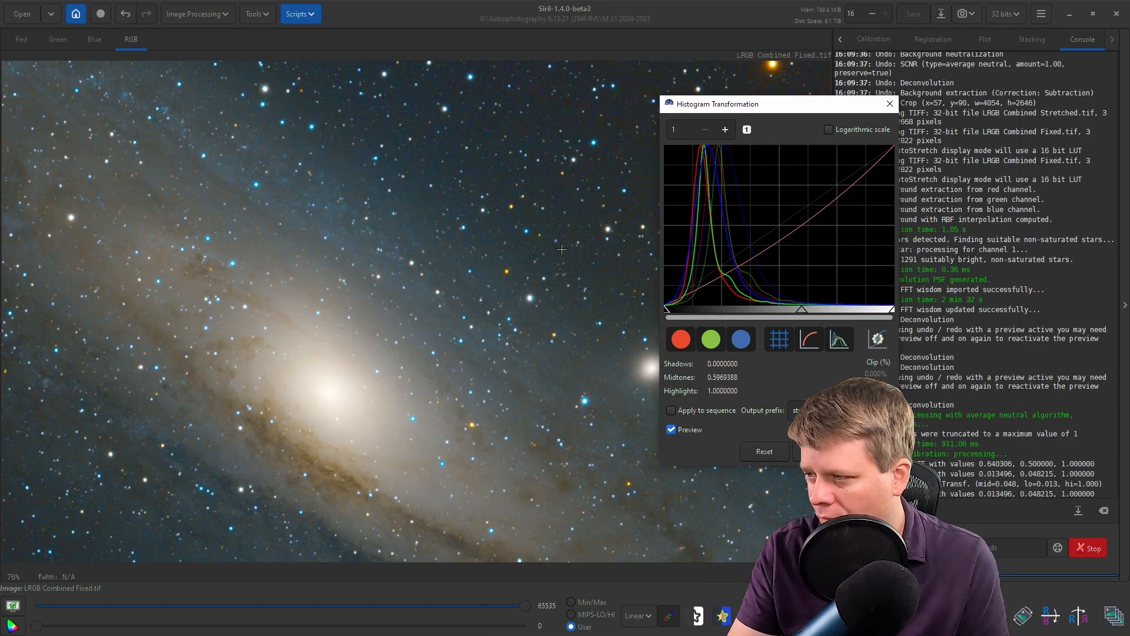
click(763, 451)
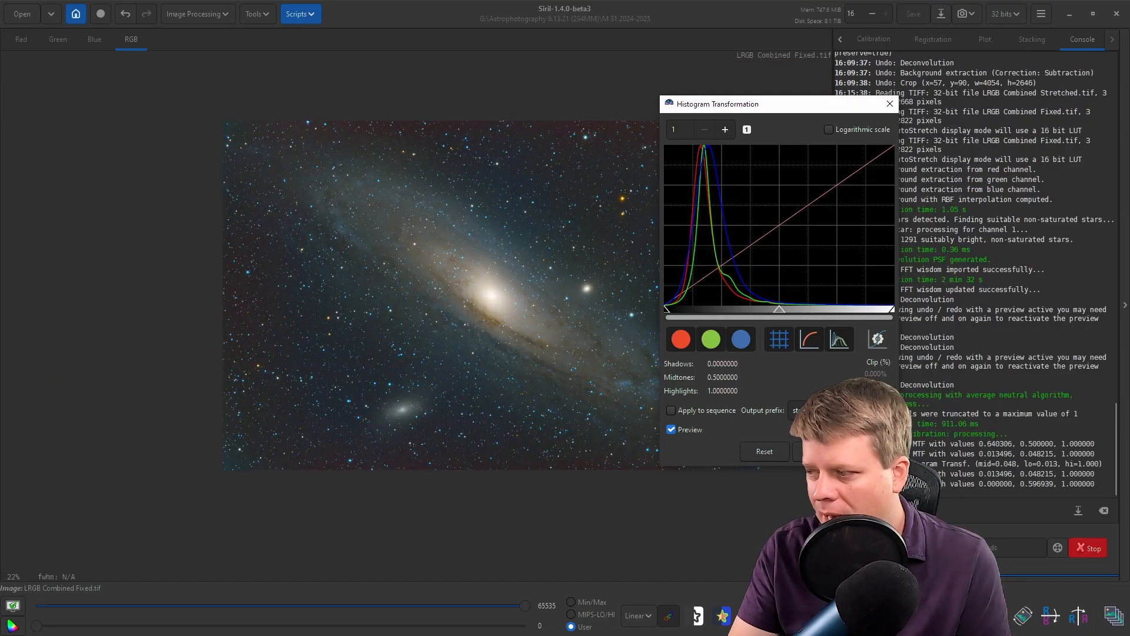
click(889, 103)
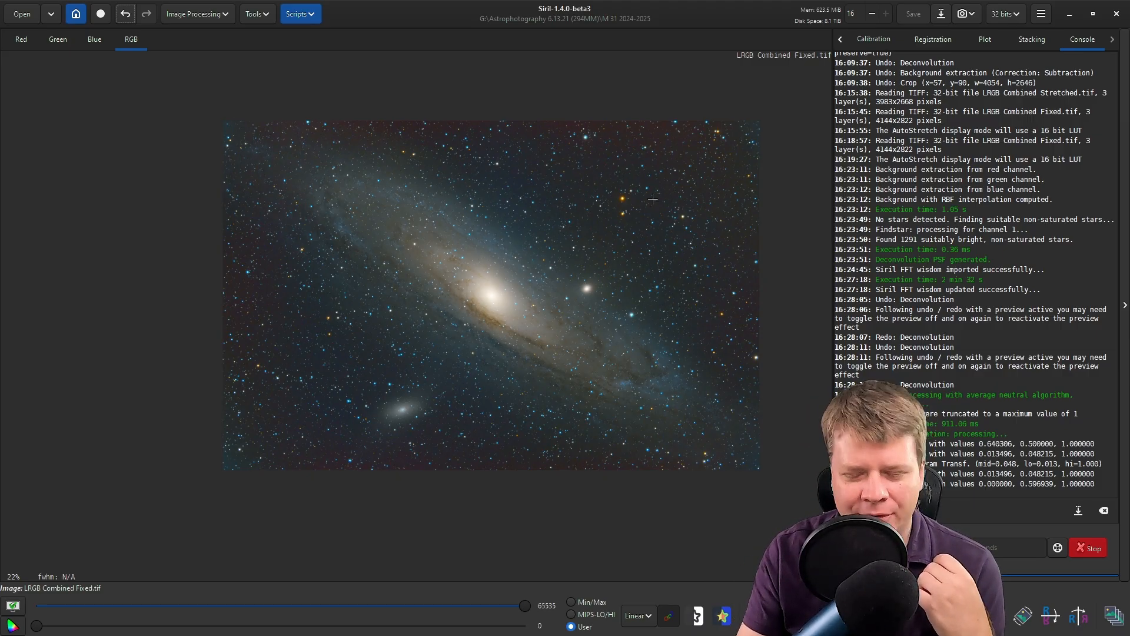
scroll(up, 3)
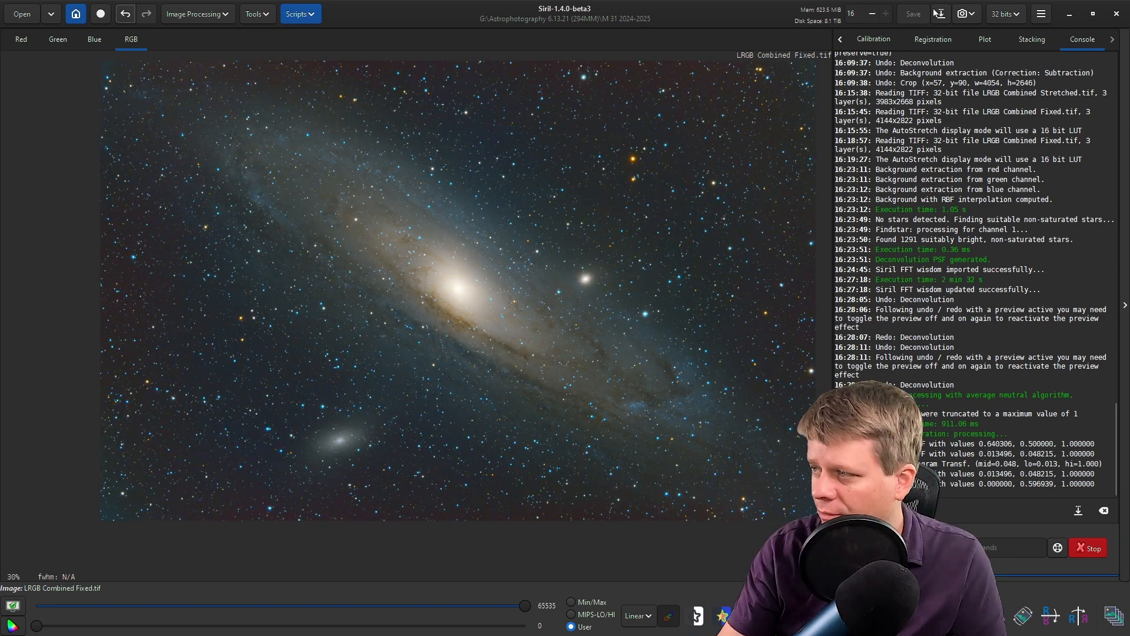
mouse_move(941, 15)
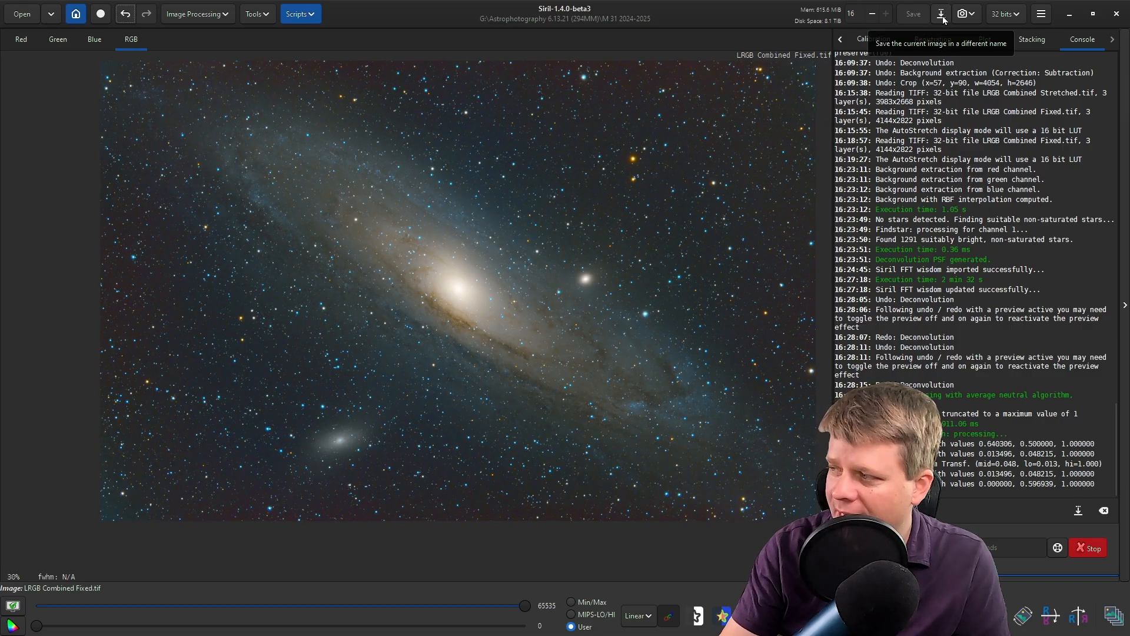
- Save the stretched Andromeda image as a new TIFF under a different name
click(942, 15)
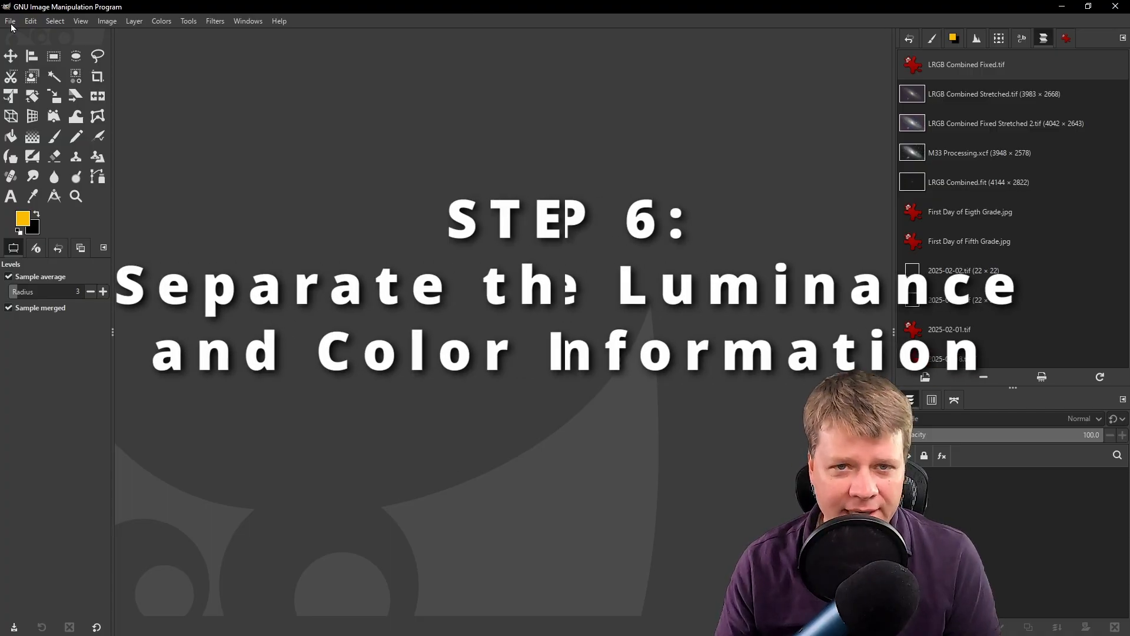
- Open LRGB Stretched Newest.tif keeping its embedded colour profile
click(11, 20)
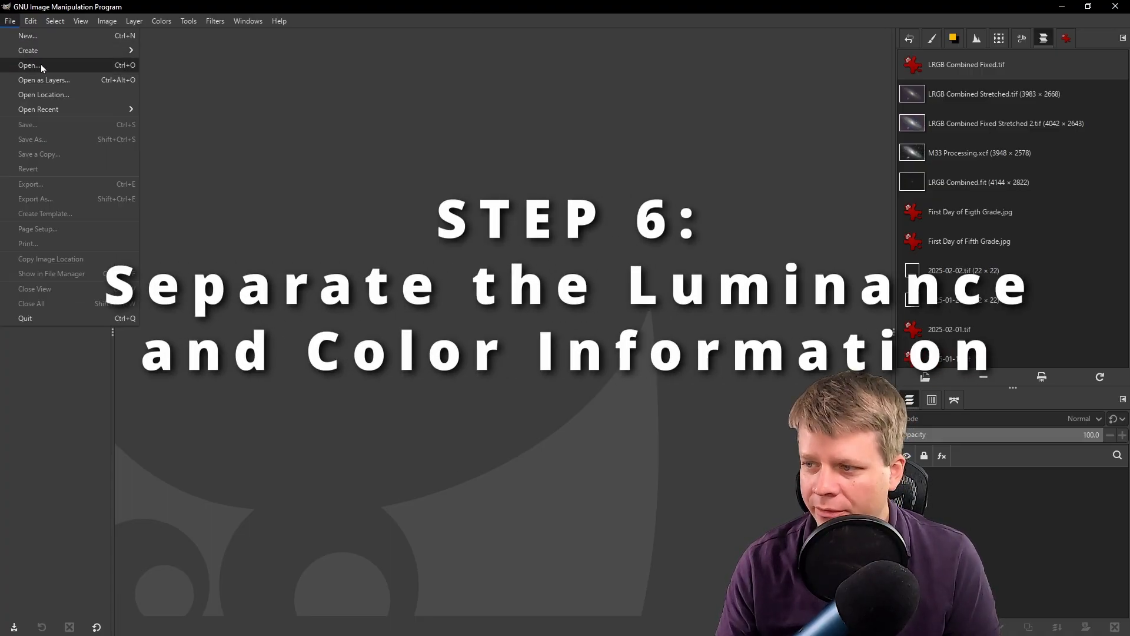
click(28, 64)
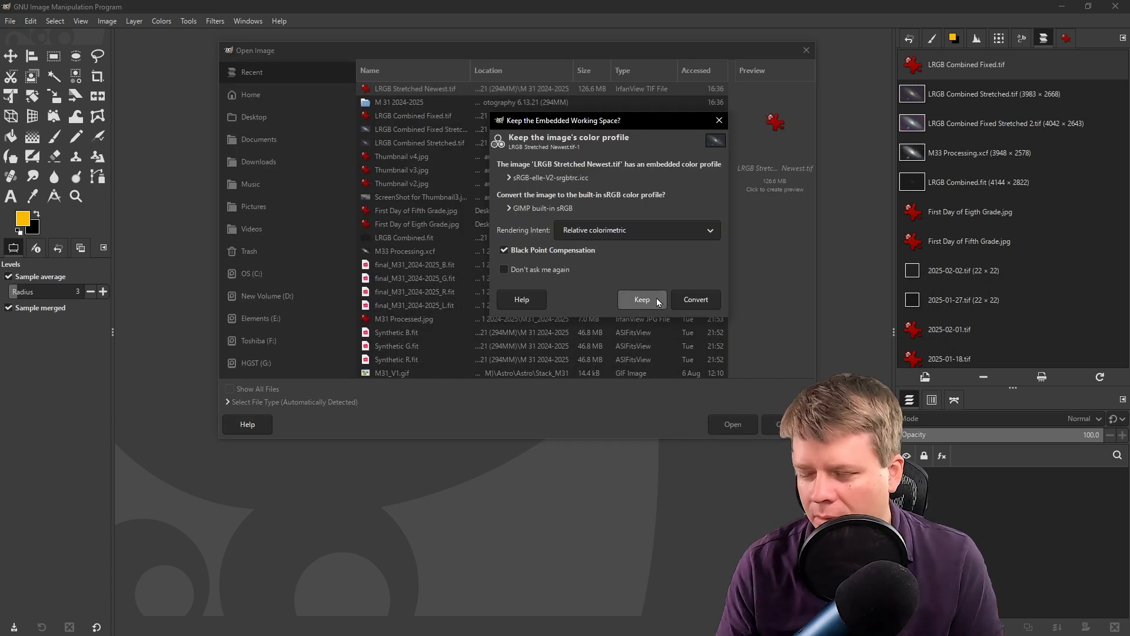
mouse_move(654, 304)
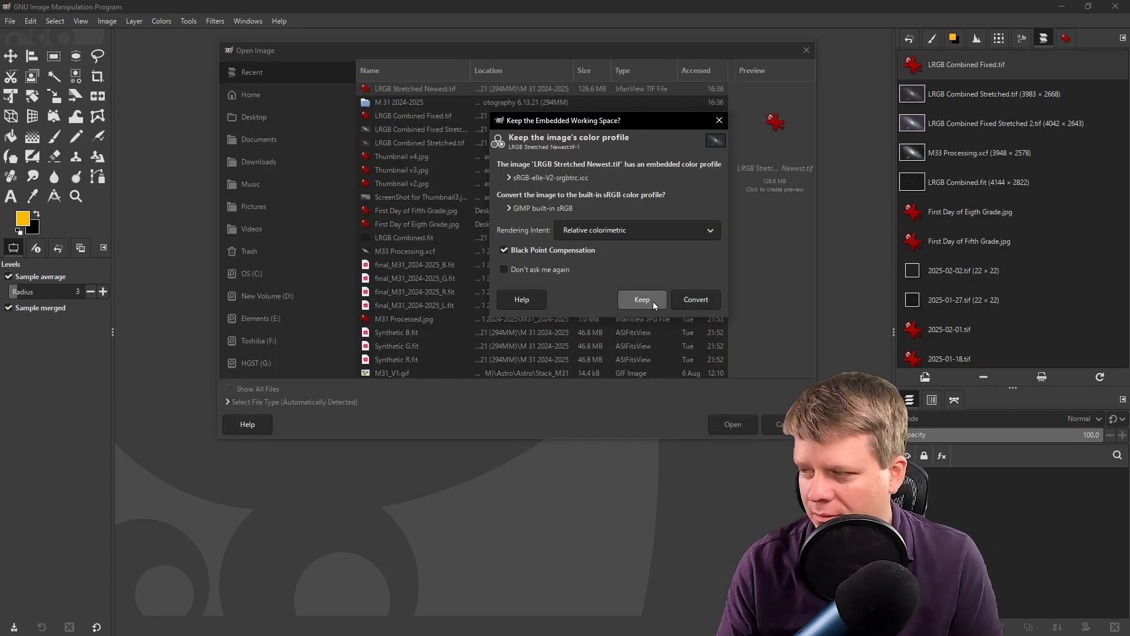
click(641, 300)
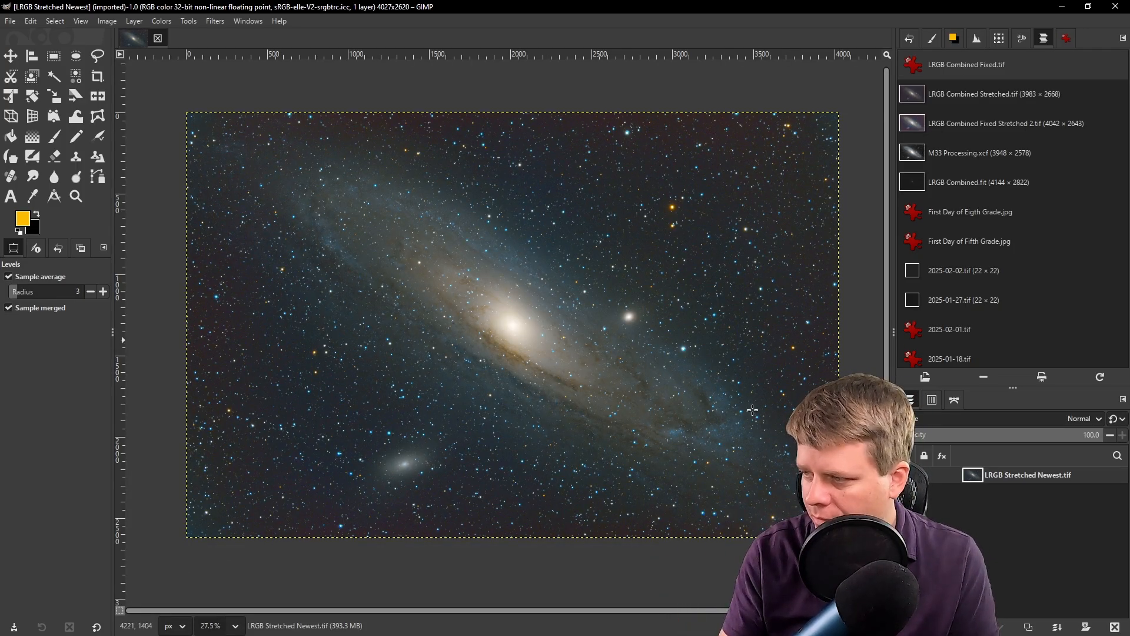
mouse_move(320, 260)
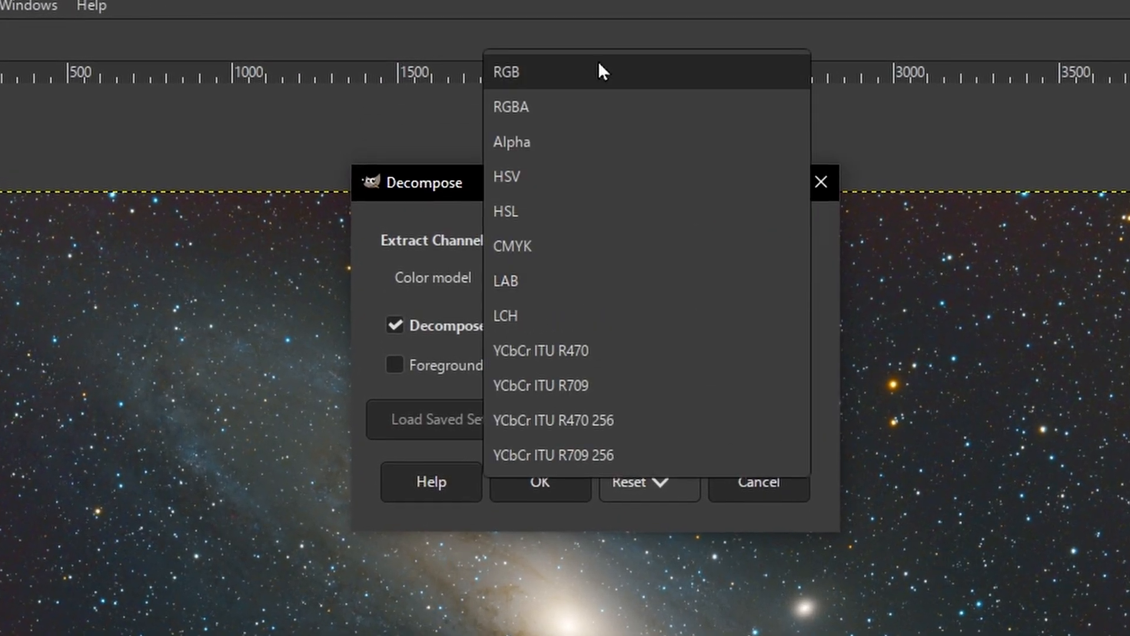
- Choose LAB as the colour model in the Decompose dialog
click(507, 72)
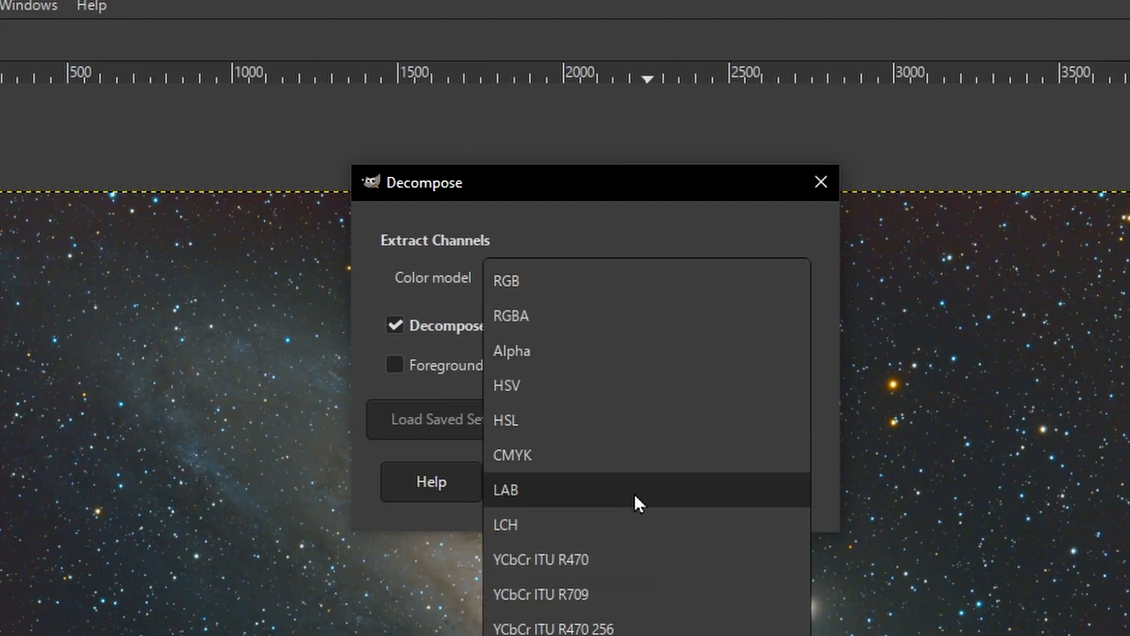
click(506, 489)
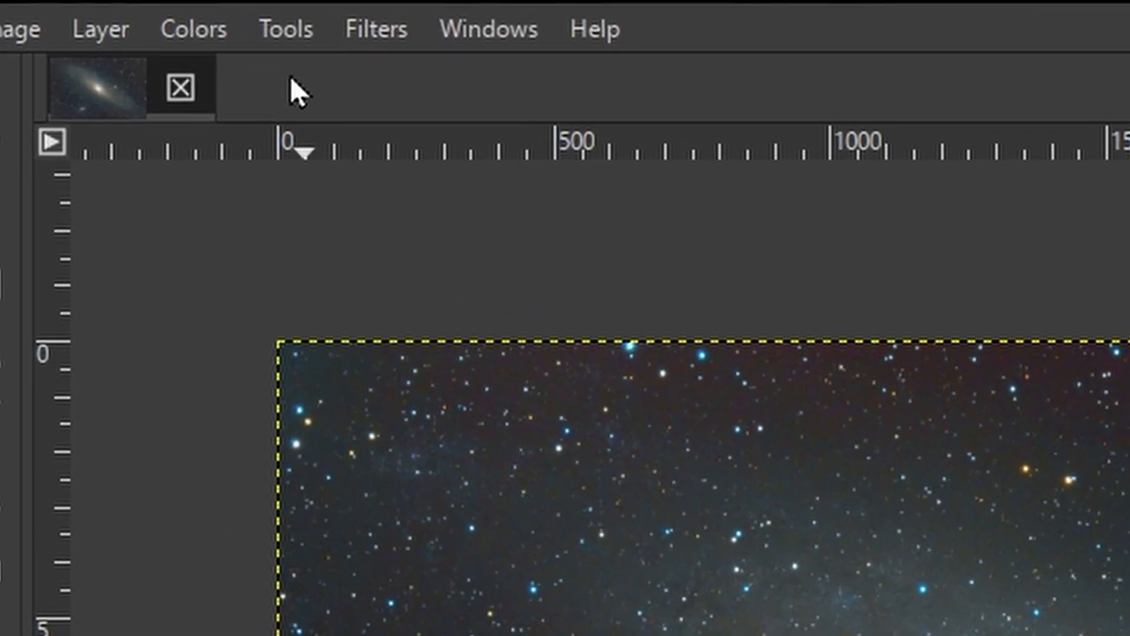
mouse_move(288, 141)
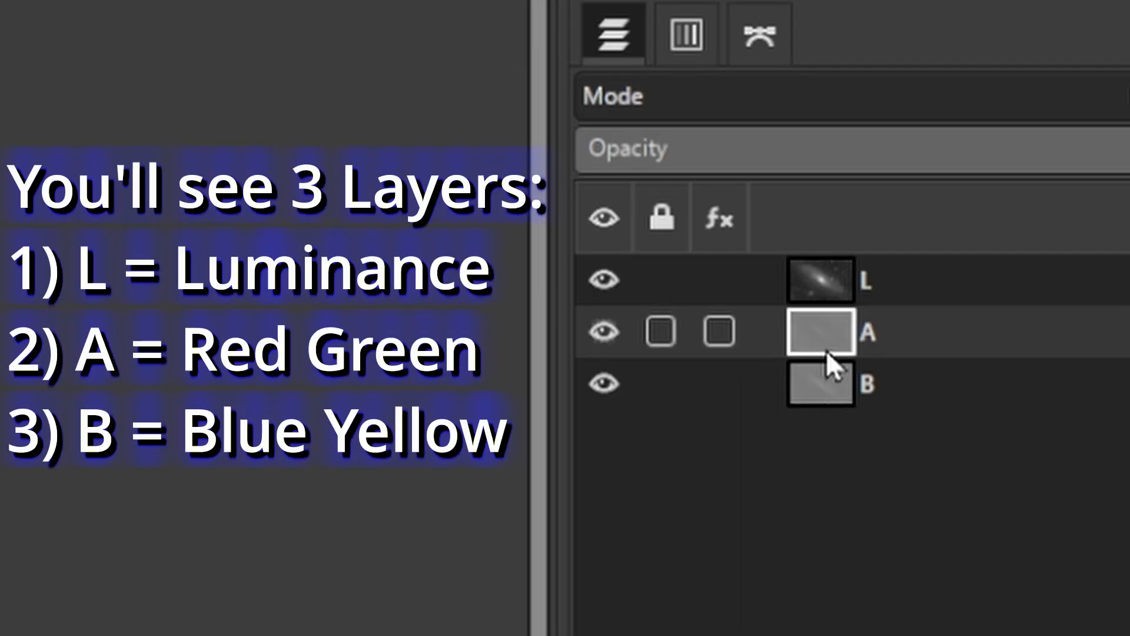
mouse_move(825, 378)
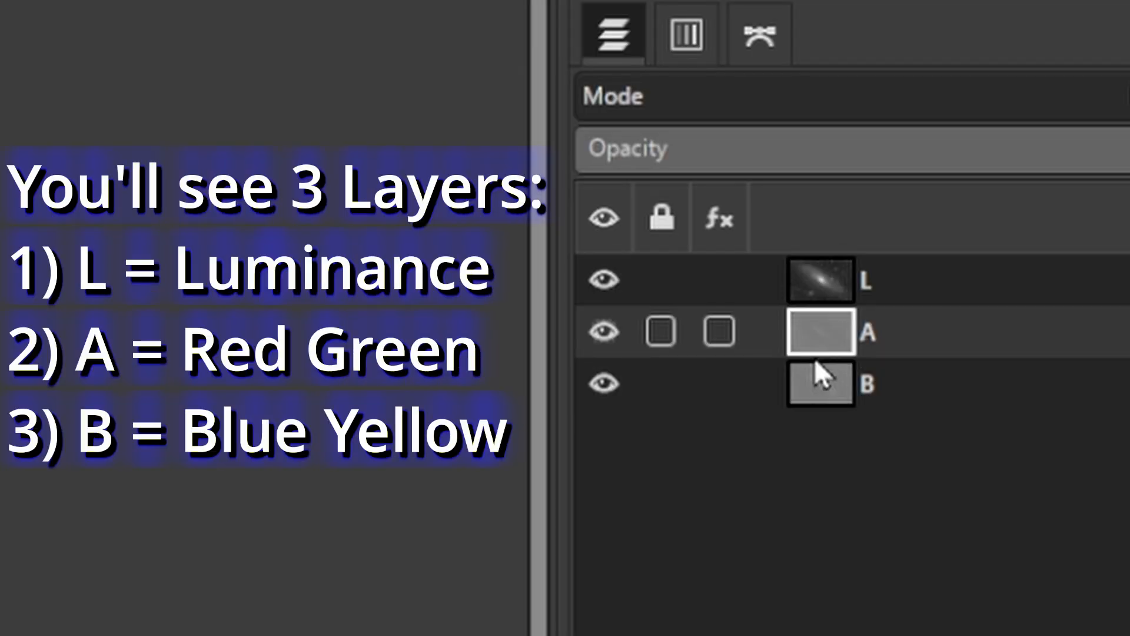
- Toggle the L and A layer visibility to inspect the decomposed LAB channels
click(821, 383)
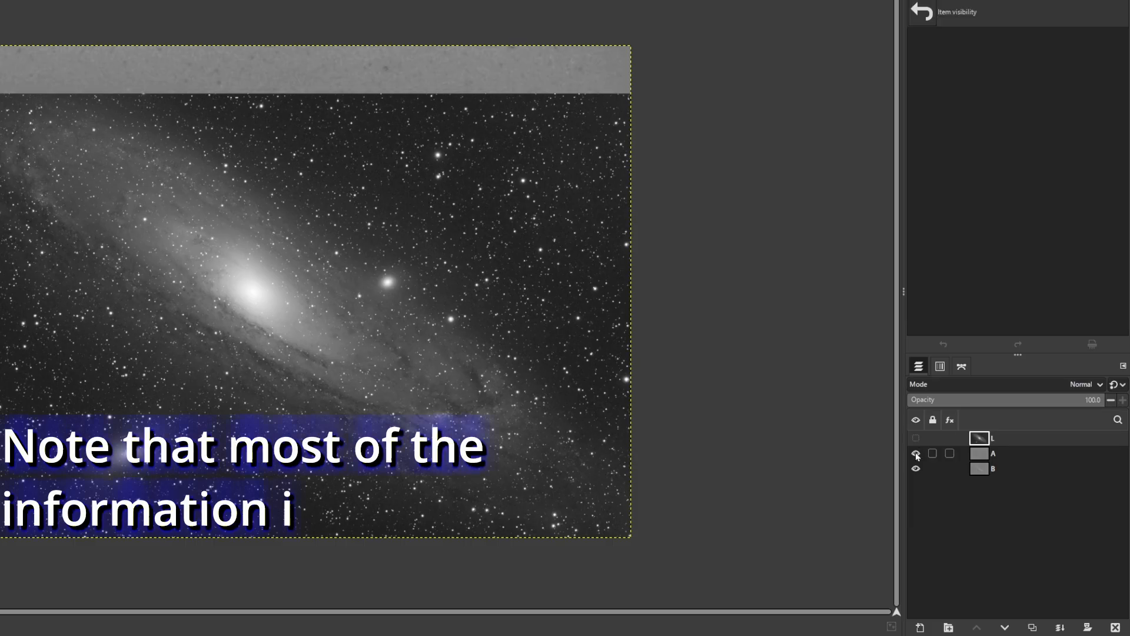
click(916, 438)
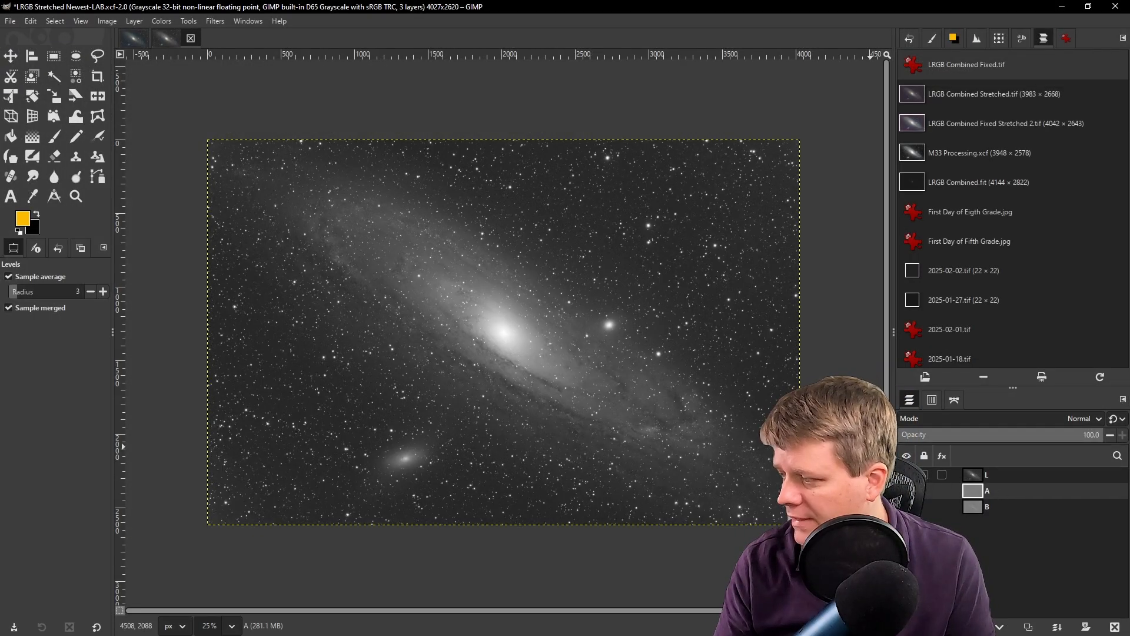
- Apply a Gaussian blur of size 2.5 to the A colour layer
click(907, 474)
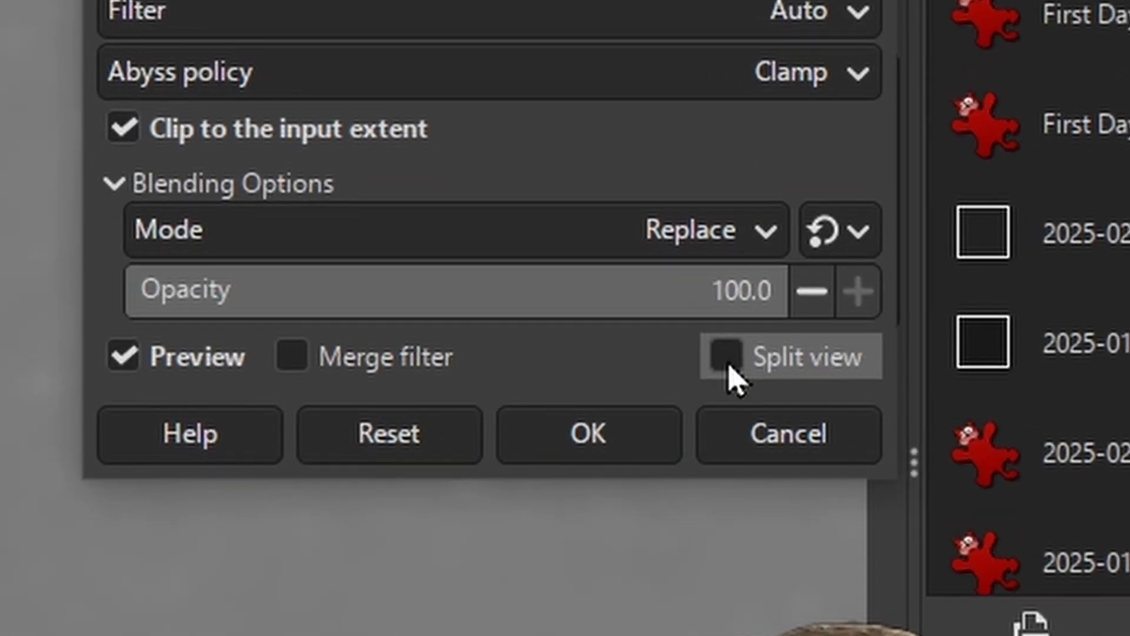
click(721, 355)
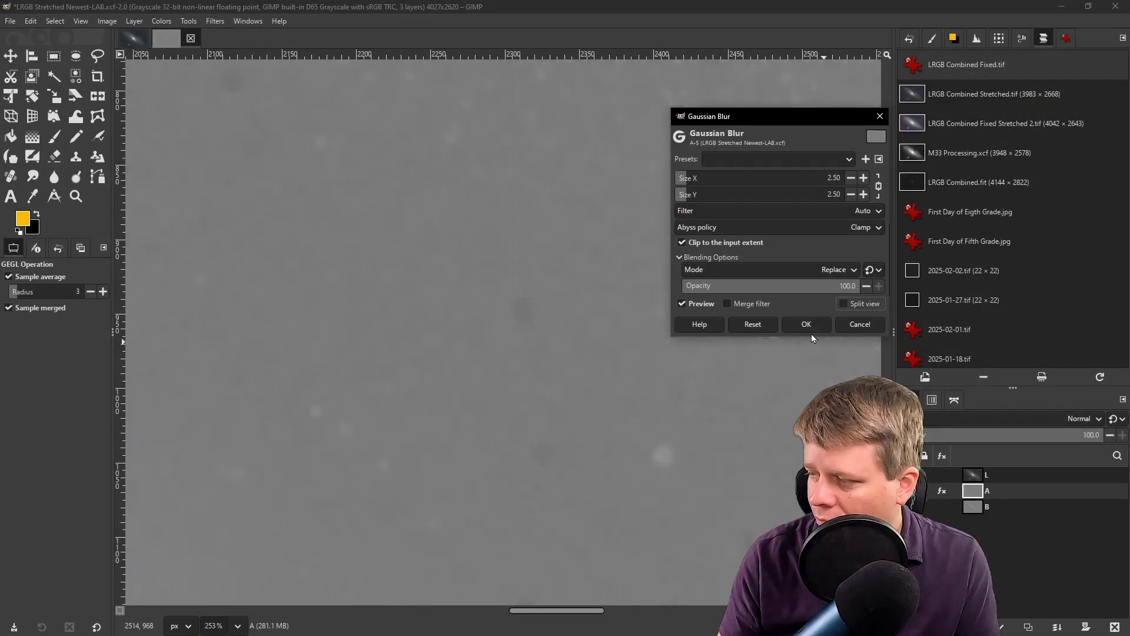
click(806, 324)
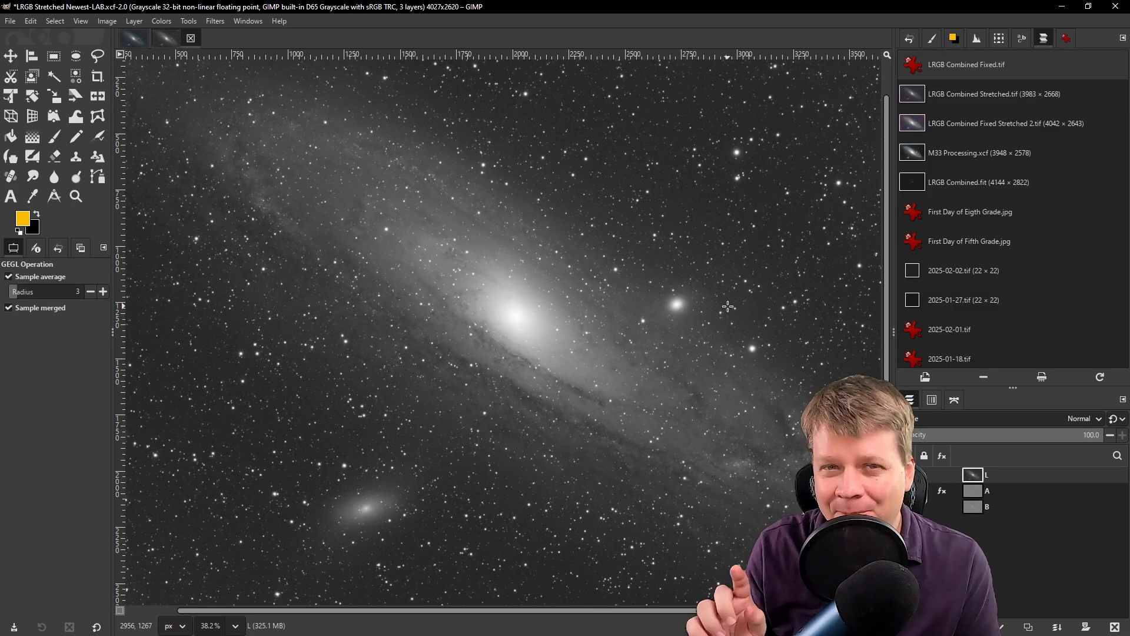
mouse_move(539, 295)
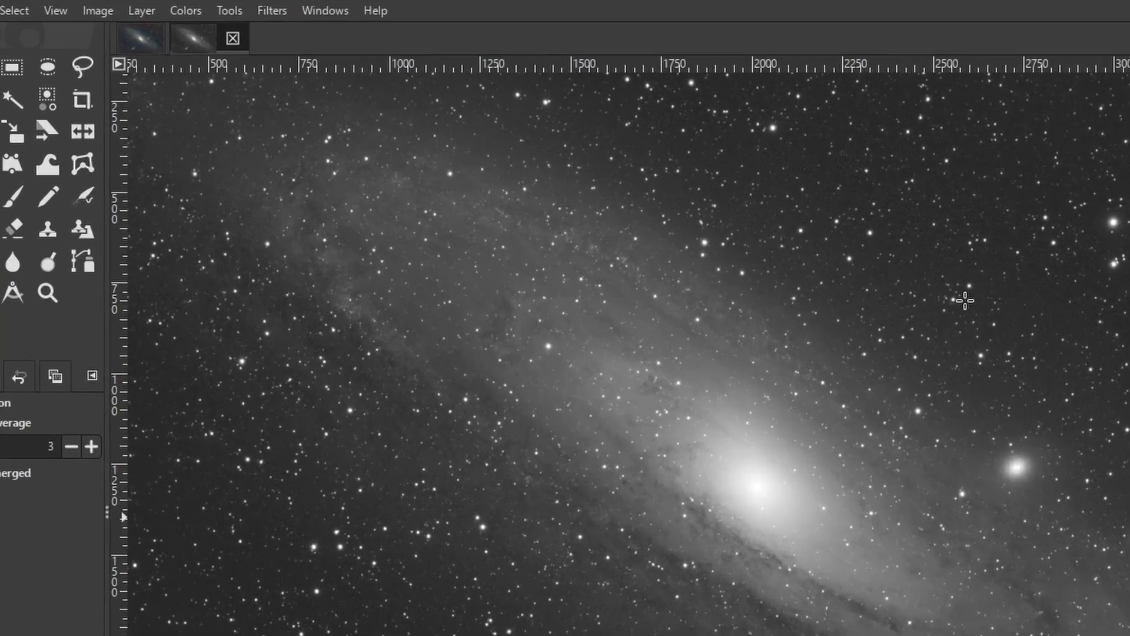
- Bring up the Levels adjustment on the L layer before recomposing to RGB
click(186, 11)
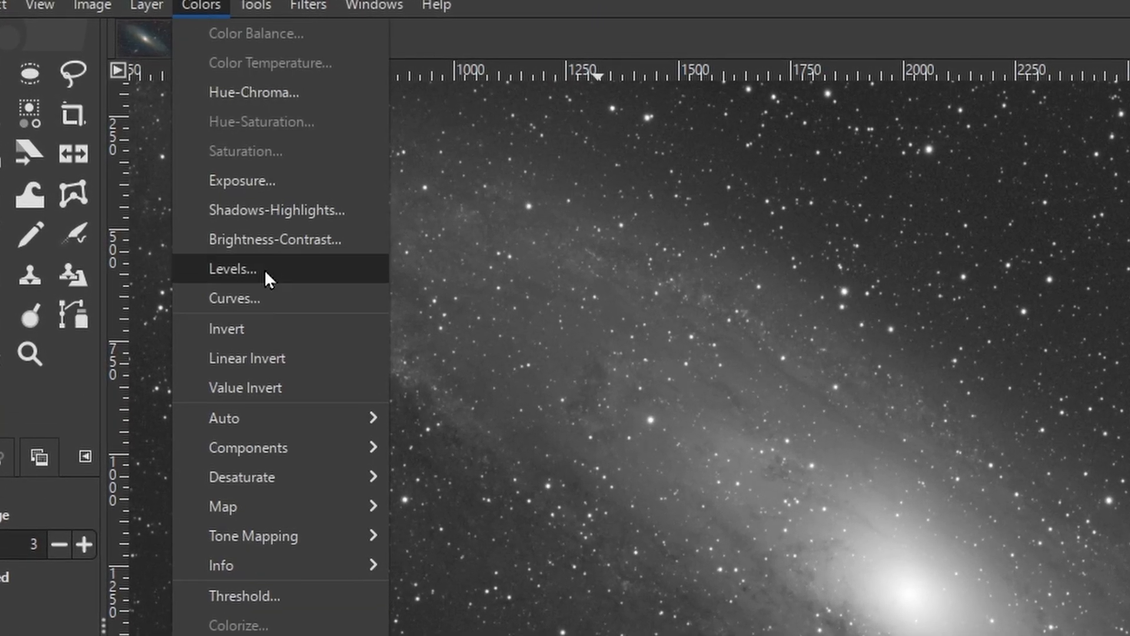
click(232, 269)
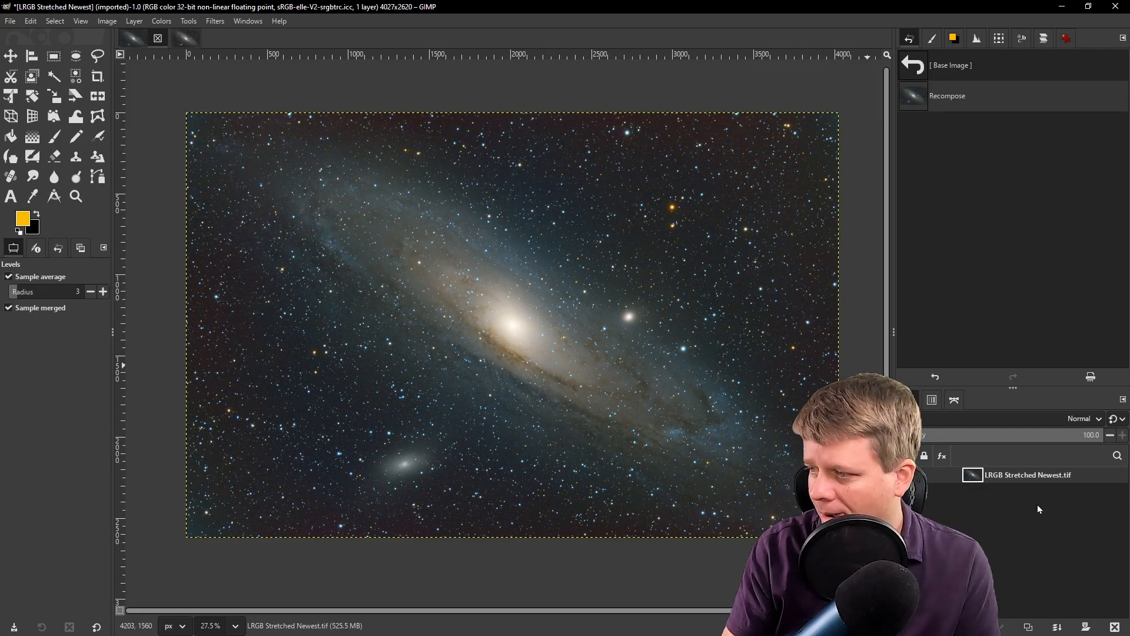
mouse_move(519, 418)
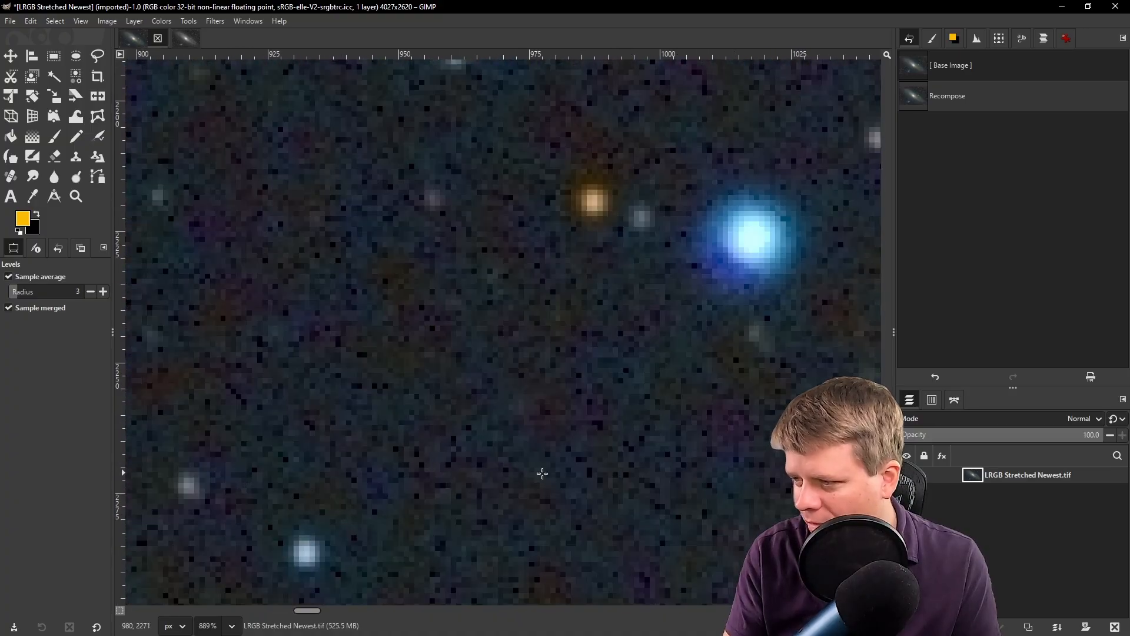
mouse_move(487, 397)
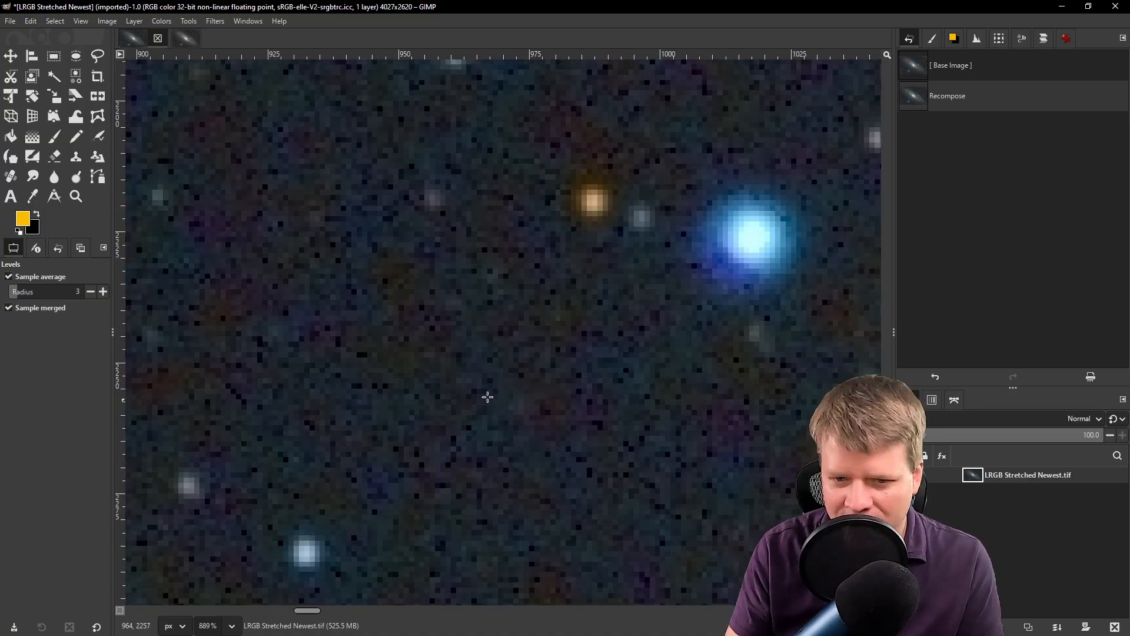
mouse_move(272, 238)
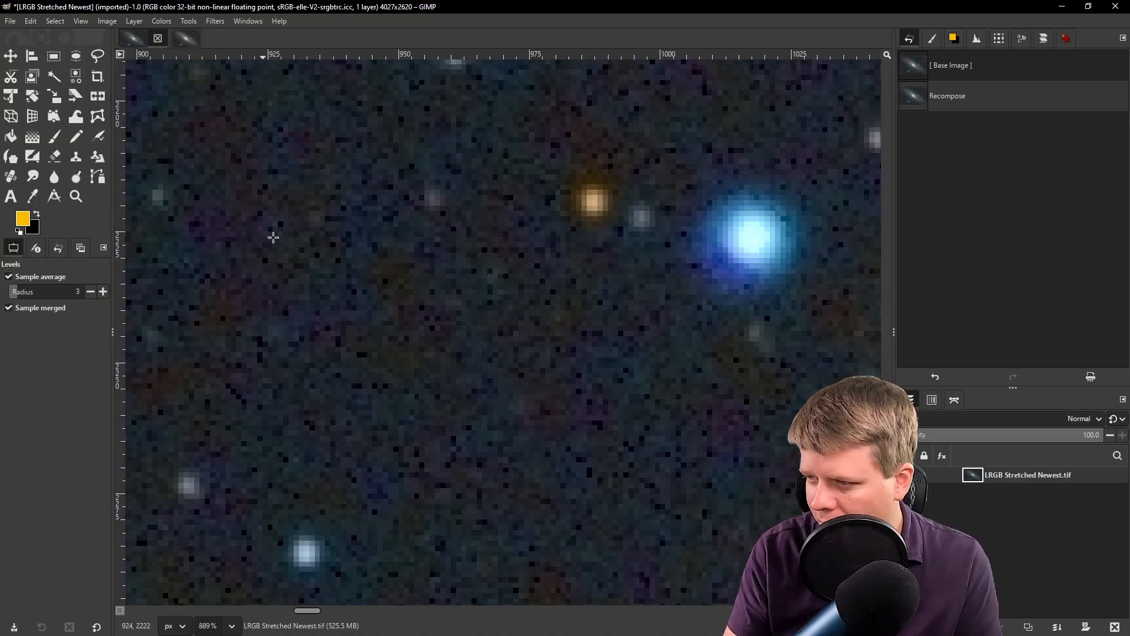
mouse_move(419, 301)
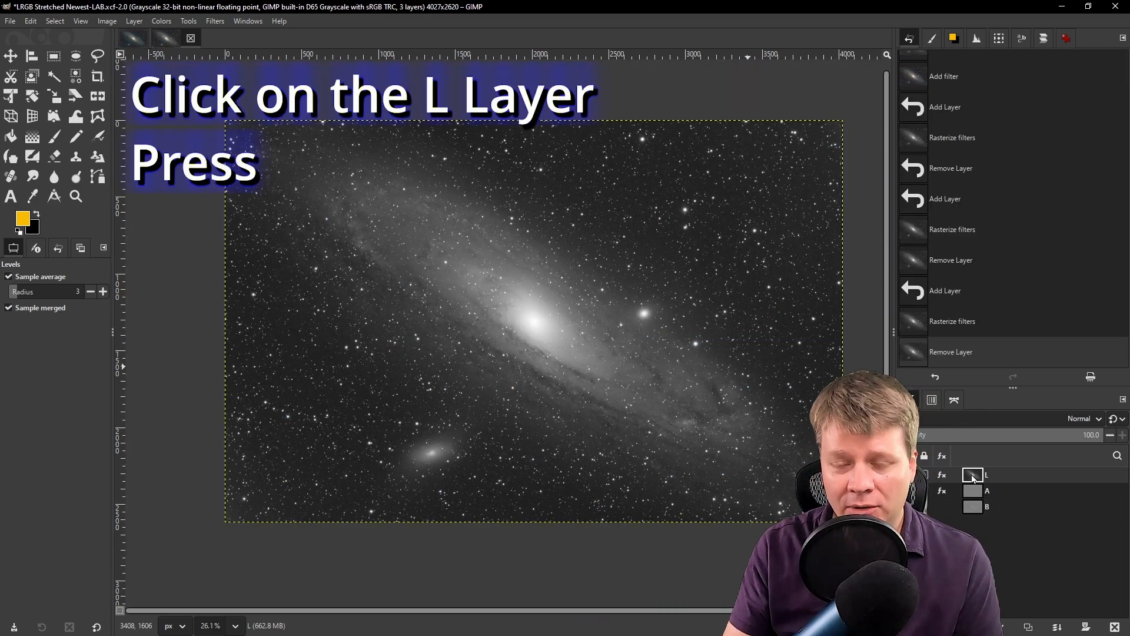
- Copy the L layer beneath the colour image and set the colour layer's mode to LCh Color
key(ctrl+c)
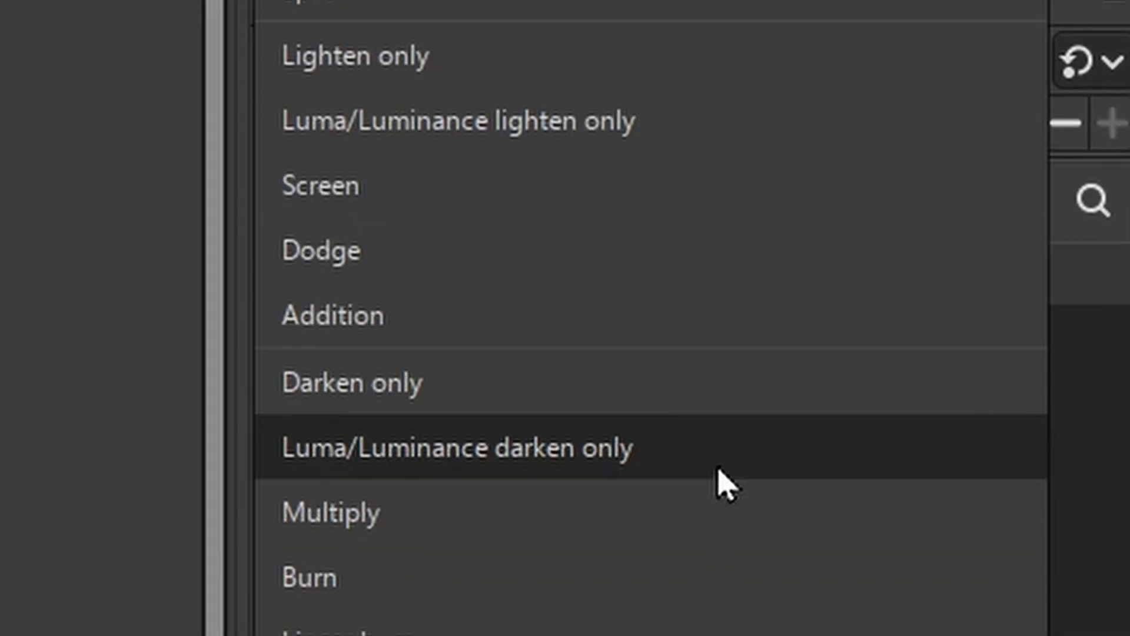
scroll(down, 3)
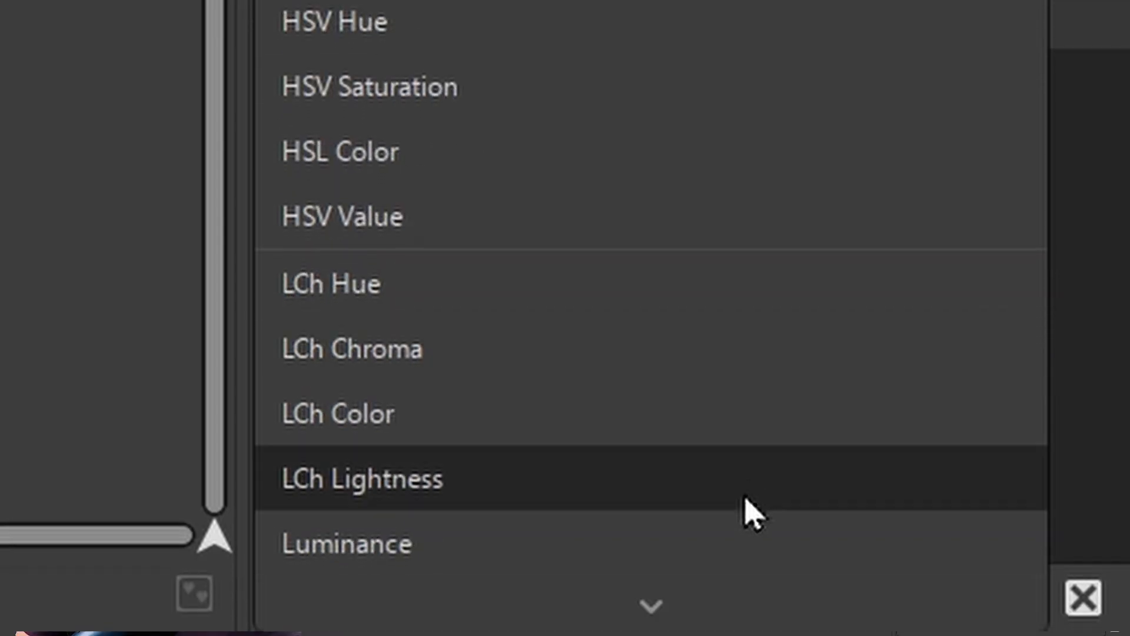
click(337, 413)
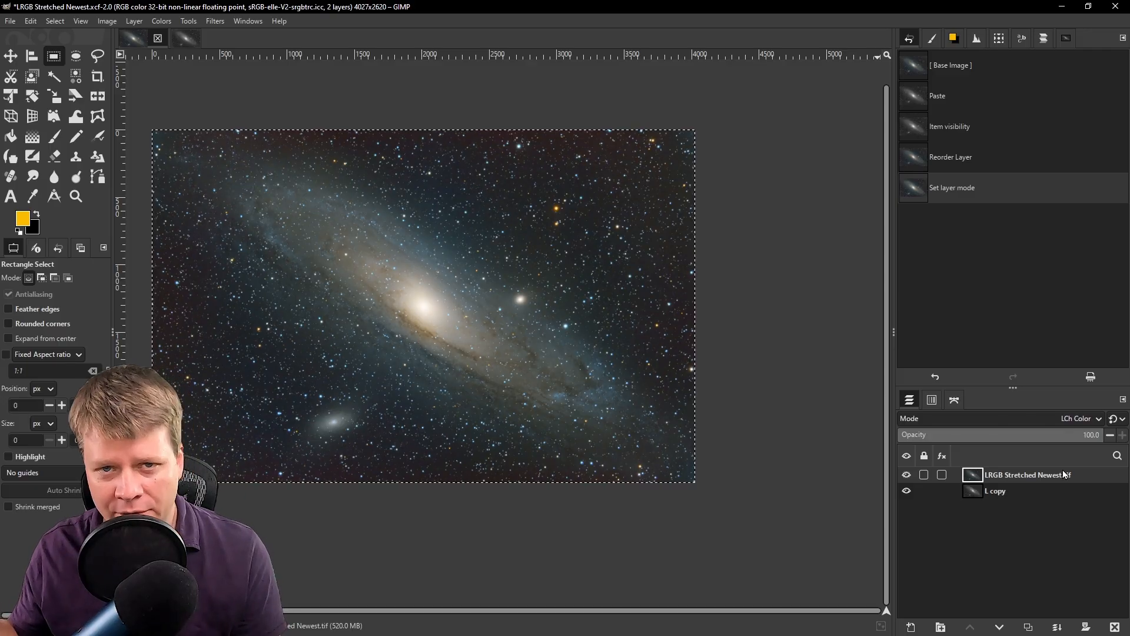
- Rename the top layer to Color and the L copy layer to Luminance
click(999, 491)
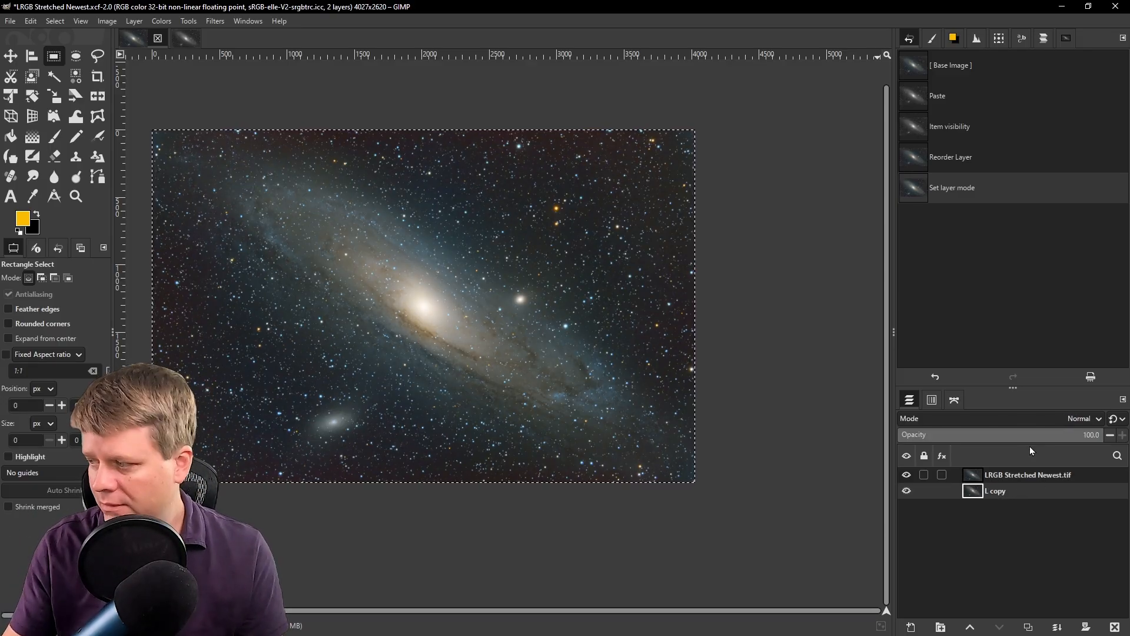
double_click(1029, 474)
text(Color)
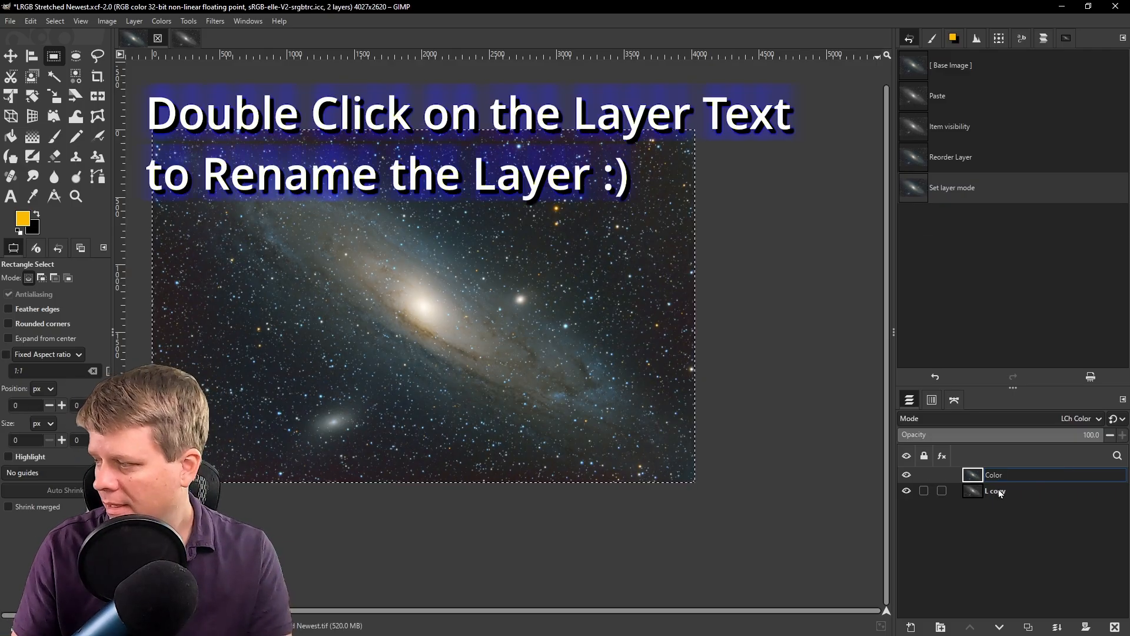
double_click(993, 489)
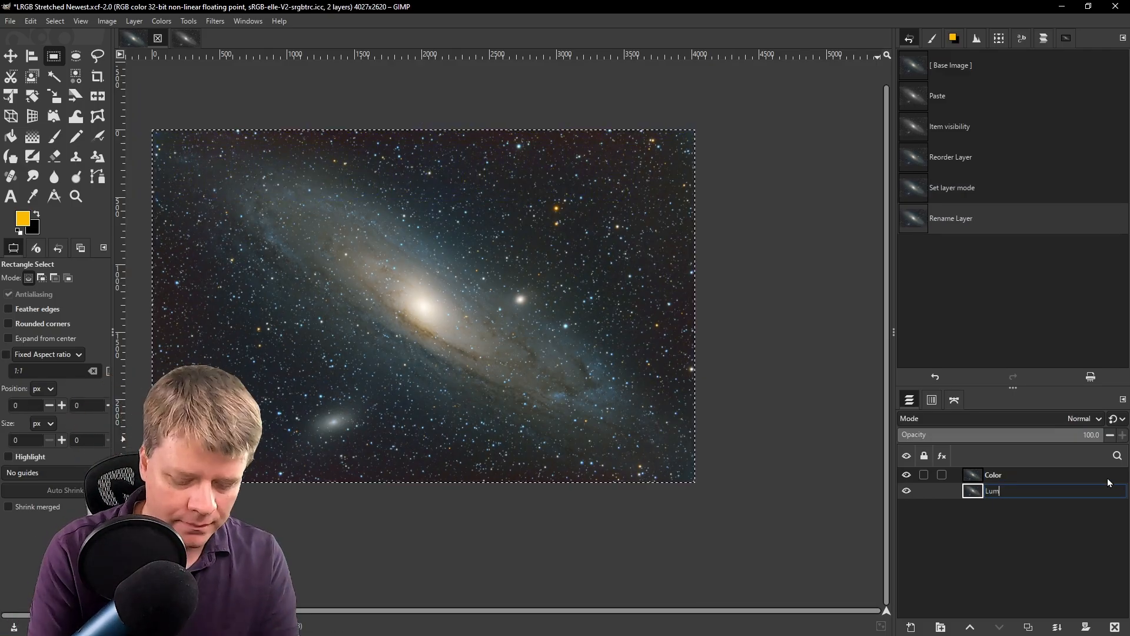
key(Return)
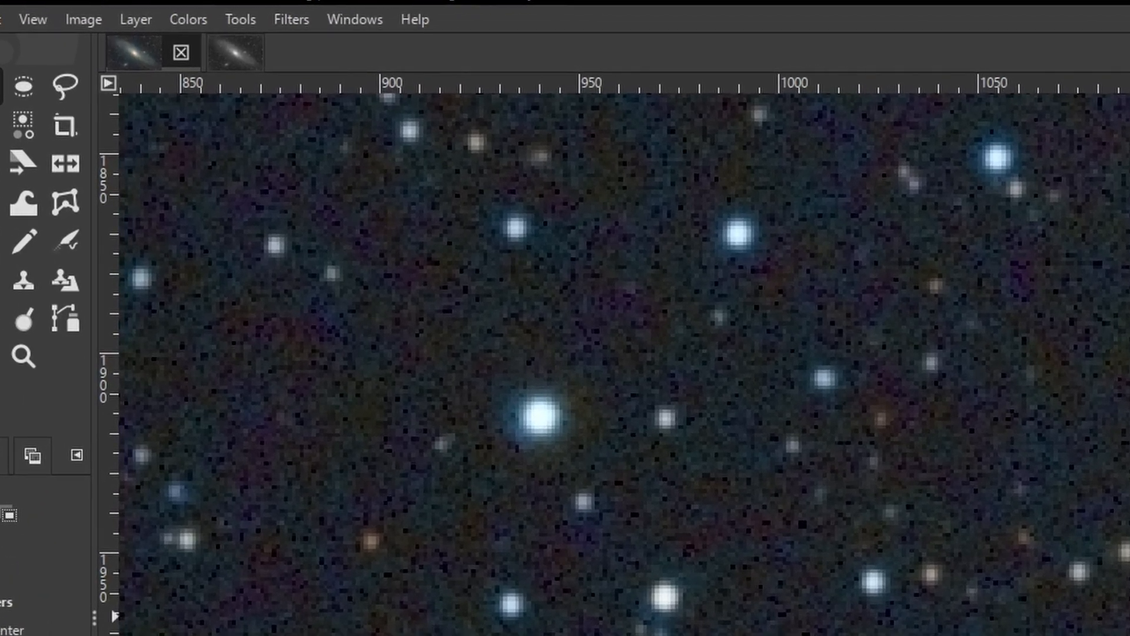
- Apply Levels with midtones 0.58 to the Color layer, comparing in split view
click(190, 19)
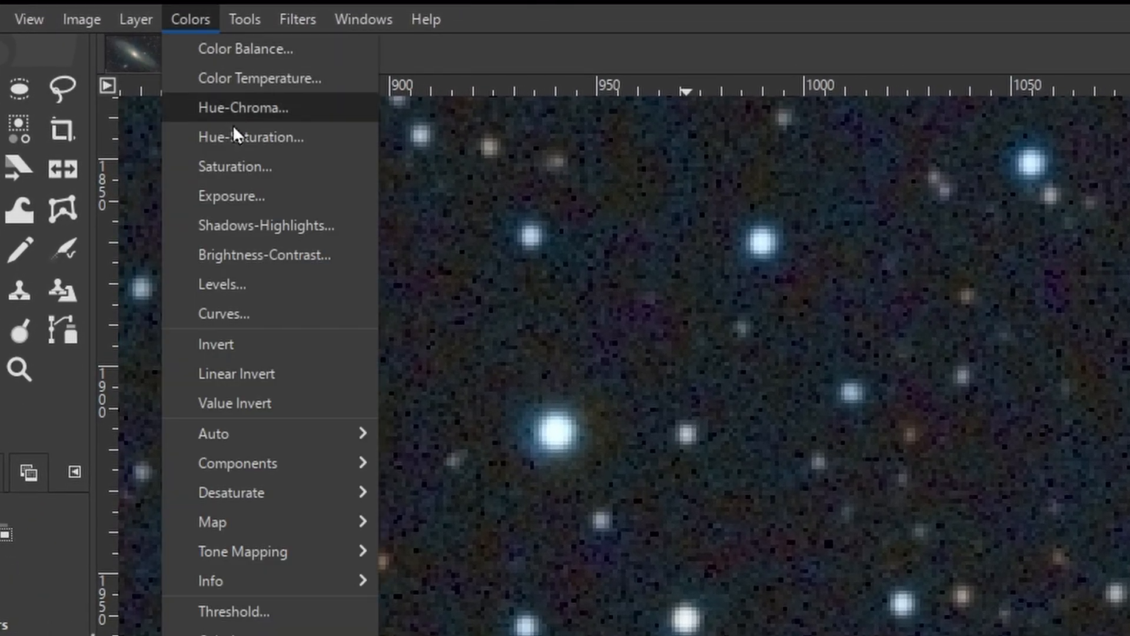
click(222, 284)
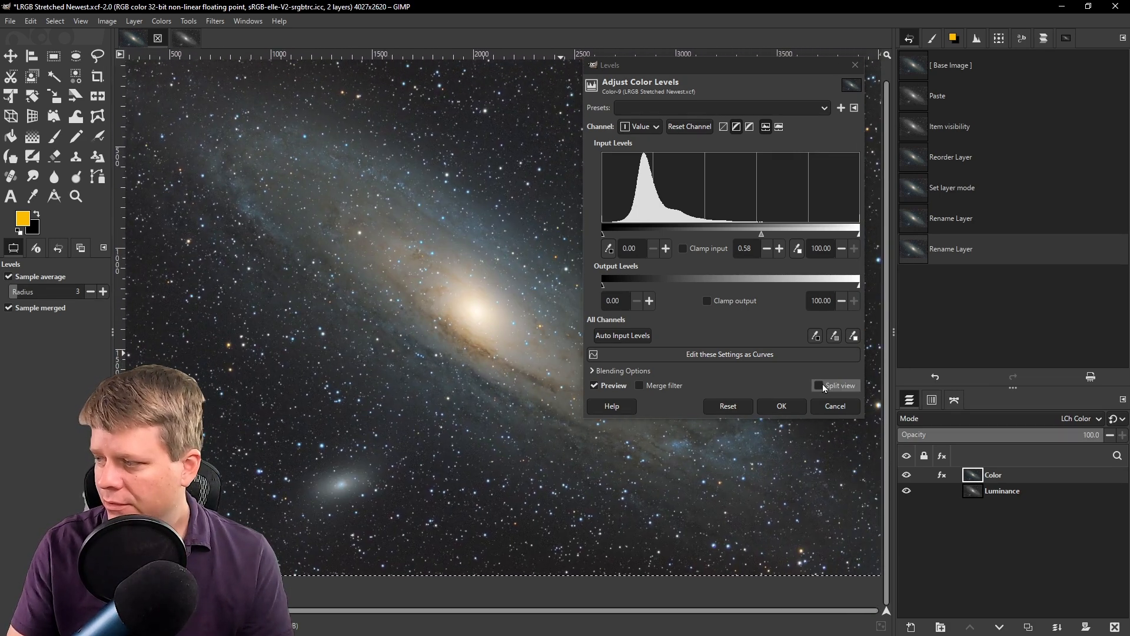
click(818, 385)
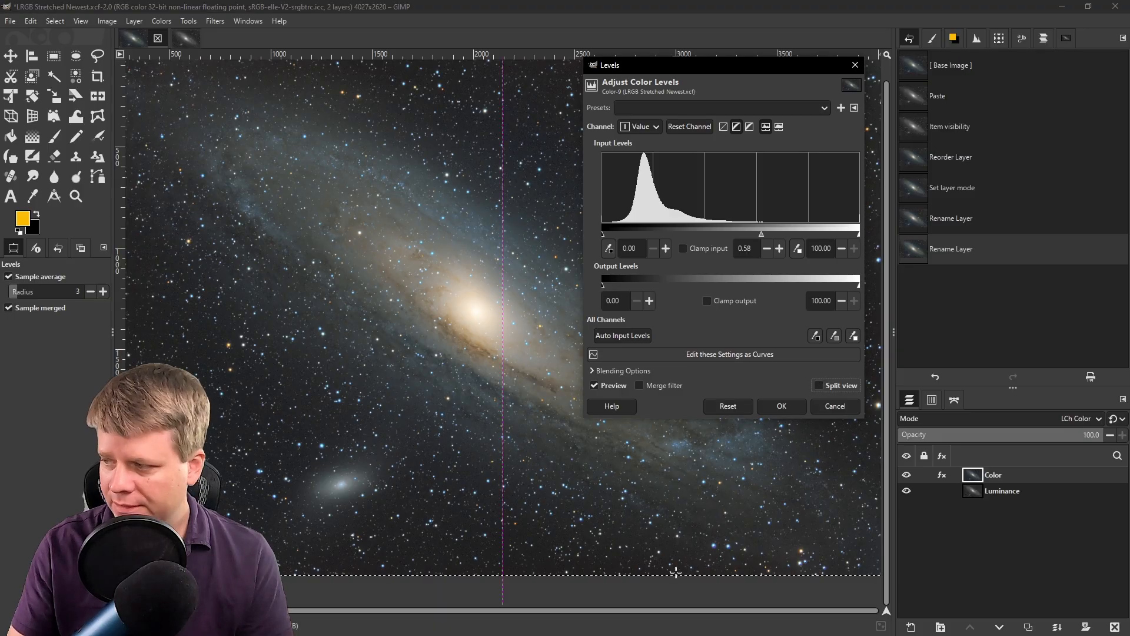
click(817, 386)
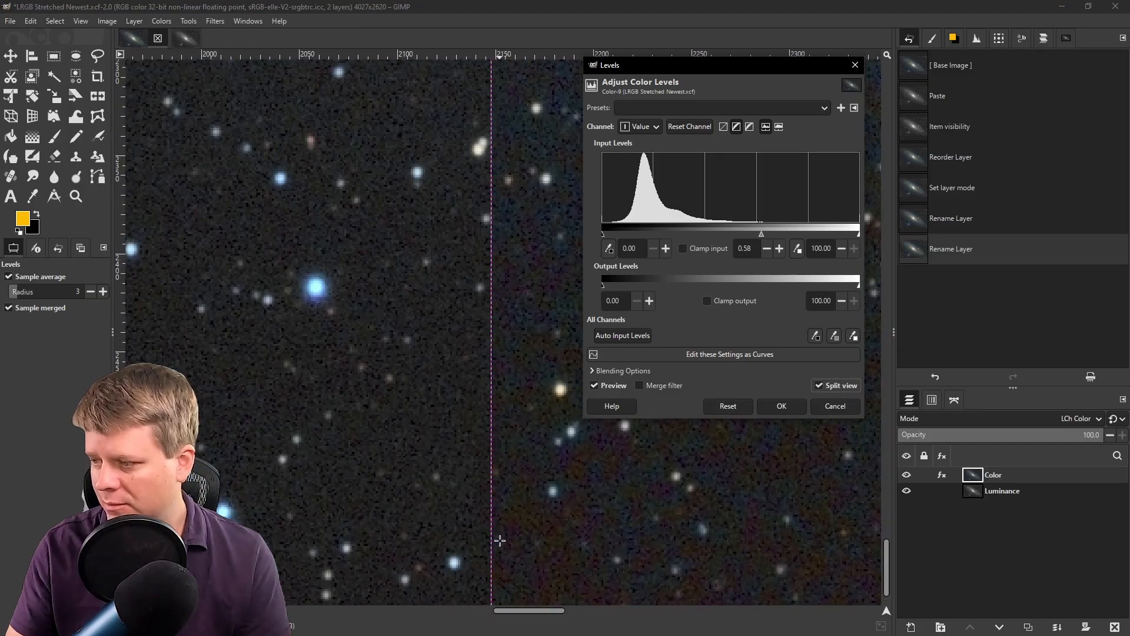
mouse_move(582, 496)
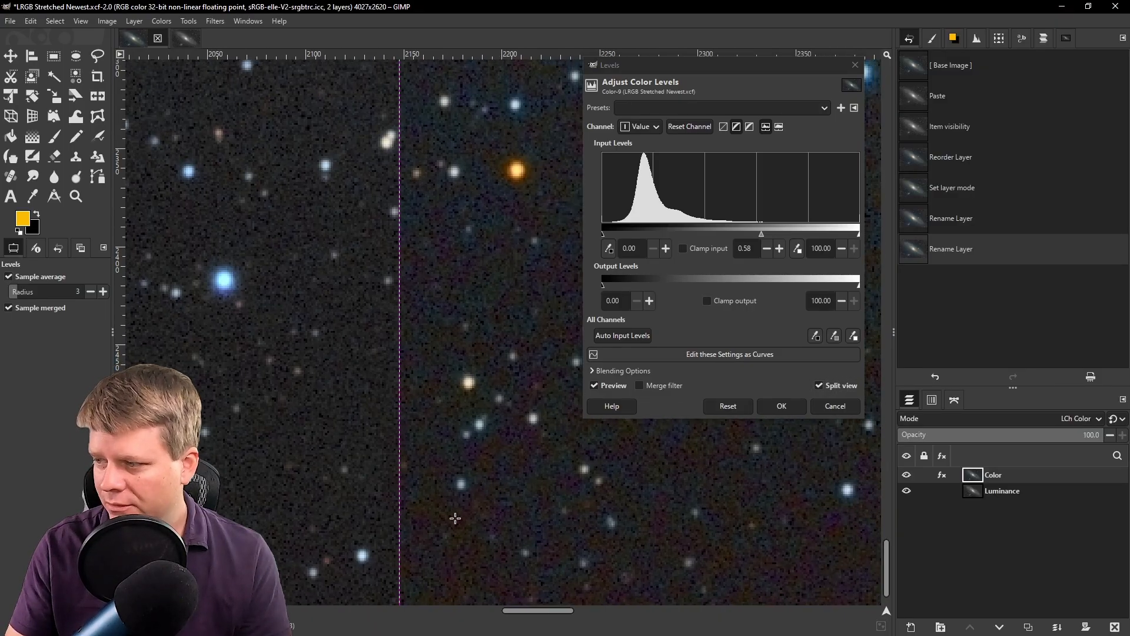
mouse_move(492, 474)
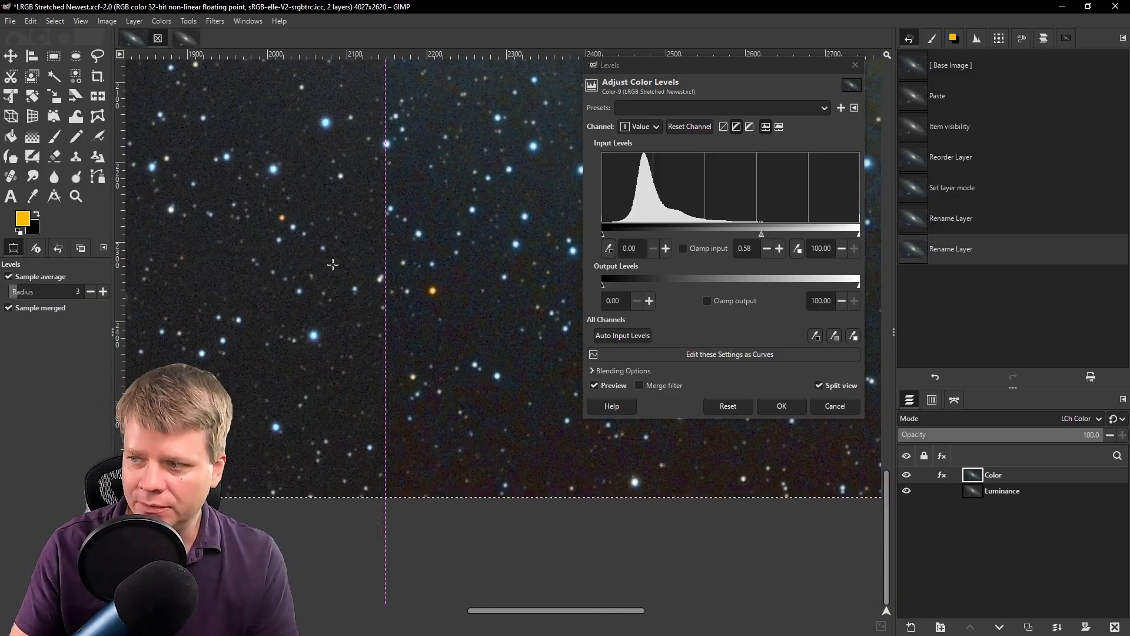
click(782, 406)
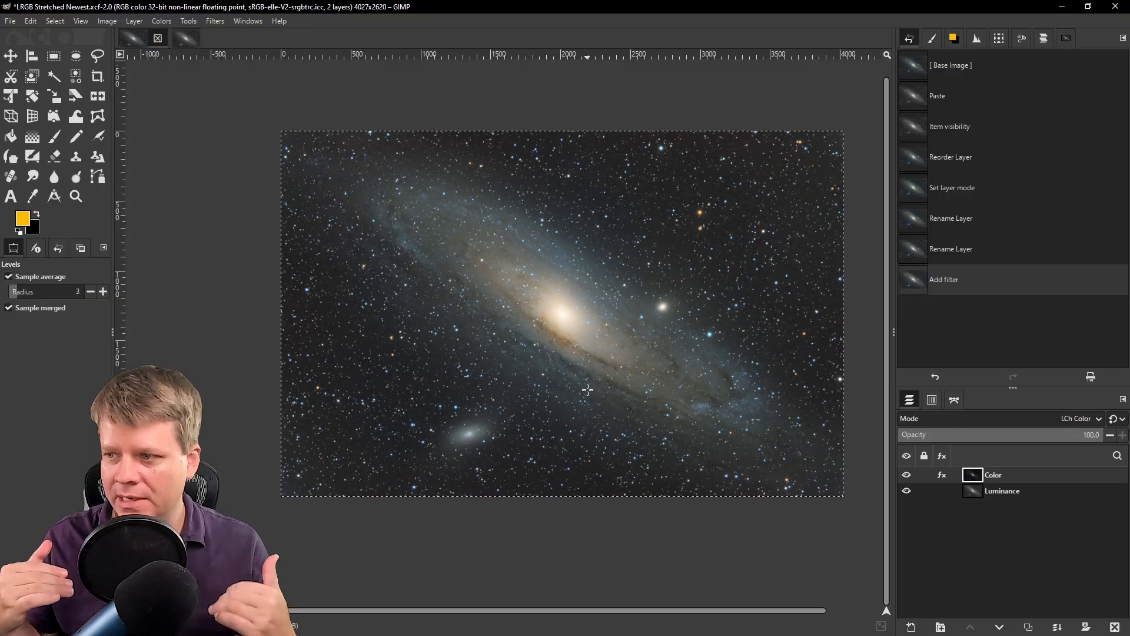
- Bring up Export As for LRGB Stretched Newest.png in the M 31 folder
click(11, 20)
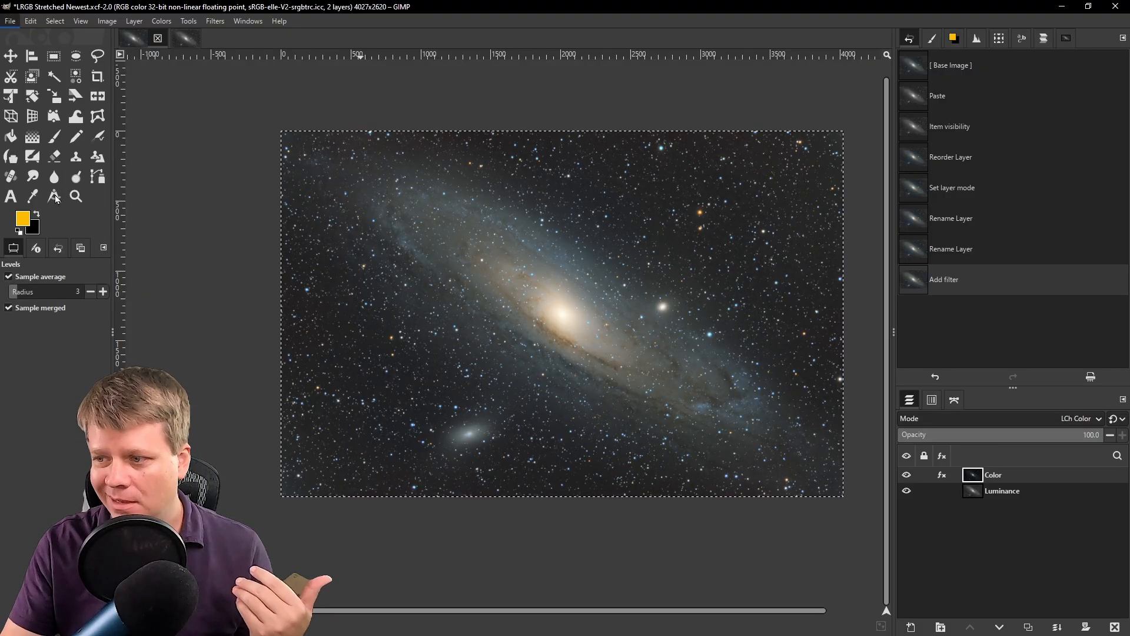
click(11, 20)
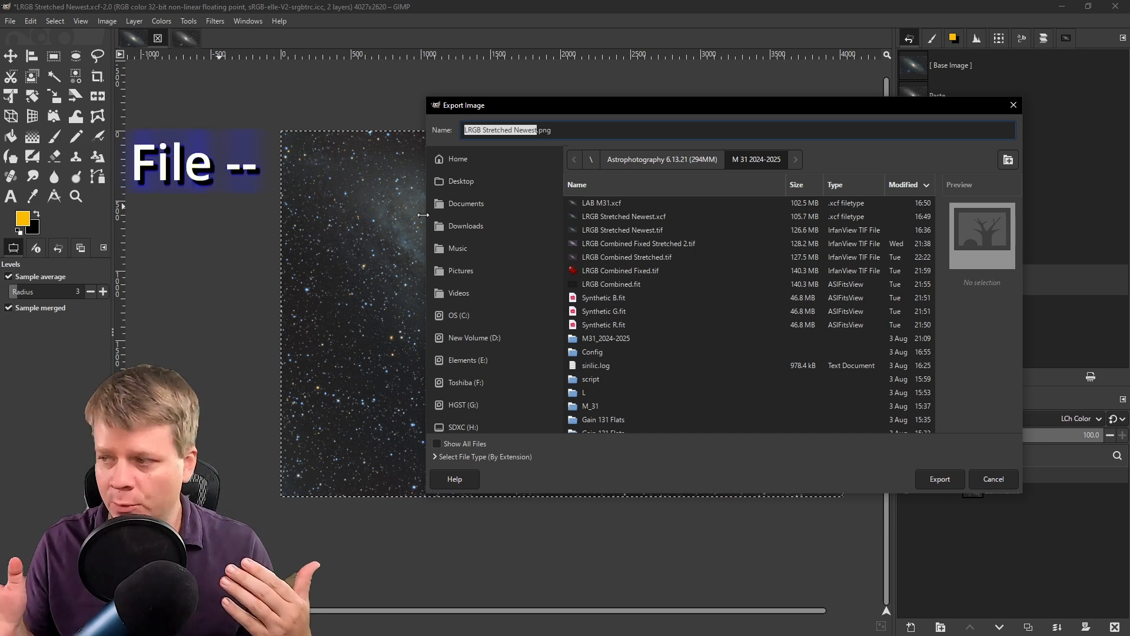